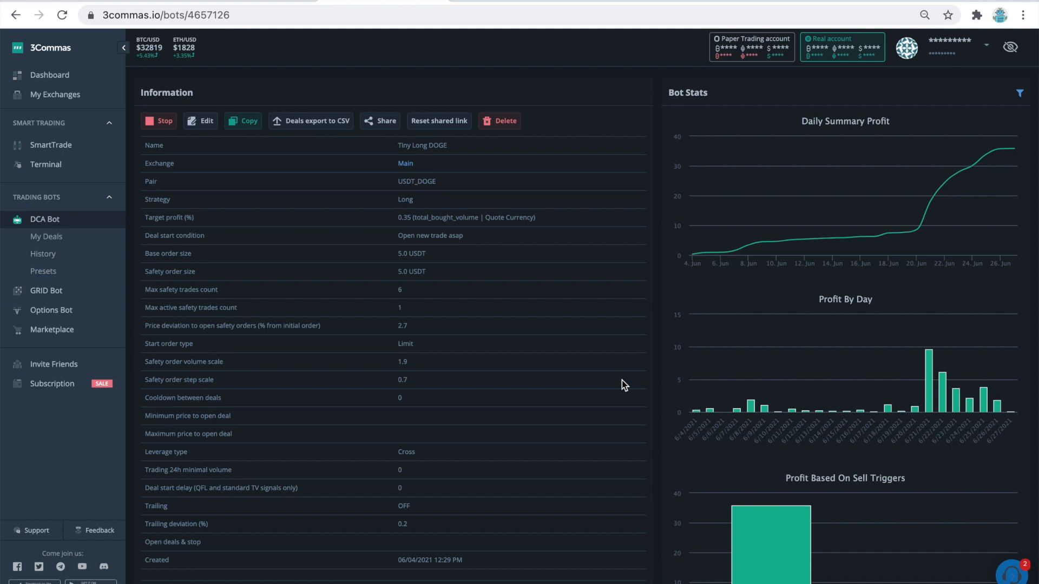
# Open the Tiny Long DOGE bot's edit form and review its take profit and safety order values
pyautogui.scroll(-3)
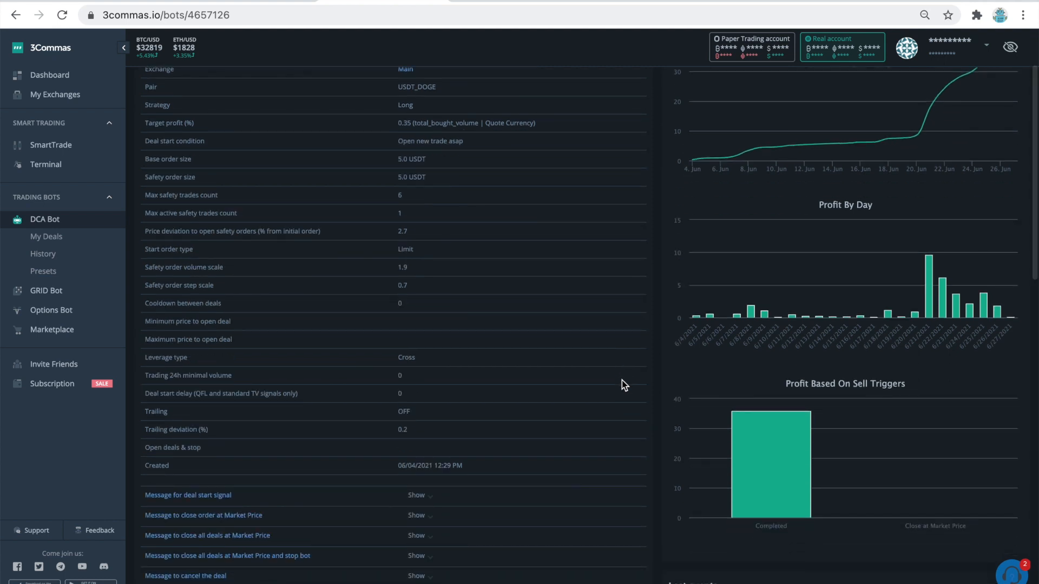
pyautogui.moveTo(746, 446)
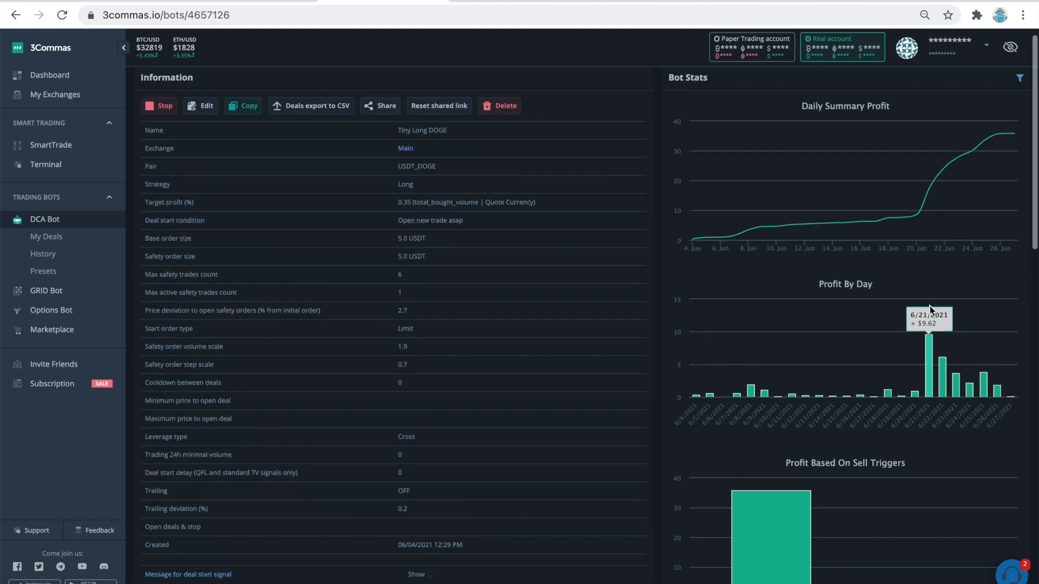
pyautogui.scroll(-3)
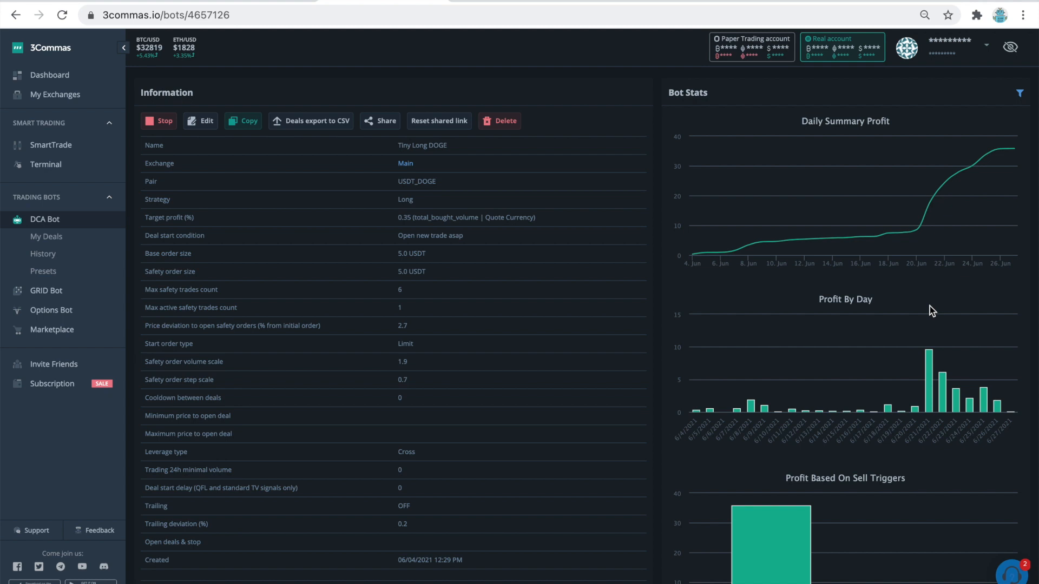
pyautogui.moveTo(629, 319)
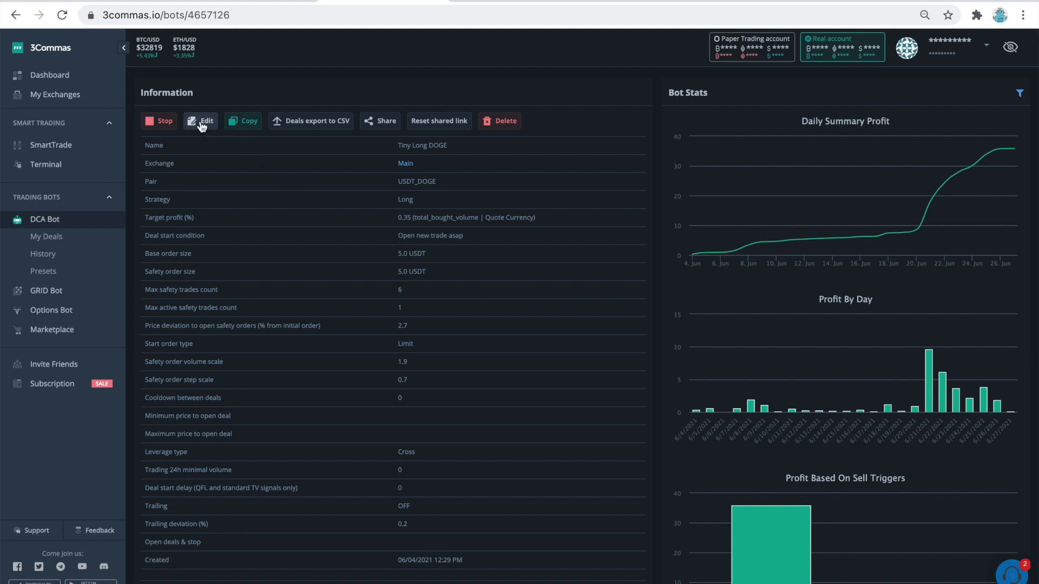
pyautogui.click(200, 121)
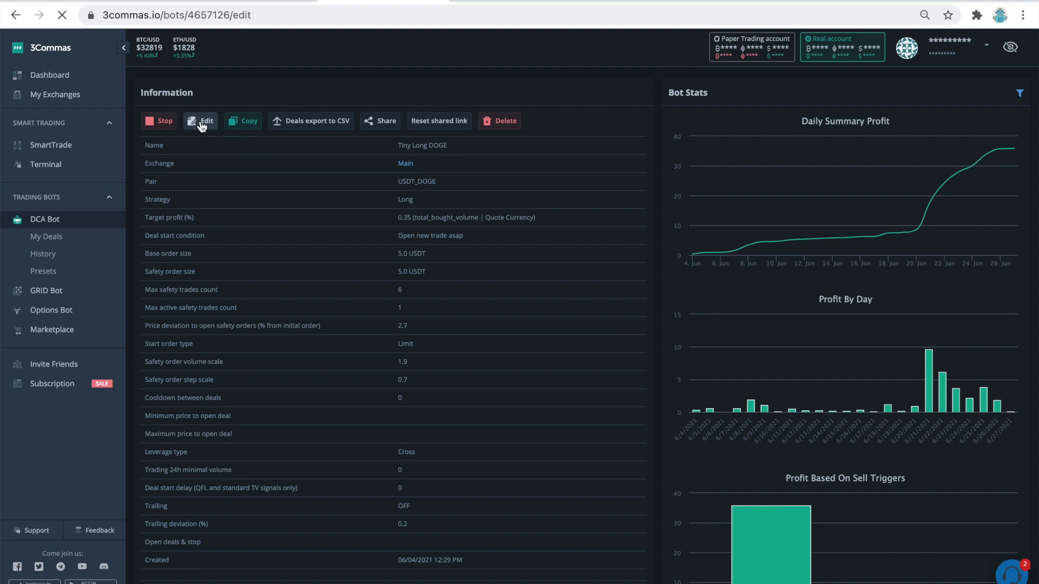
pyautogui.click(200, 121)
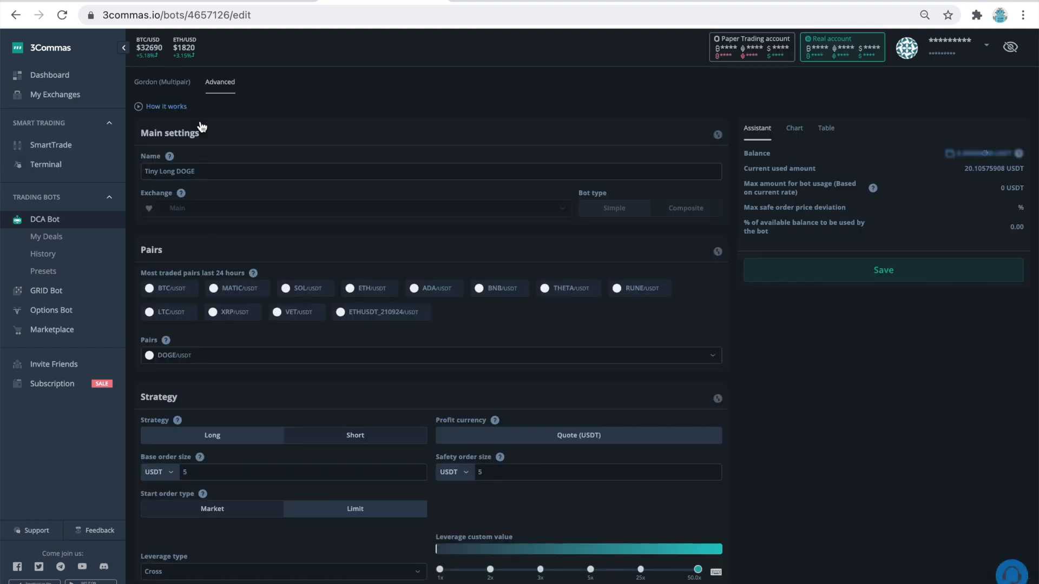
pyautogui.moveTo(437, 548); pyautogui.dragTo(715, 548)
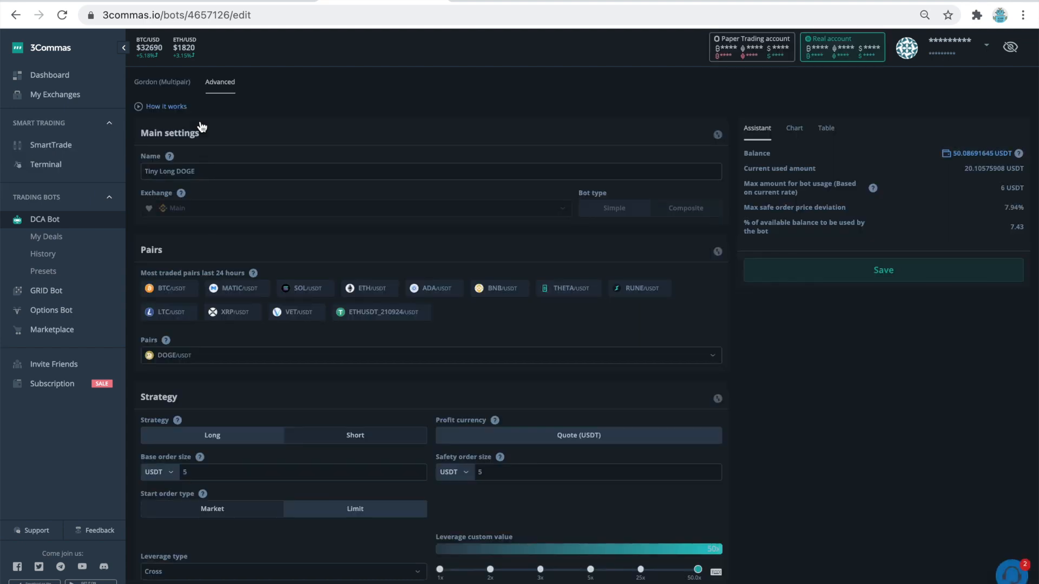
pyautogui.scroll(-3)
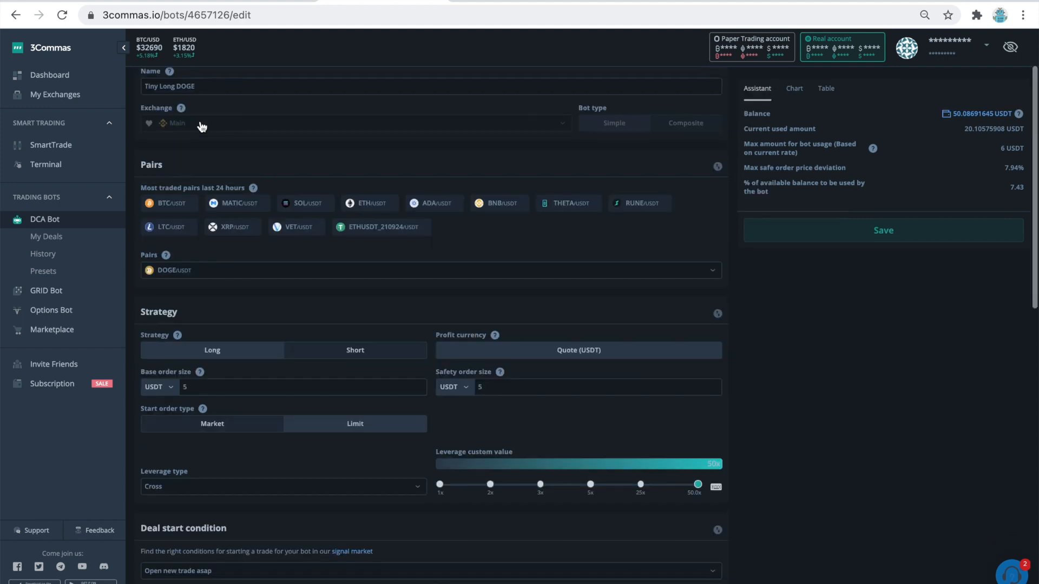
pyautogui.scroll(-3)
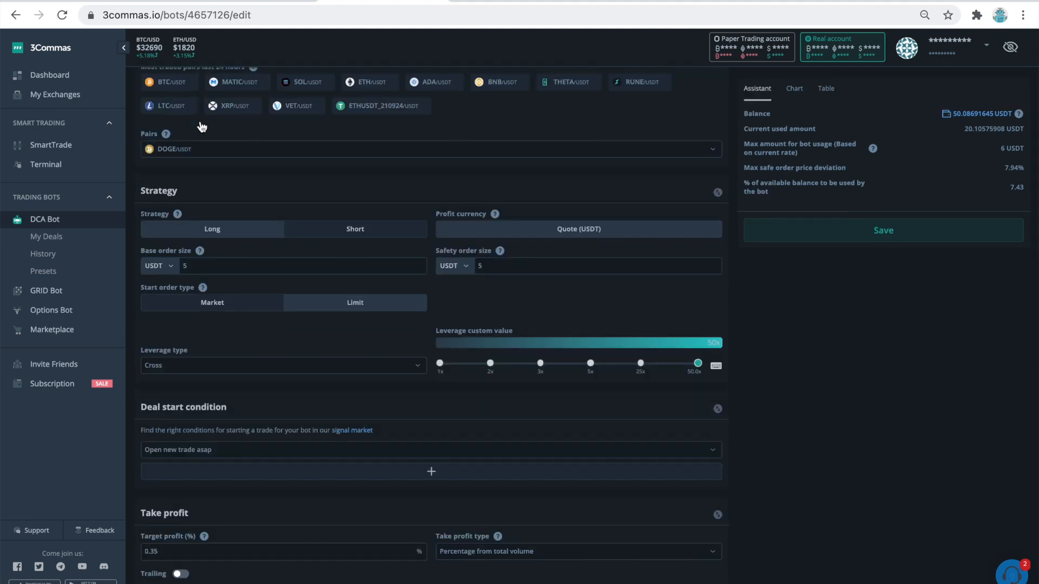
pyautogui.scroll(-3)
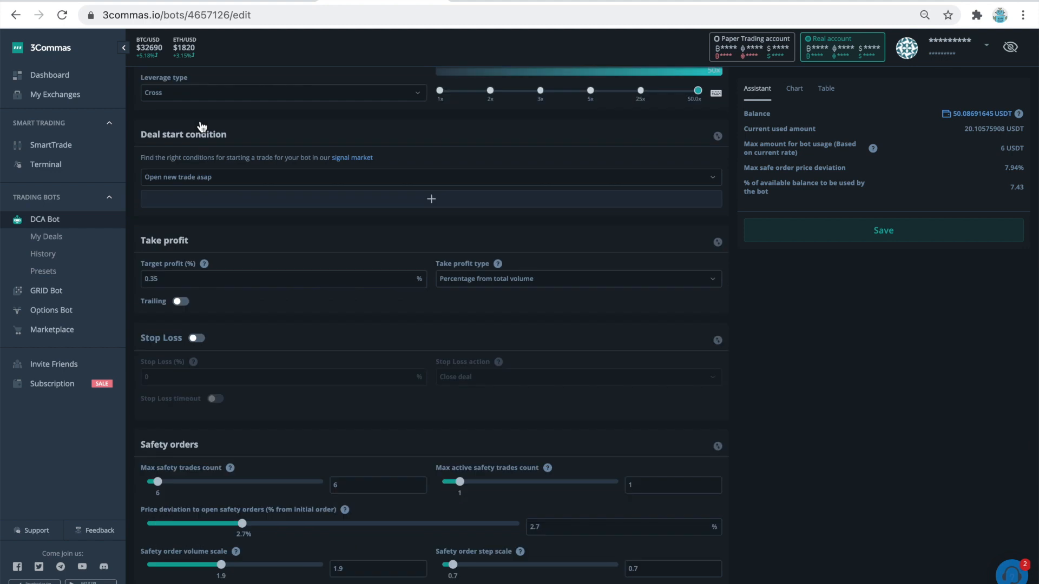
pyautogui.scroll(-3)
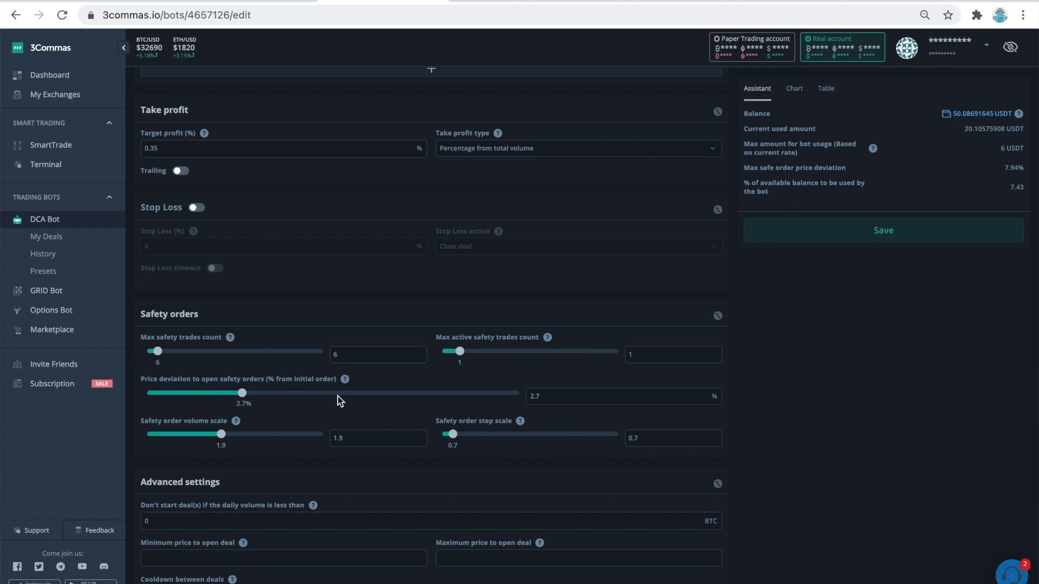
pyautogui.moveTo(467, 38)
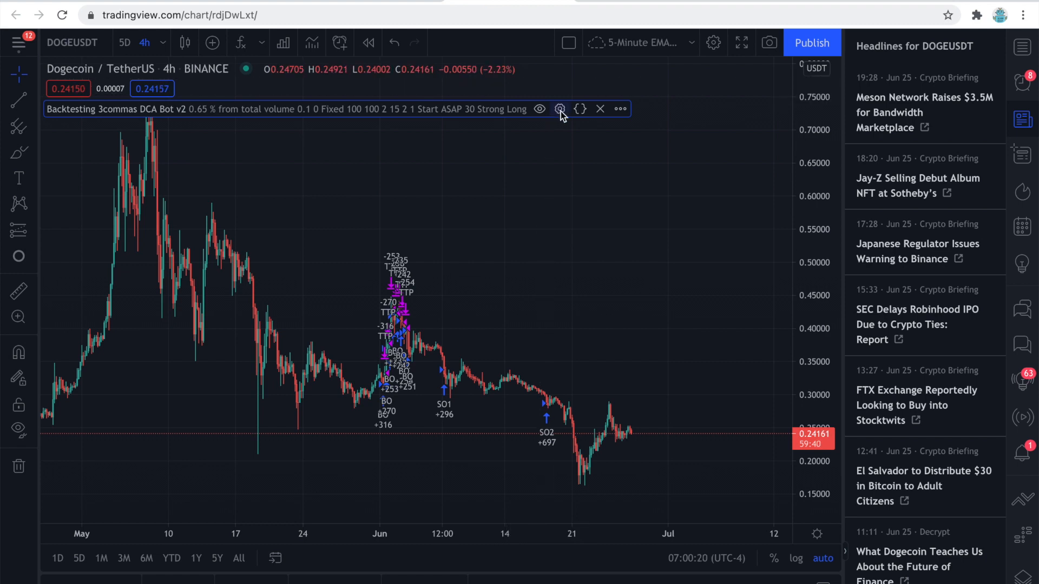
# In the DCA Bot v2 inputs, set take profit, trailing to 0 and orders to 25
pyautogui.click(560, 109)
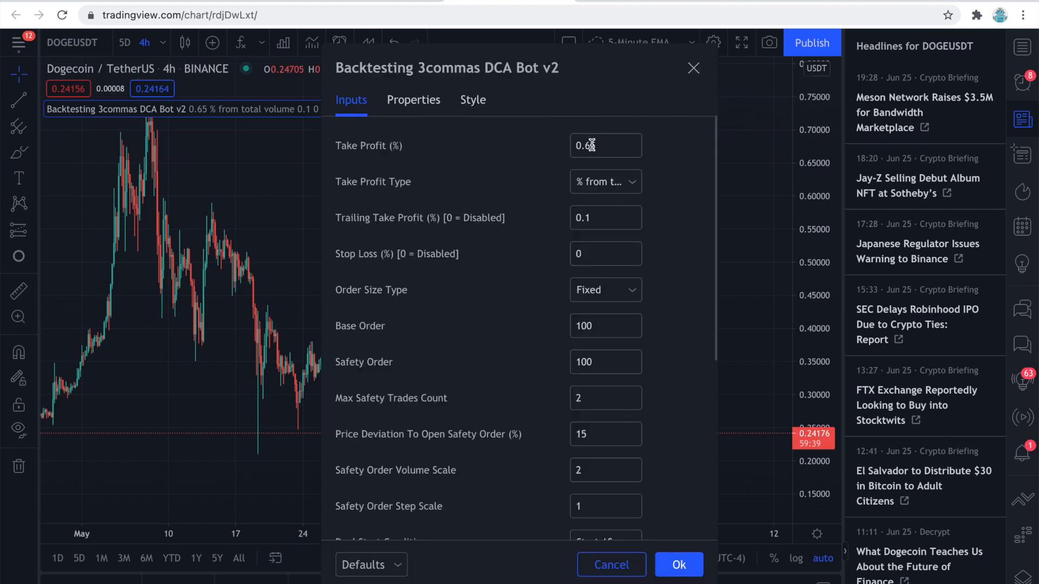
pyautogui.click(604, 145)
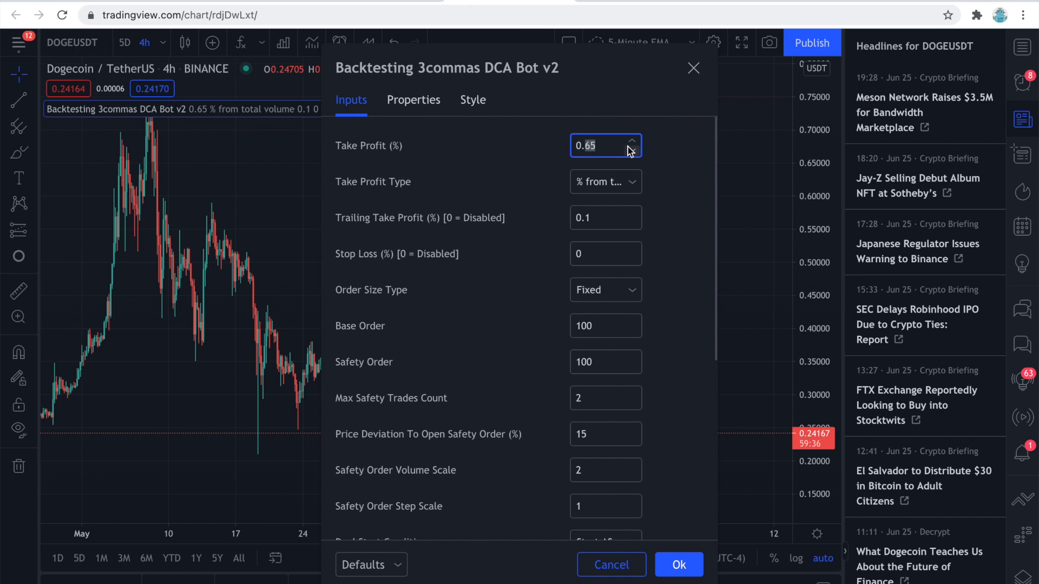
pyautogui.click(604, 182)
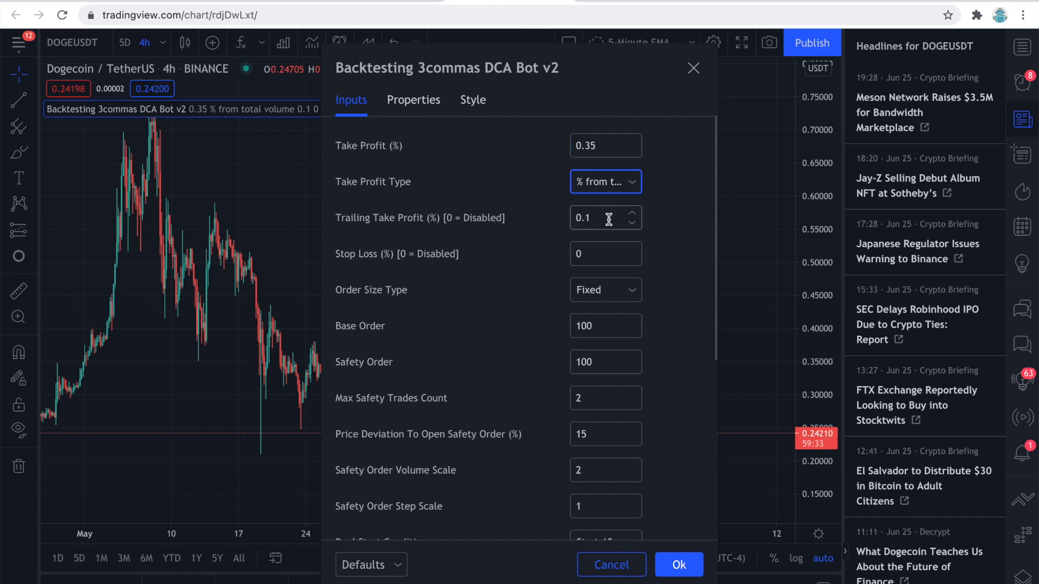
pyautogui.write('0')
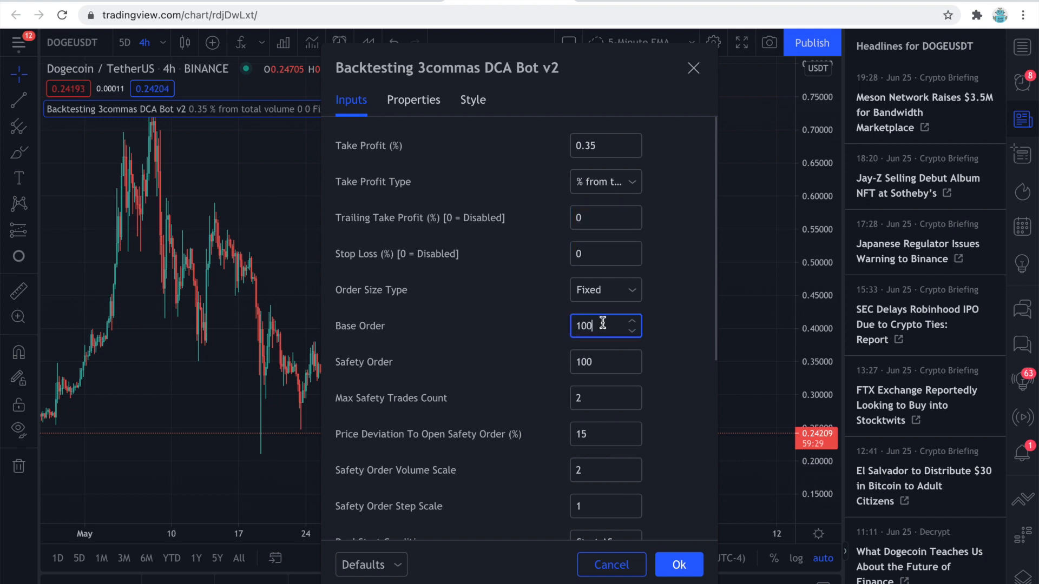
pyautogui.write('25')
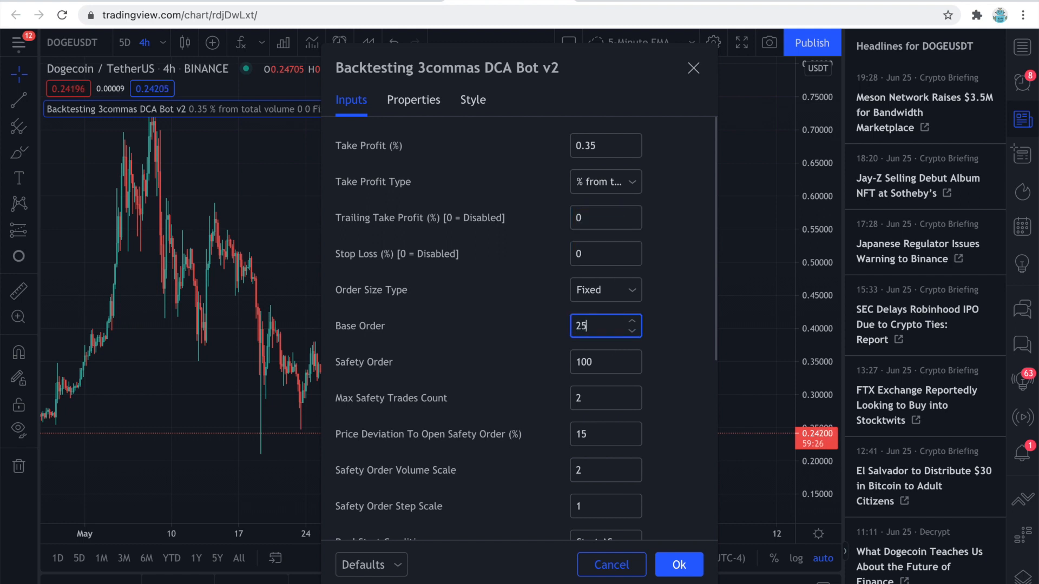
# Set six max safety trades with deviation 2.7, volume scale 1.9 and step scale 0.7
pyautogui.click(605, 361)
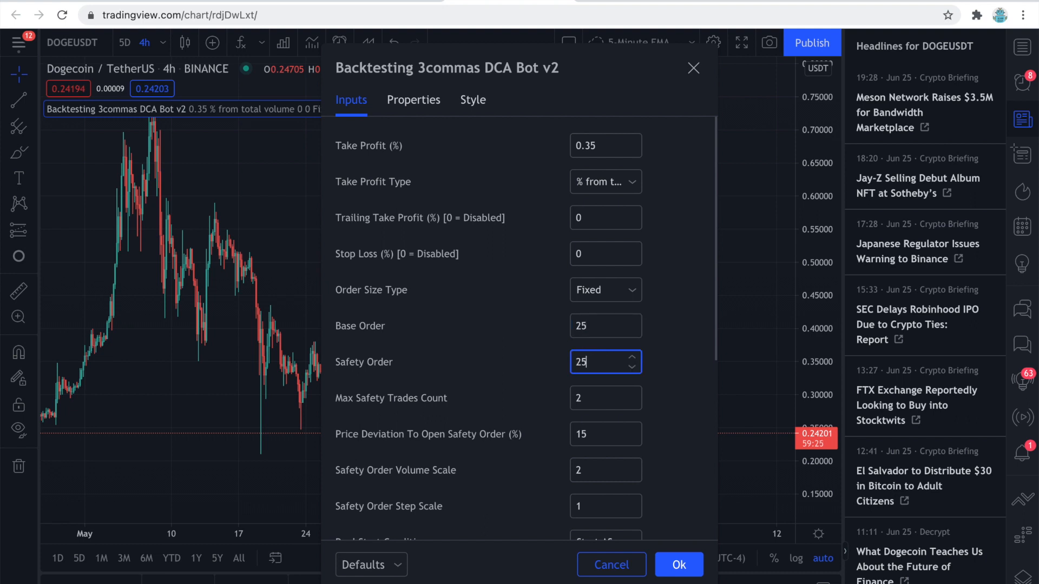
pyautogui.click(593, 398)
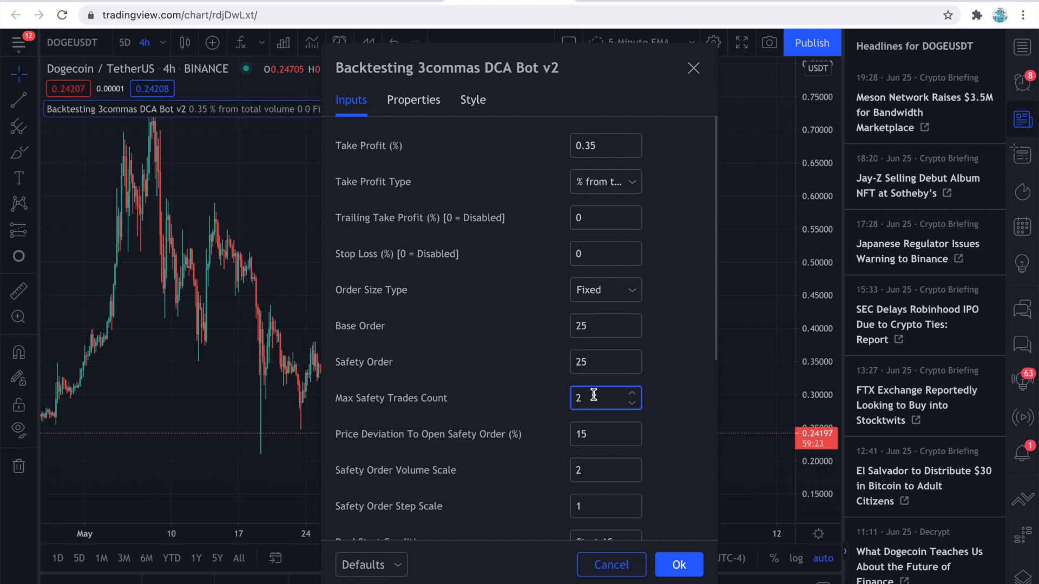
pyautogui.write('6')
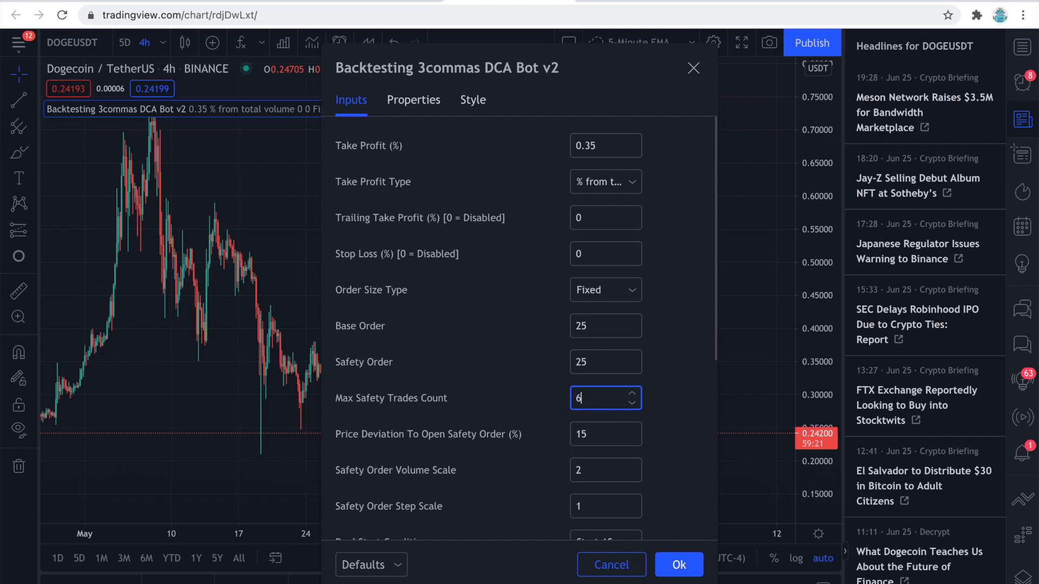
pyautogui.scroll(-3)
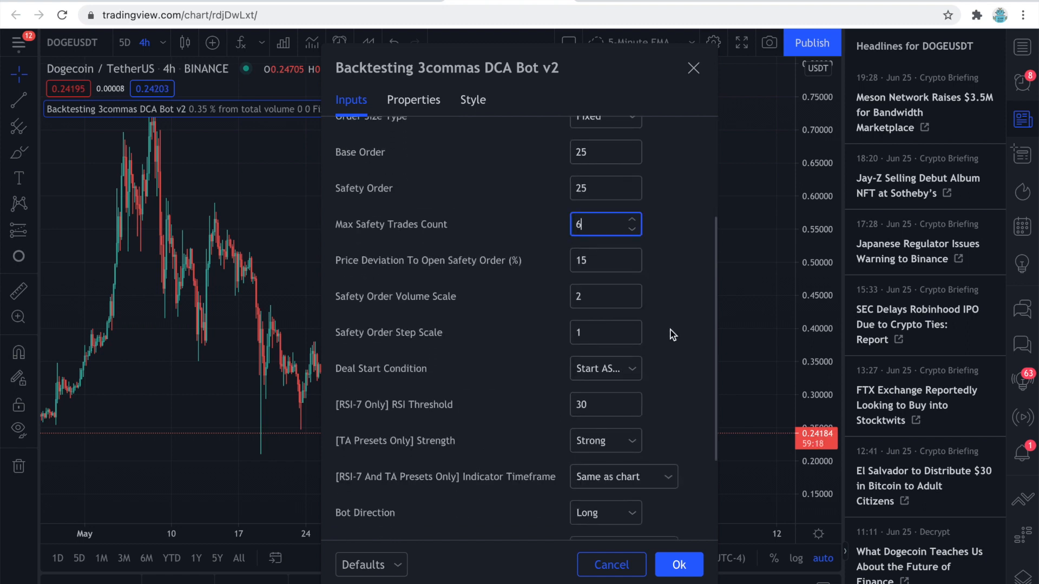
pyautogui.write('2.7')
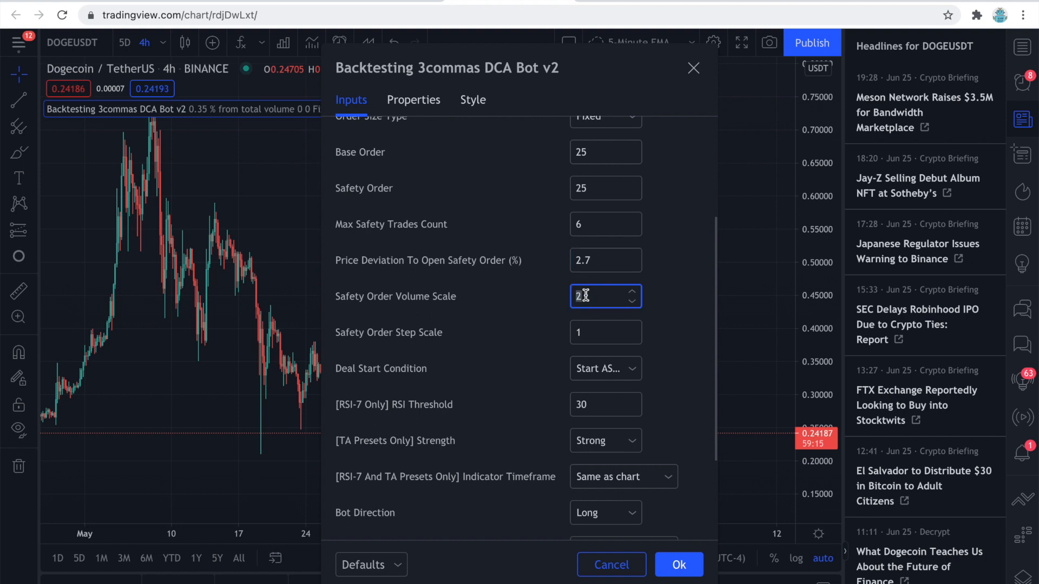
pyautogui.write('1.9')
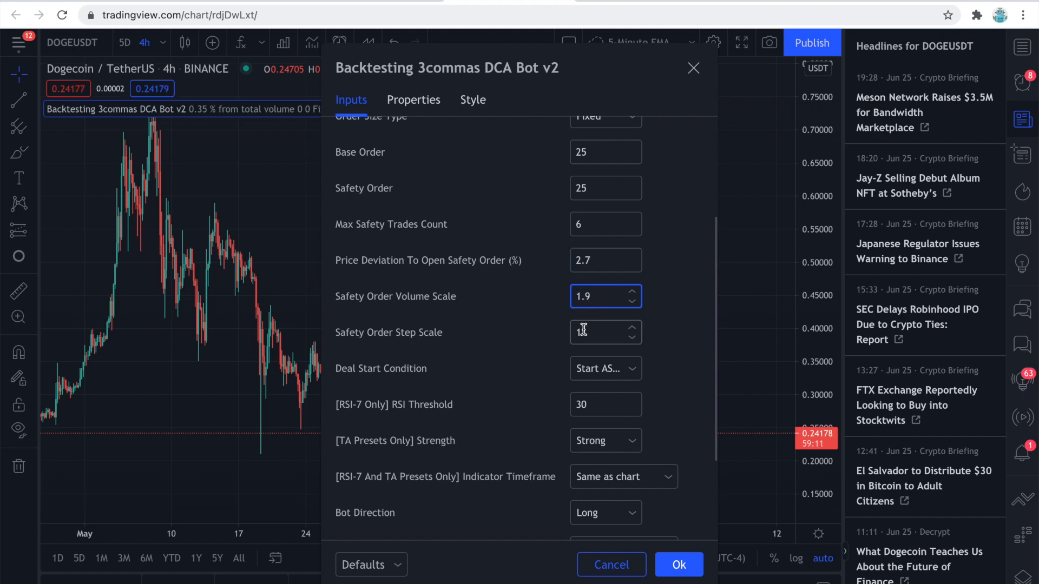
pyautogui.write('0.7')
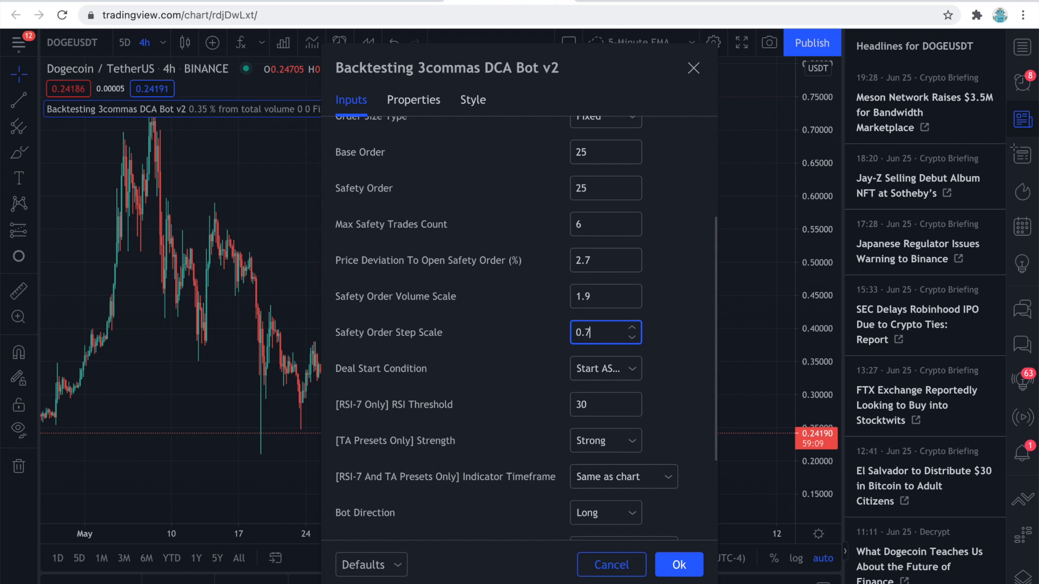
pyautogui.click(605, 368)
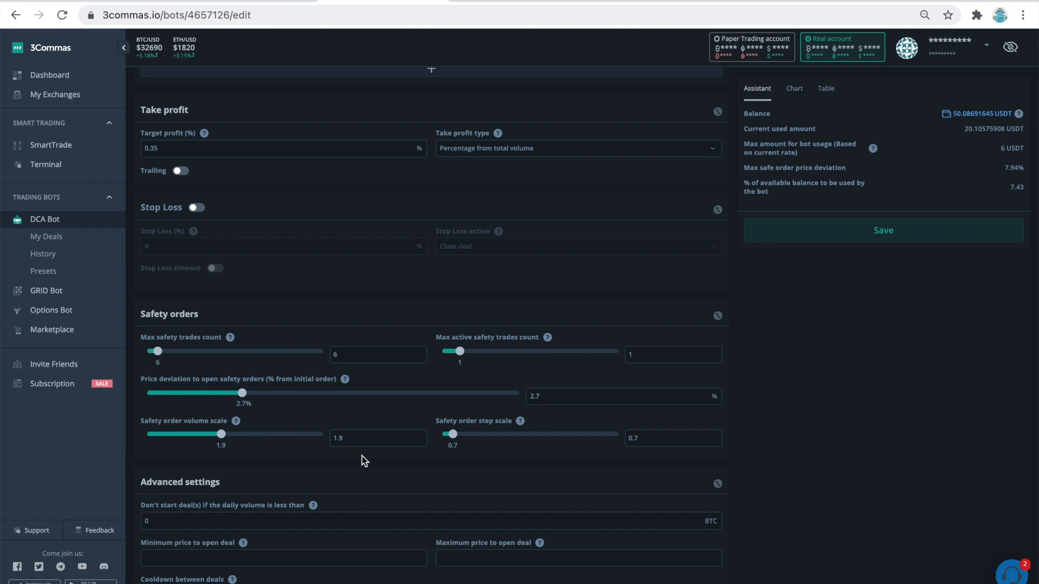
pyautogui.moveTo(602, 460)
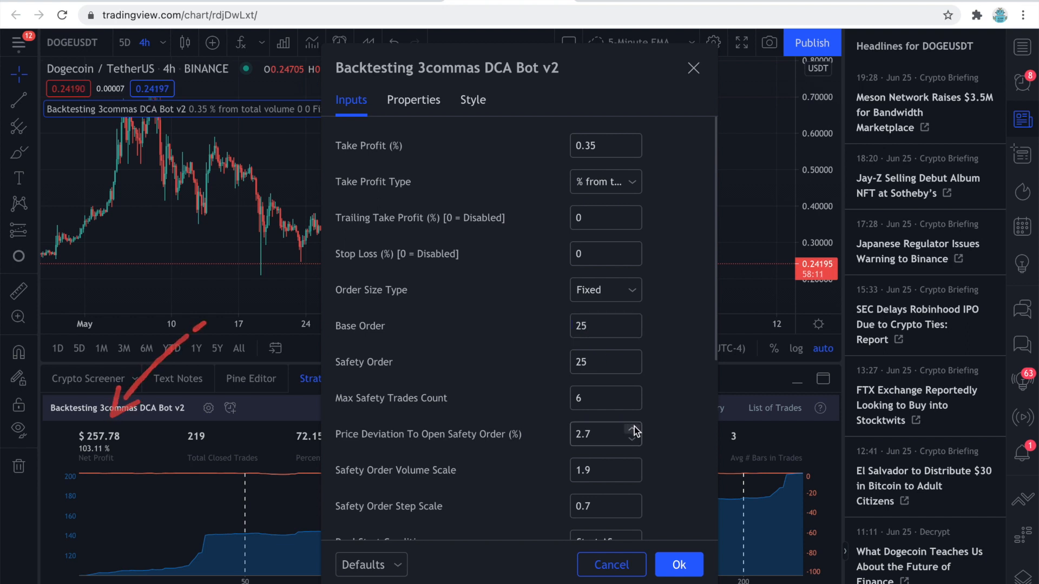
# Keep price deviation at 2.7, set step scale to 0.7, and apply the strategy inputs
pyautogui.click(632, 429)
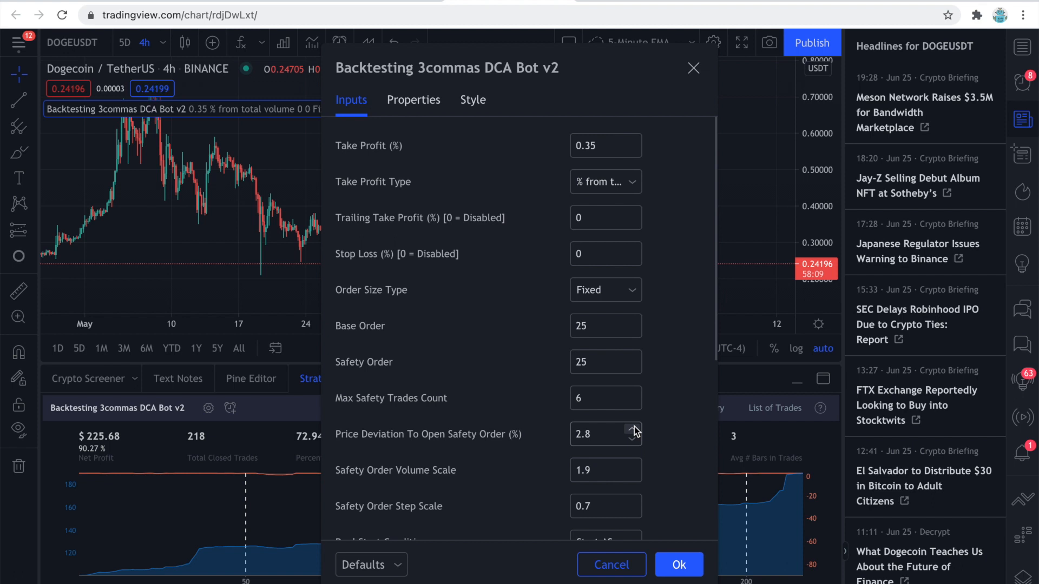
pyautogui.click(632, 439)
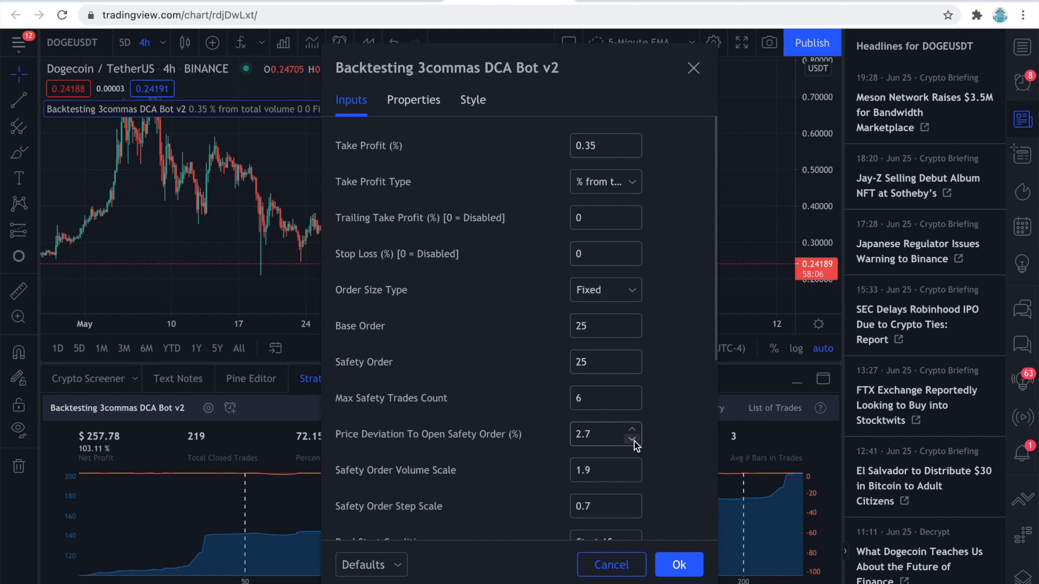
pyautogui.click(629, 465)
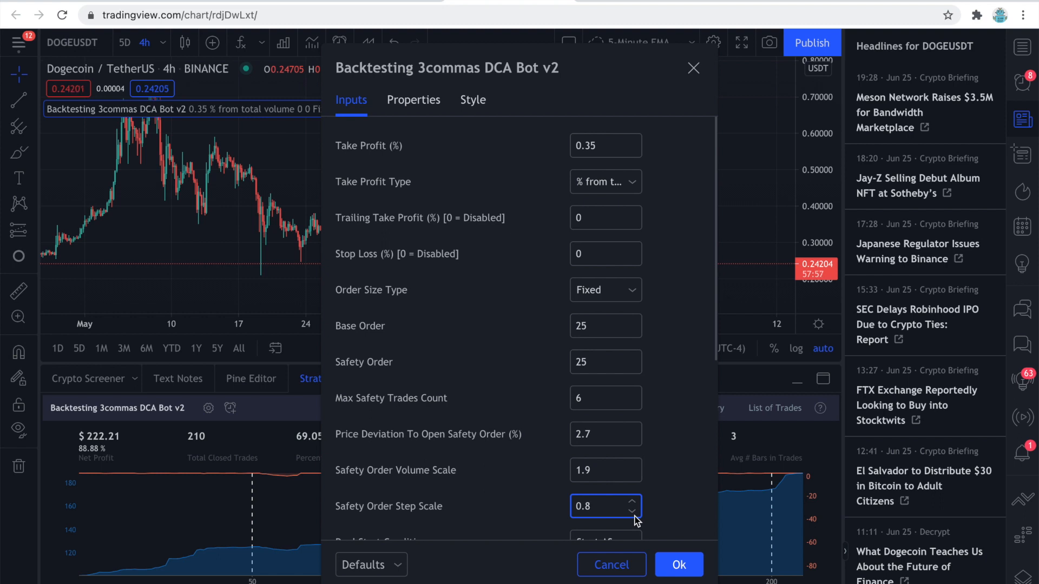
pyautogui.click(630, 513)
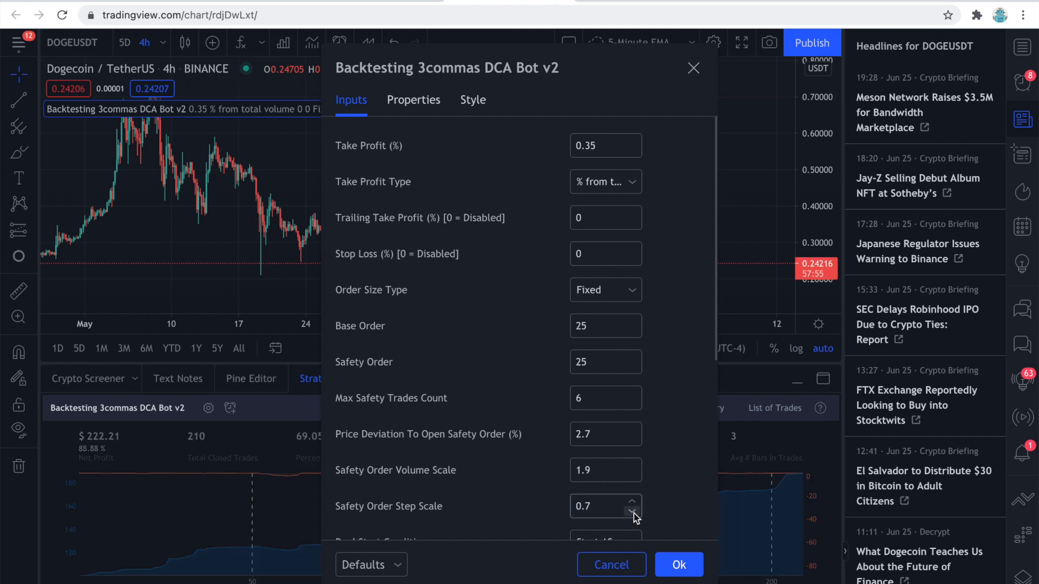
pyautogui.click(630, 514)
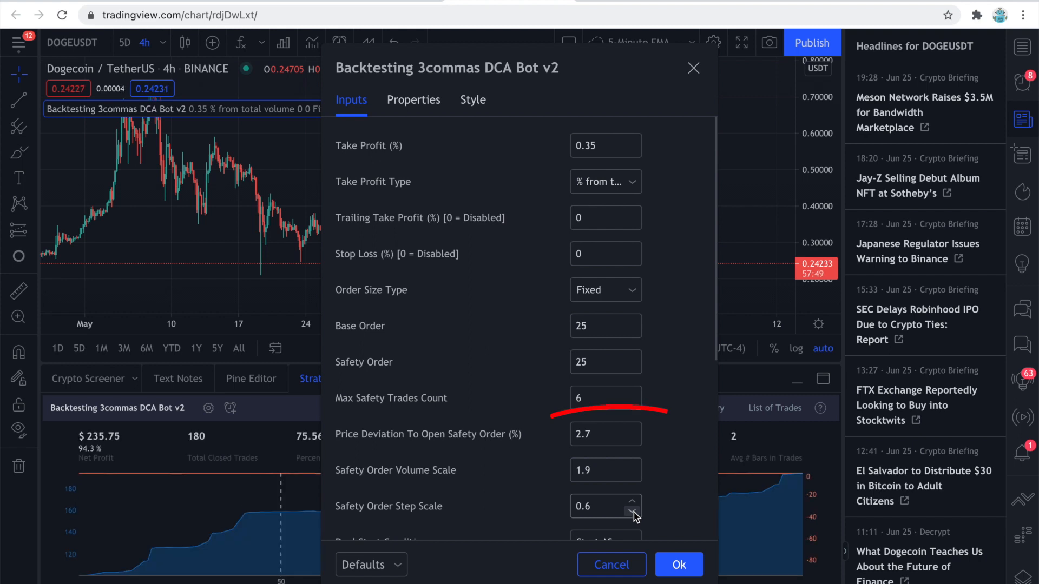
pyautogui.click(630, 501)
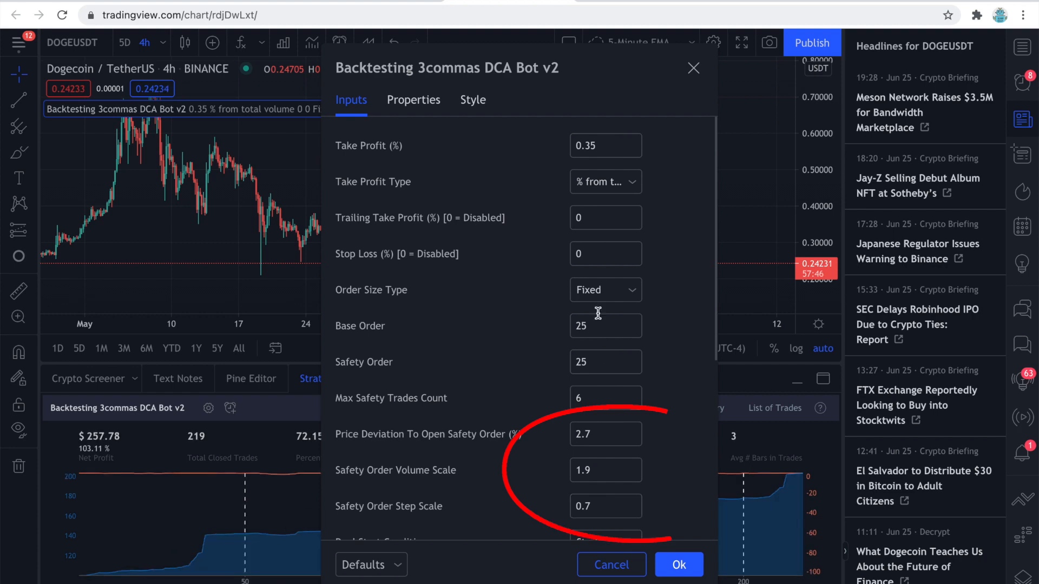
pyautogui.scroll(-3)
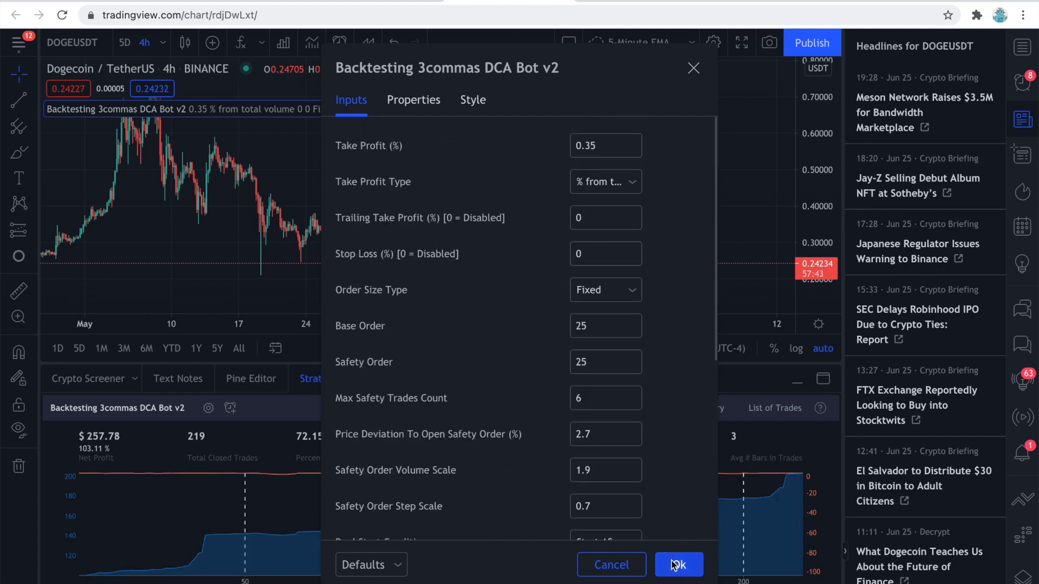
pyautogui.click(678, 564)
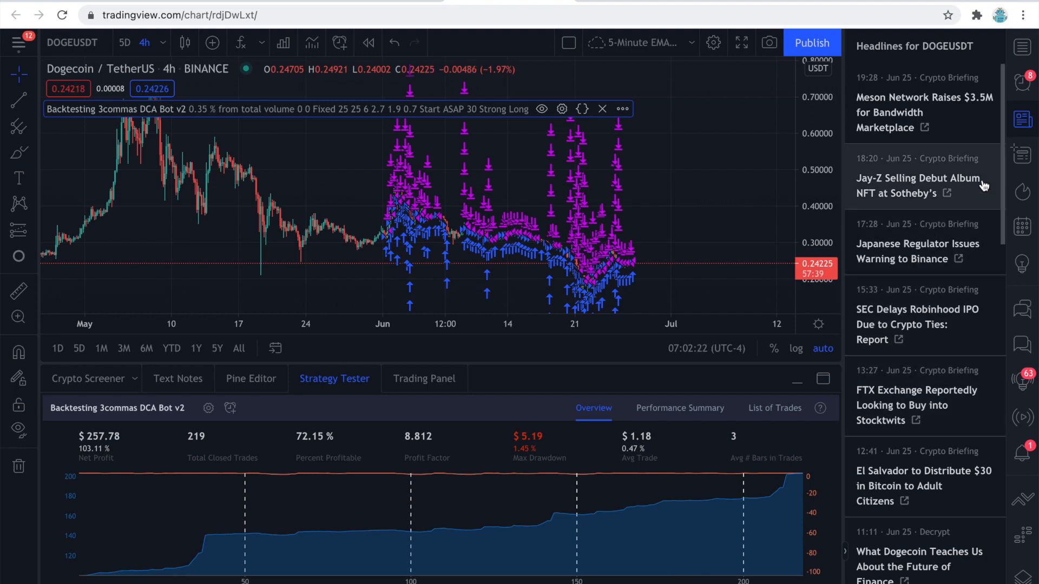
pyautogui.moveTo(1022, 81)
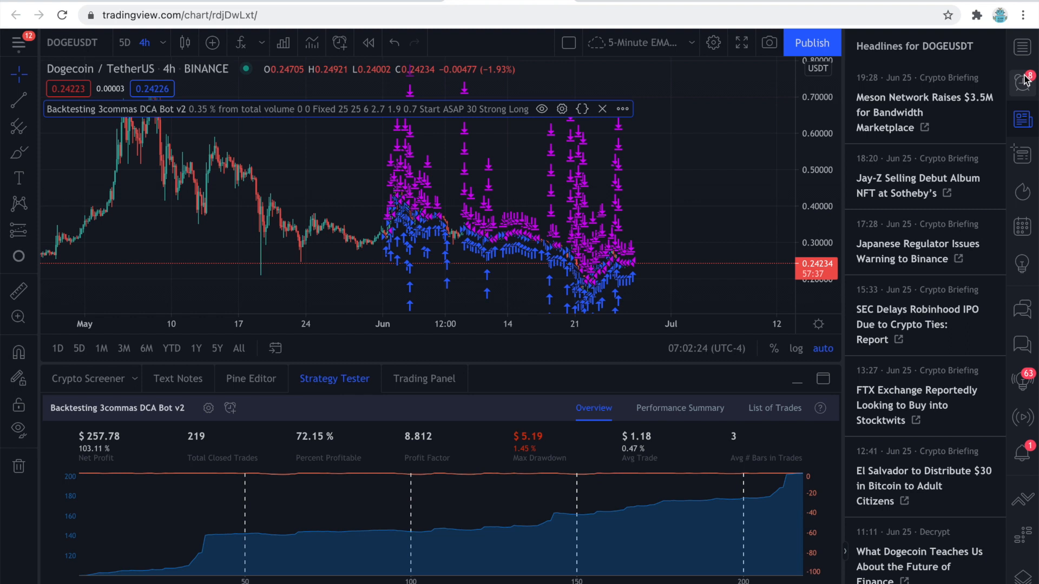
pyautogui.moveTo(1024, 47)
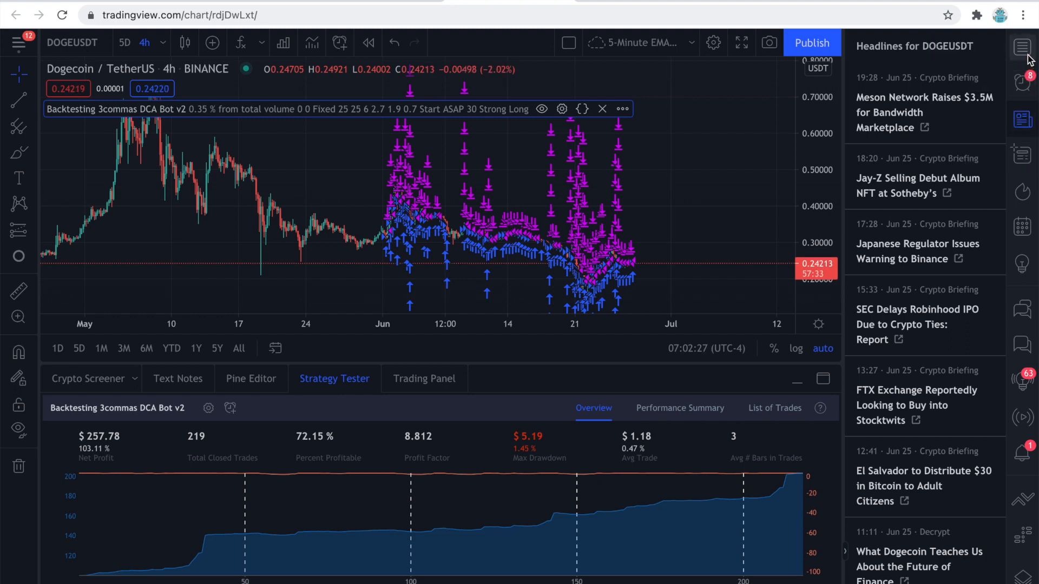
# Replace the Headlines panel with the Binance Futures watchlist in the right sidebar
pyautogui.click(1022, 47)
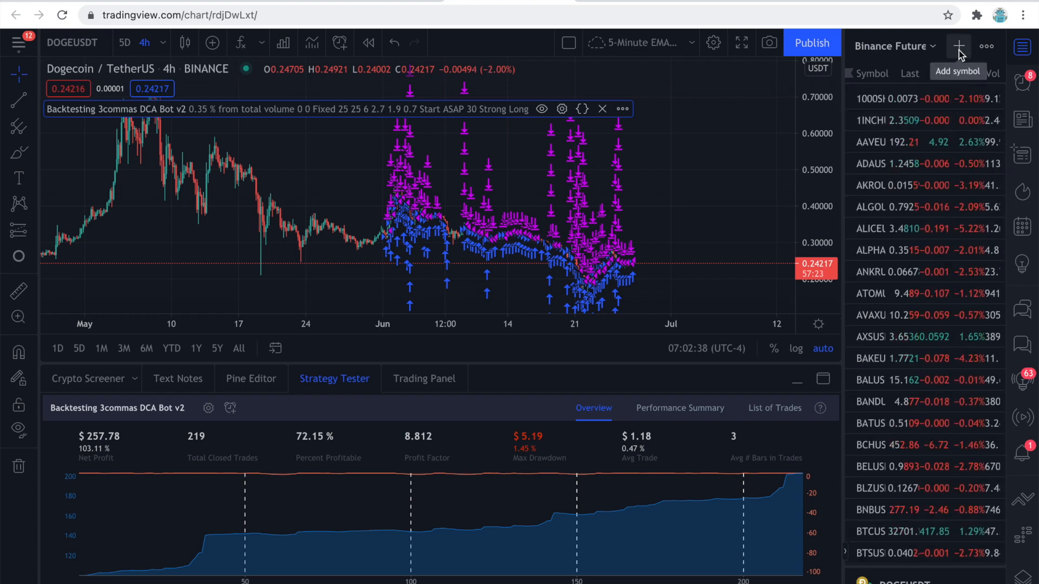
# Open the BATUSDT chart and start a new list from the watchlist menu
pyautogui.click(956, 46)
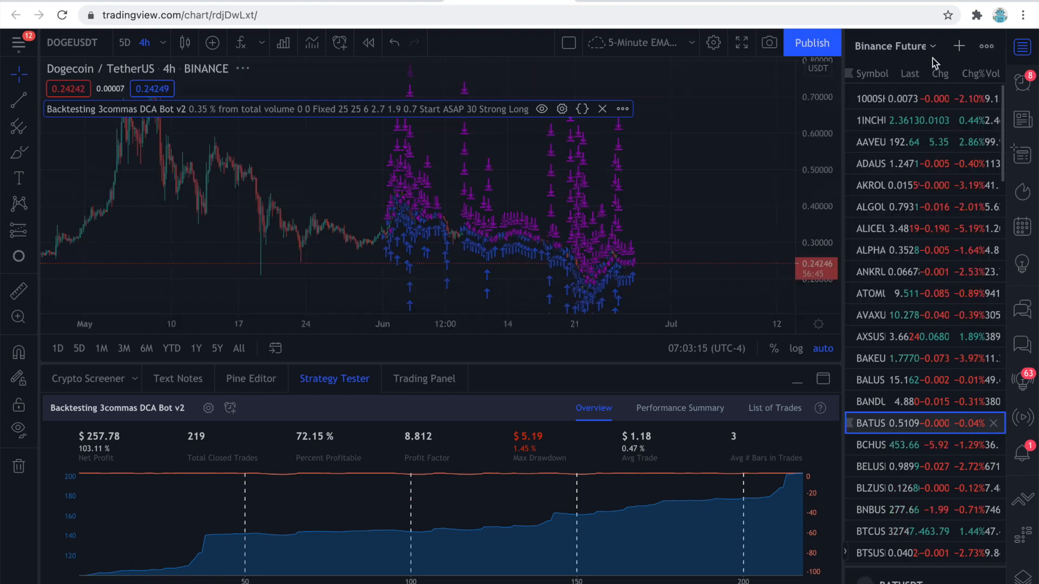
pyautogui.click(889, 45)
pyautogui.write('T')
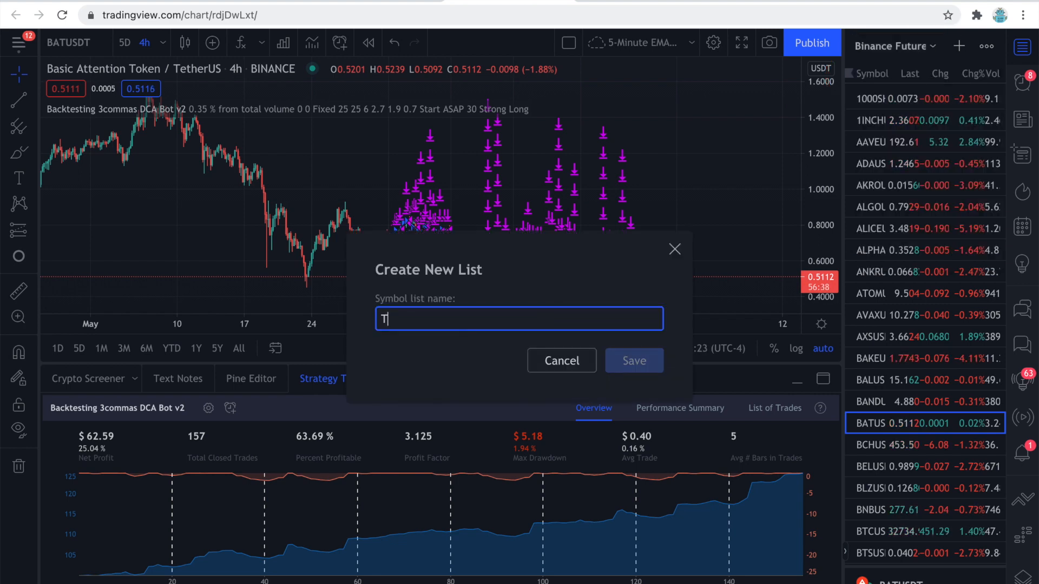
# Save the new list as Test and add DOGEUSDT, BTCUSDT and DOTUSDT
pyautogui.click(633, 361)
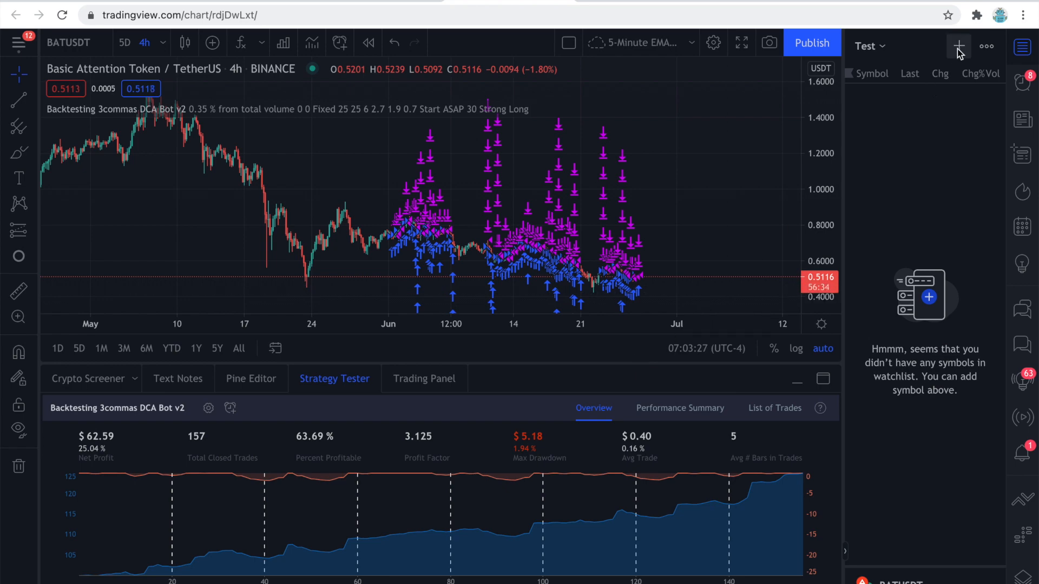
pyautogui.click(958, 46)
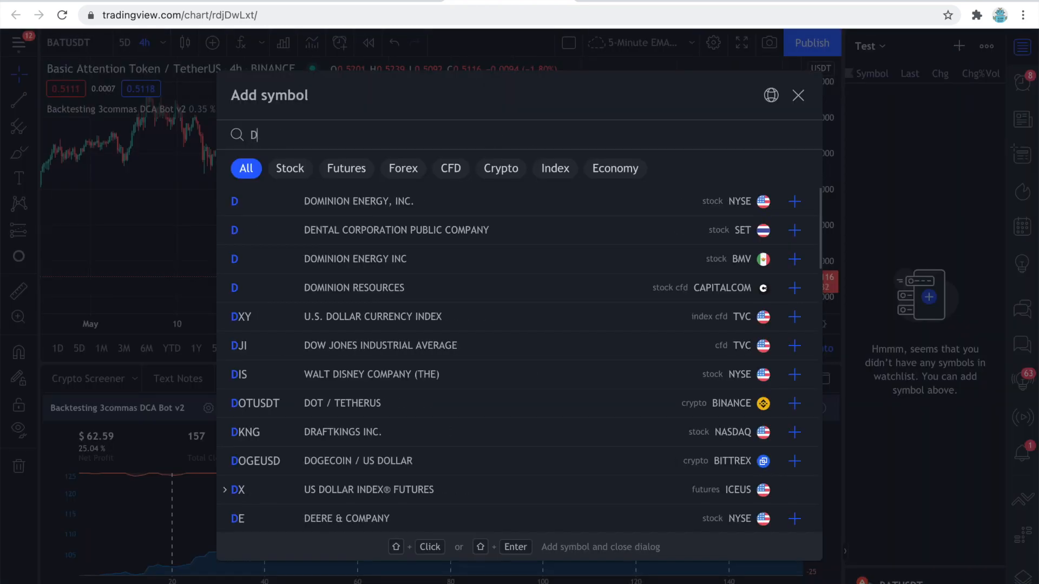
pyautogui.write('OGEUSDT')
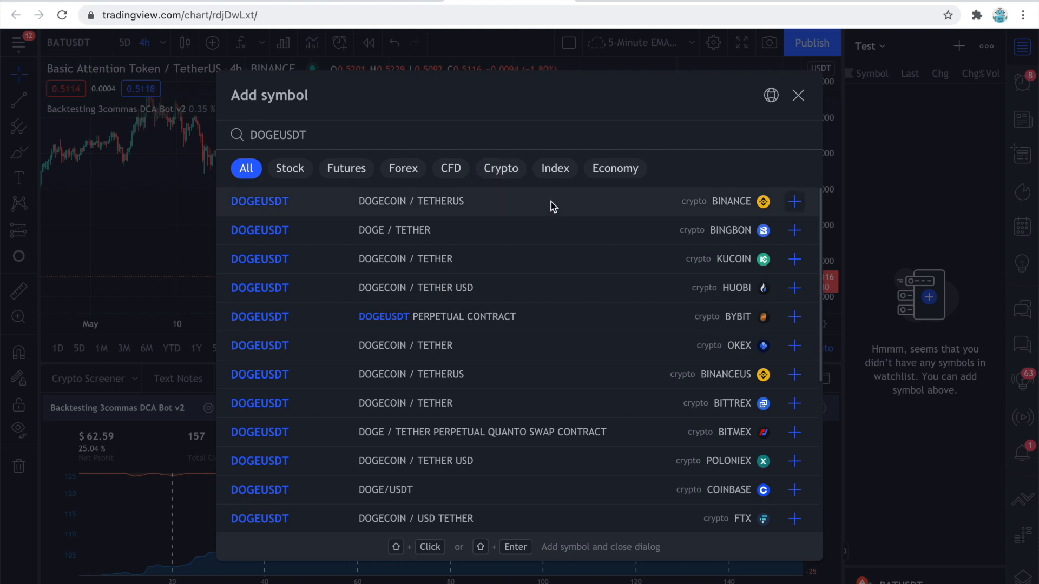
pyautogui.click(793, 202)
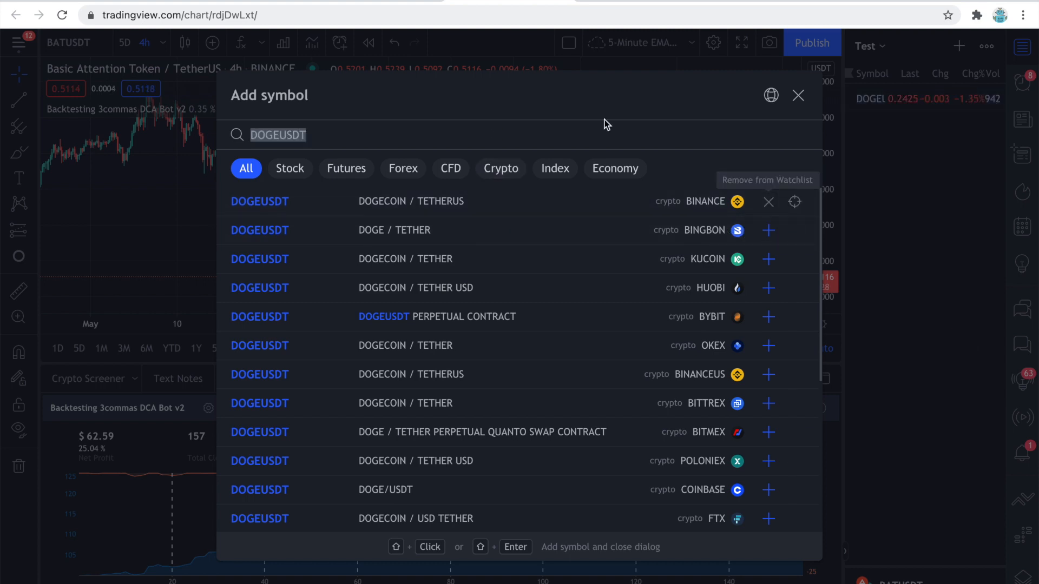
pyautogui.moveTo(586, 131)
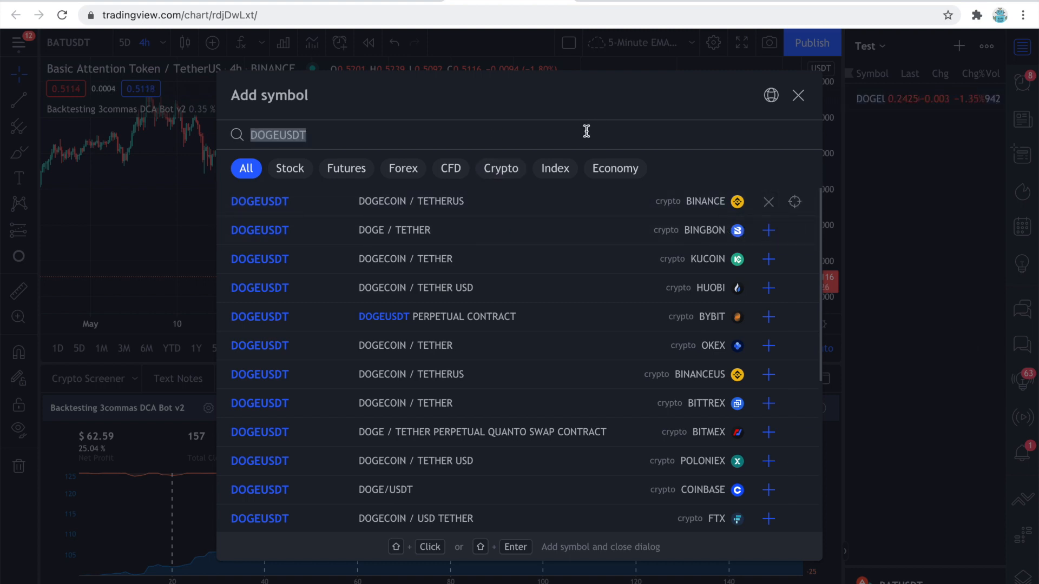
pyautogui.write('BTC')
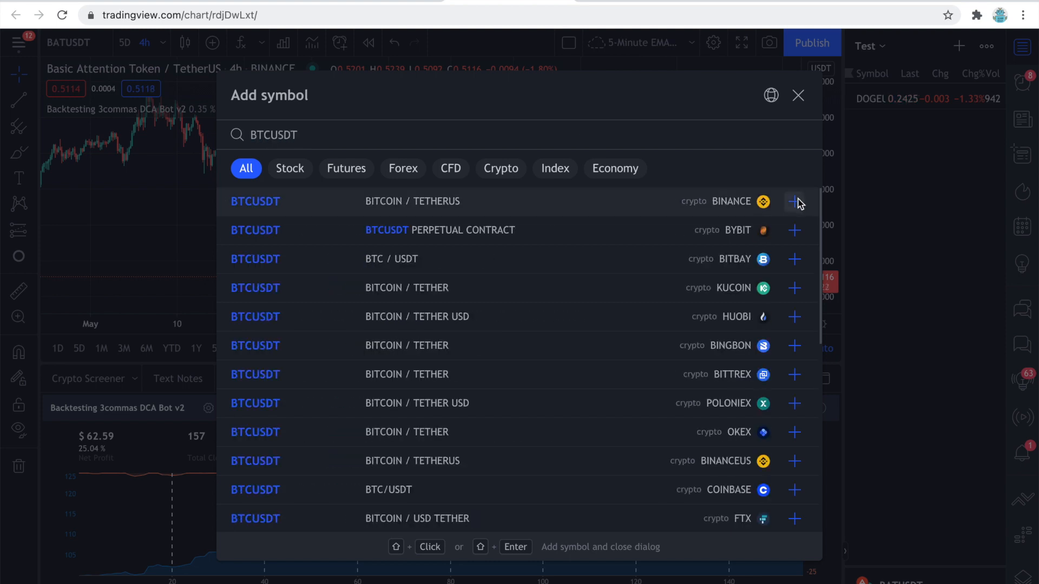
pyautogui.click(794, 201)
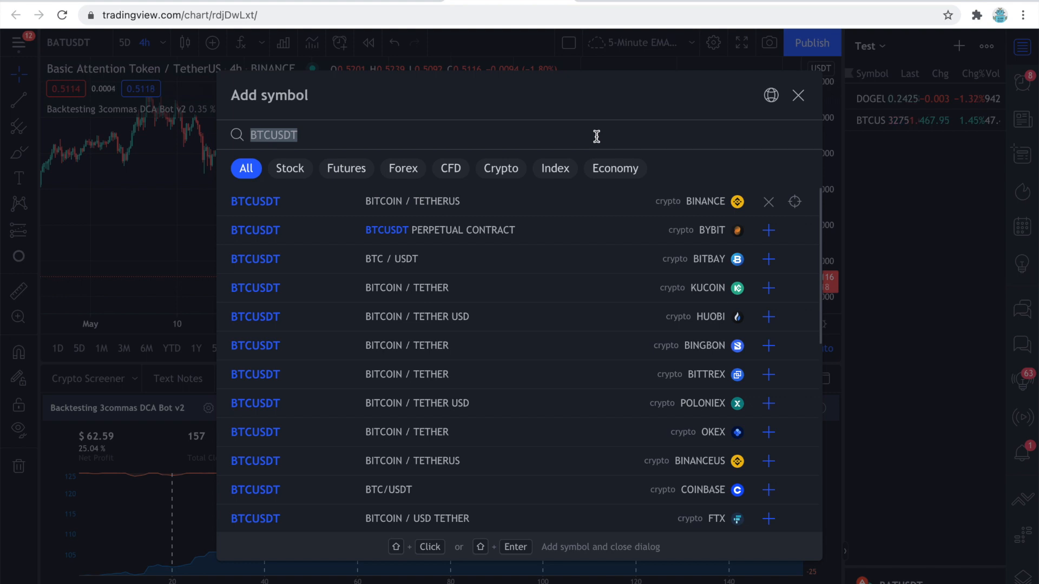
pyautogui.write('DOTUSDT')
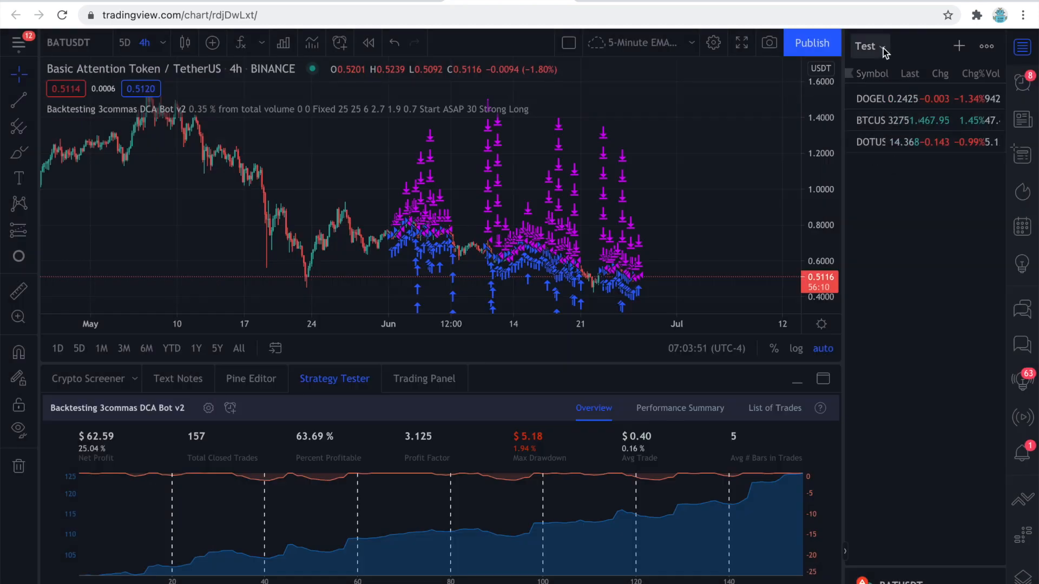
# Switch back to the Binance Futures list and show 1000SHIBUSDT on 15-minute candles
pyautogui.click(864, 46)
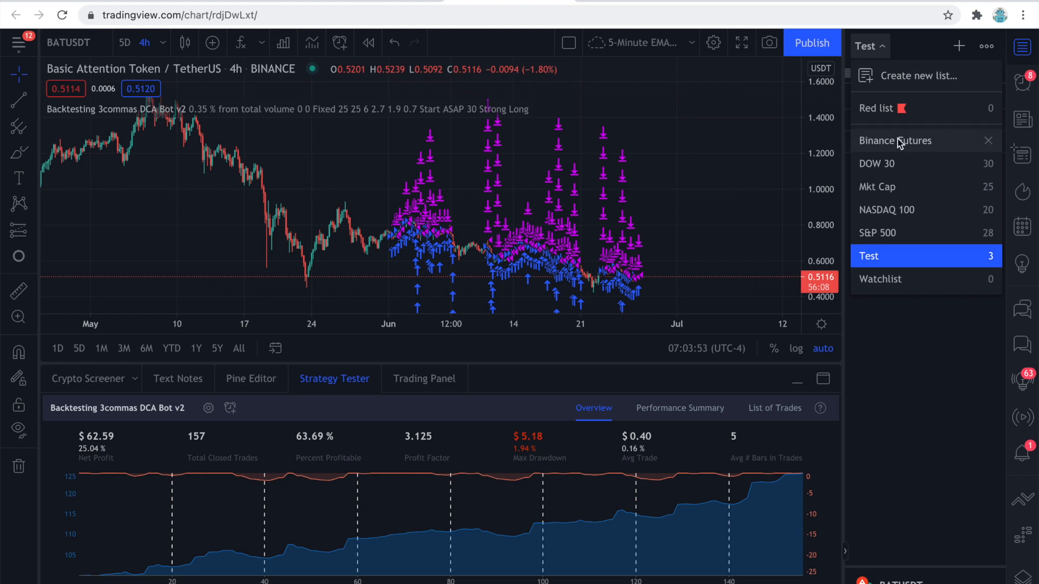
pyautogui.click(895, 140)
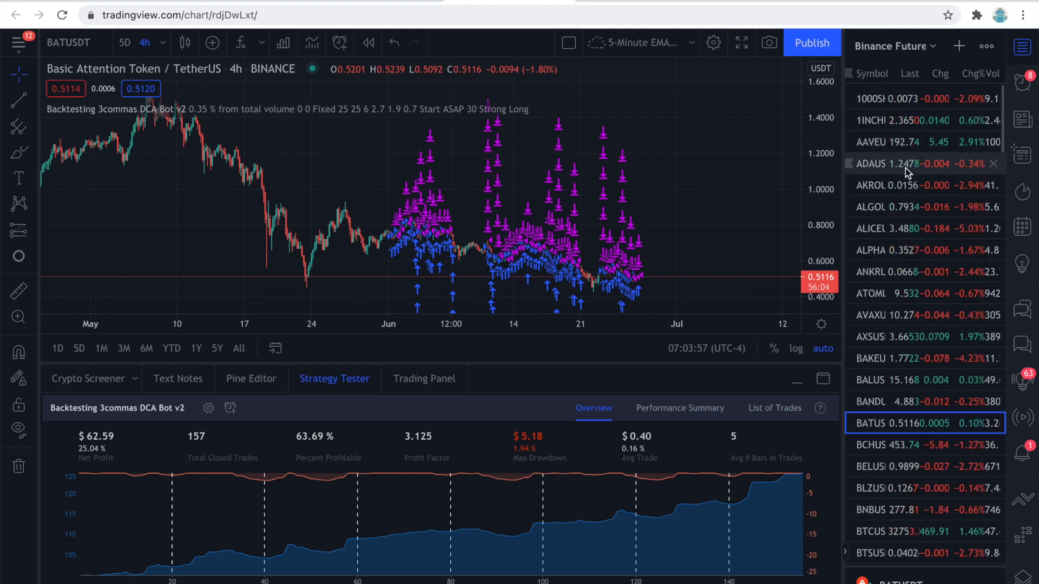
pyautogui.moveTo(927, 131)
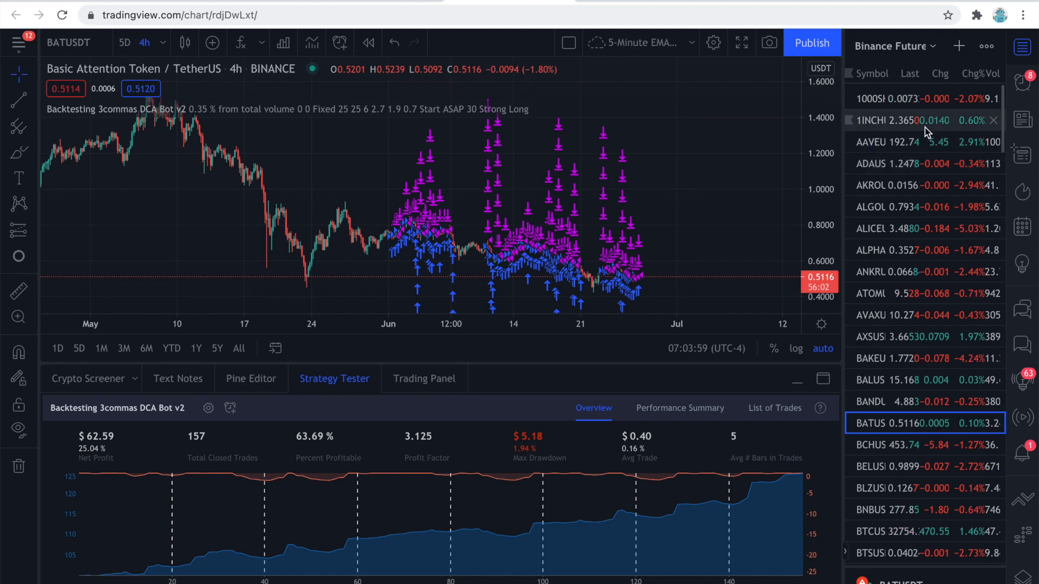
pyautogui.moveTo(908, 99)
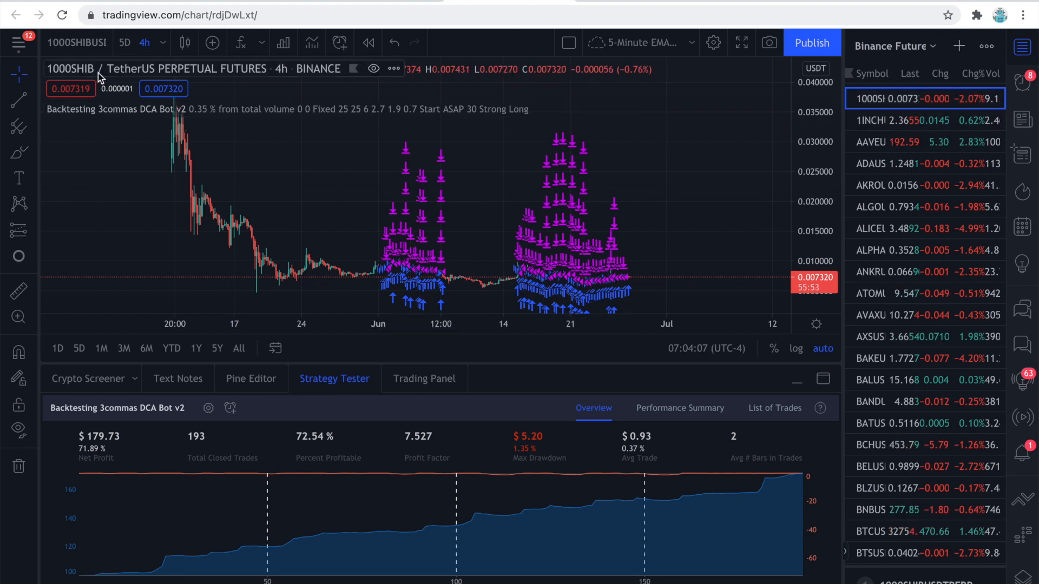
pyautogui.click(145, 42)
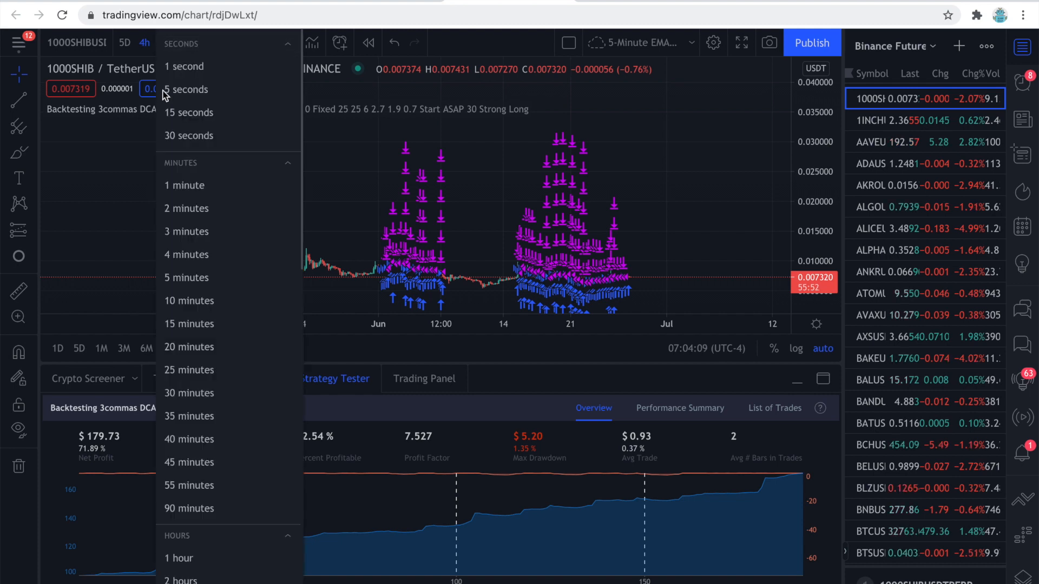
pyautogui.moveTo(195, 324)
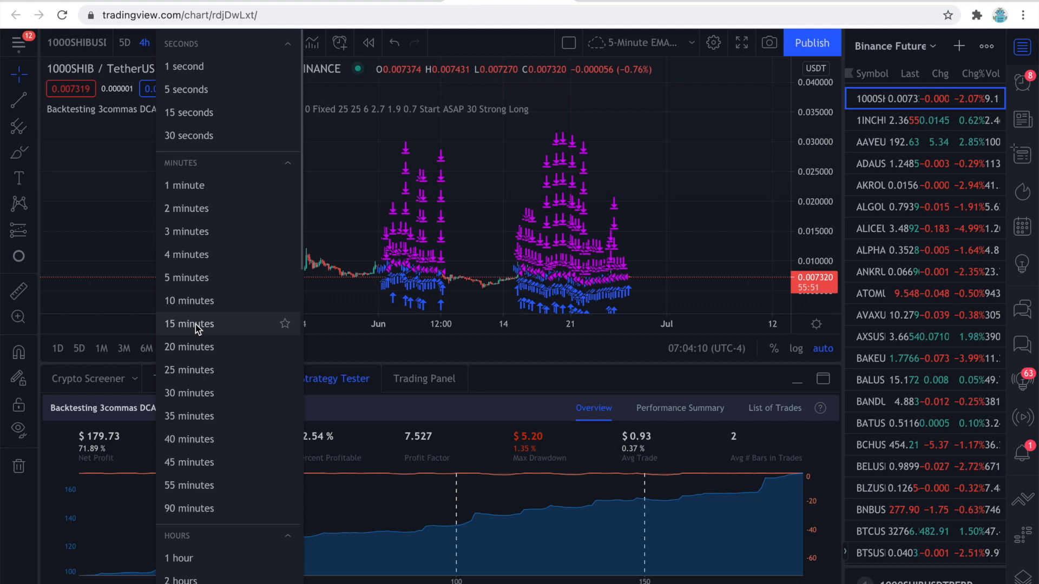
pyautogui.click(189, 324)
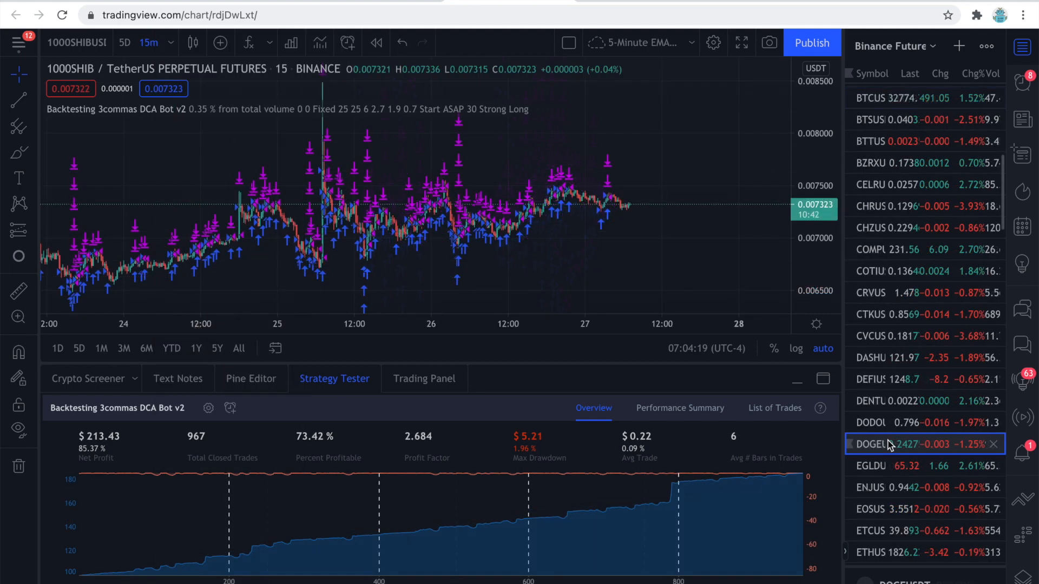
# Open DOGEUSDT and review the DCA Bot v2 strategy inputs without changing them
pyautogui.click(871, 443)
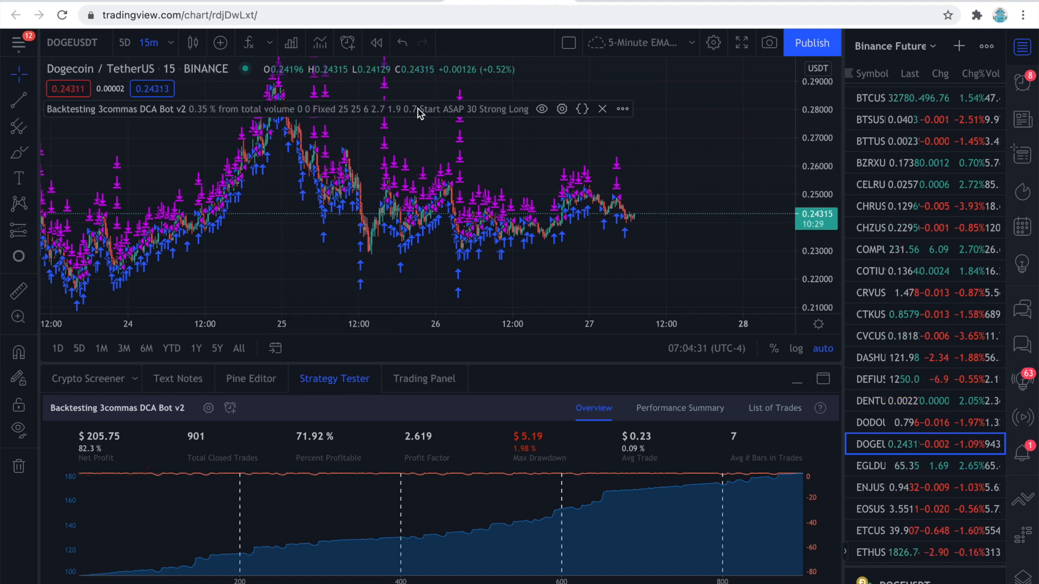
pyautogui.click(561, 109)
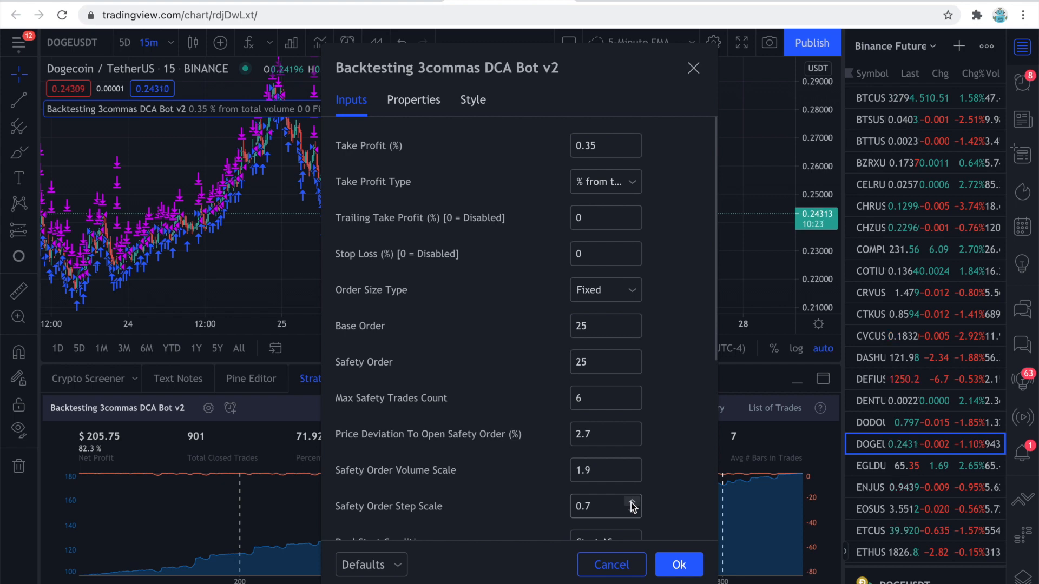
pyautogui.click(677, 565)
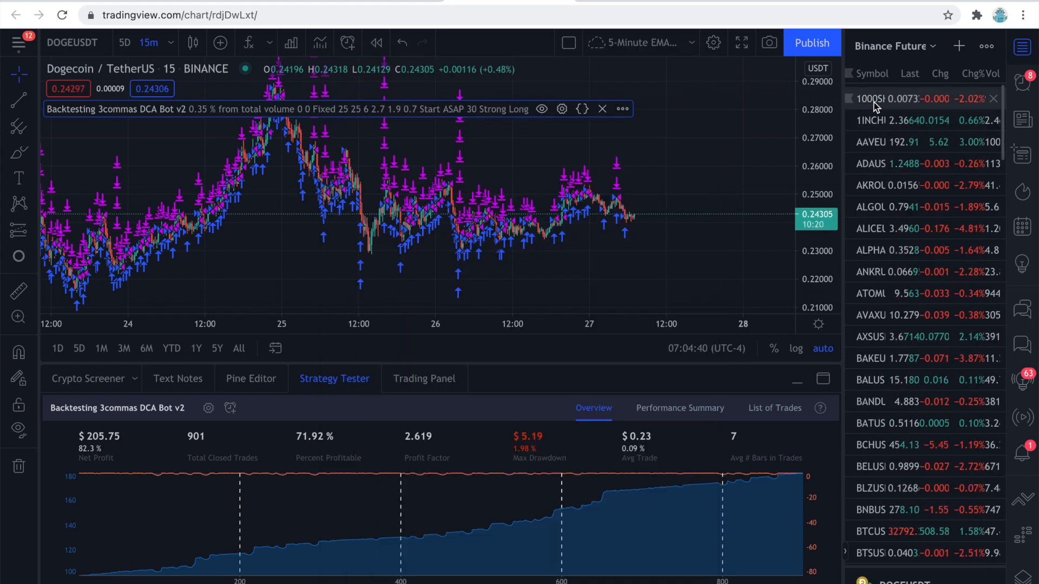
pyautogui.click(873, 99)
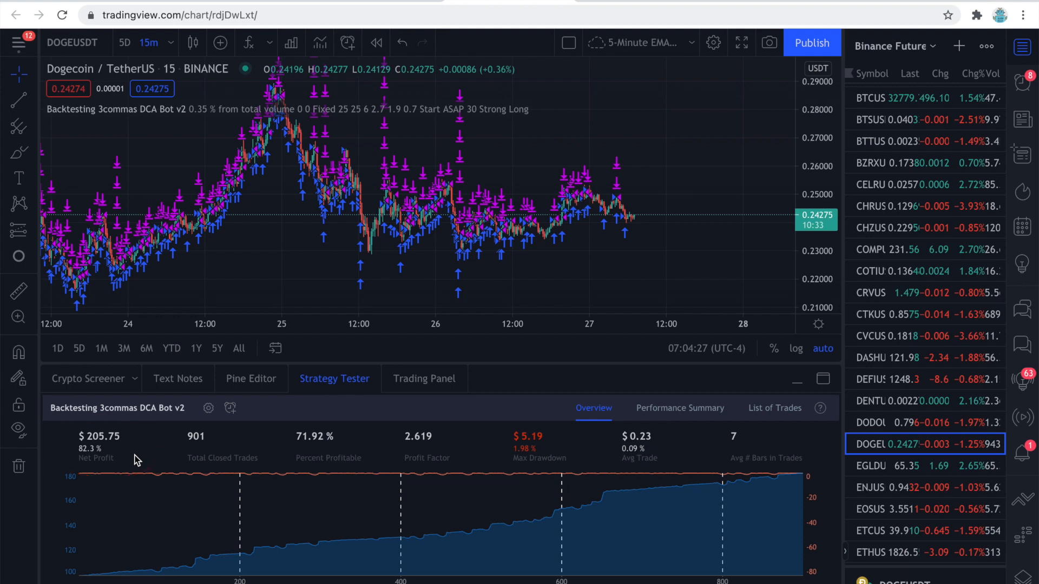
# Check backtest profit across AAVE, AKRO, ALICE, ANKR, AVAX, BAL, BAT, BEL, BTS and DENT pairs
pyautogui.click(888, 142)
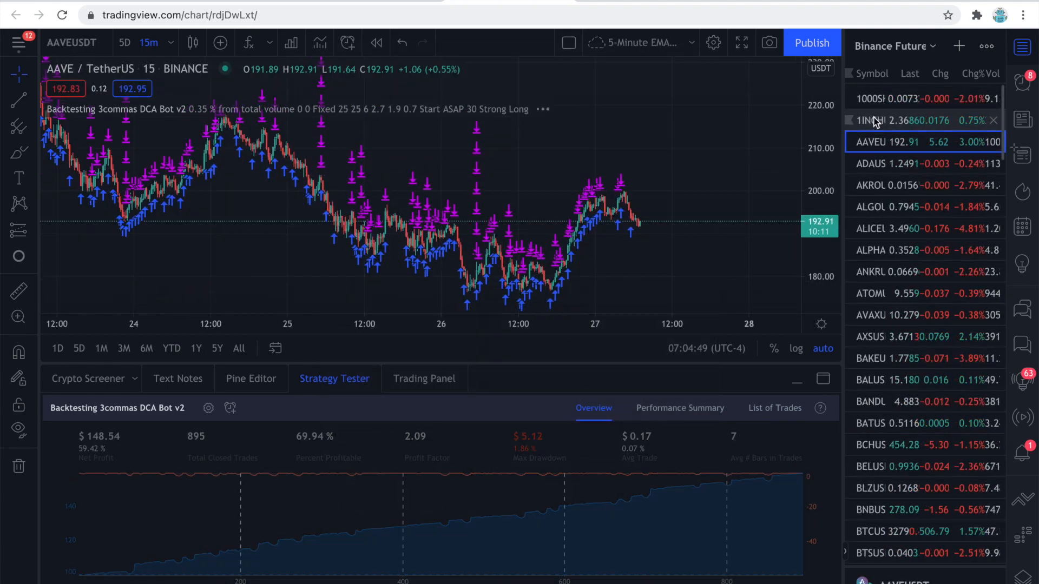
pyautogui.click(870, 185)
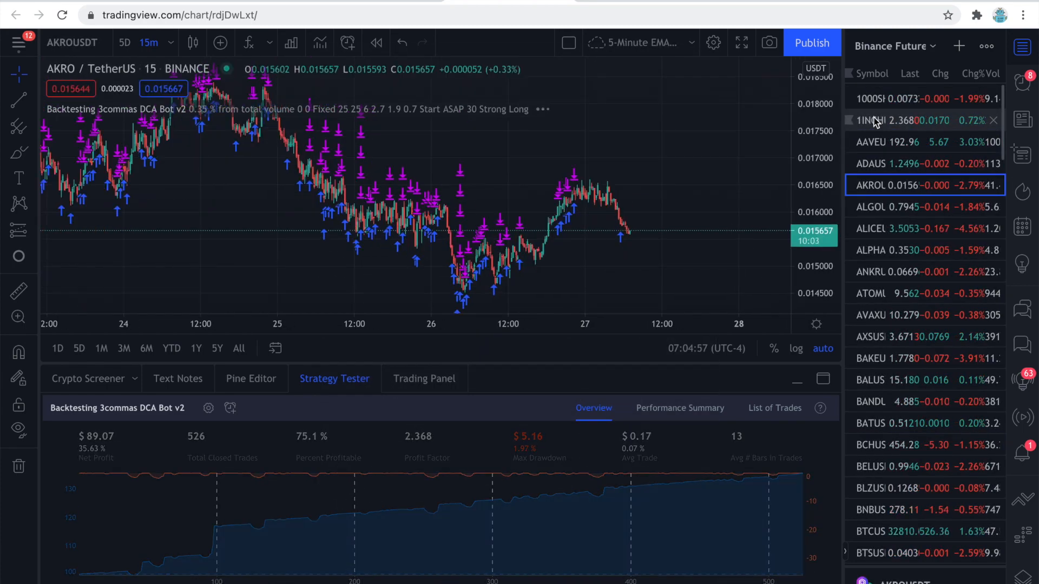
pyautogui.click(870, 228)
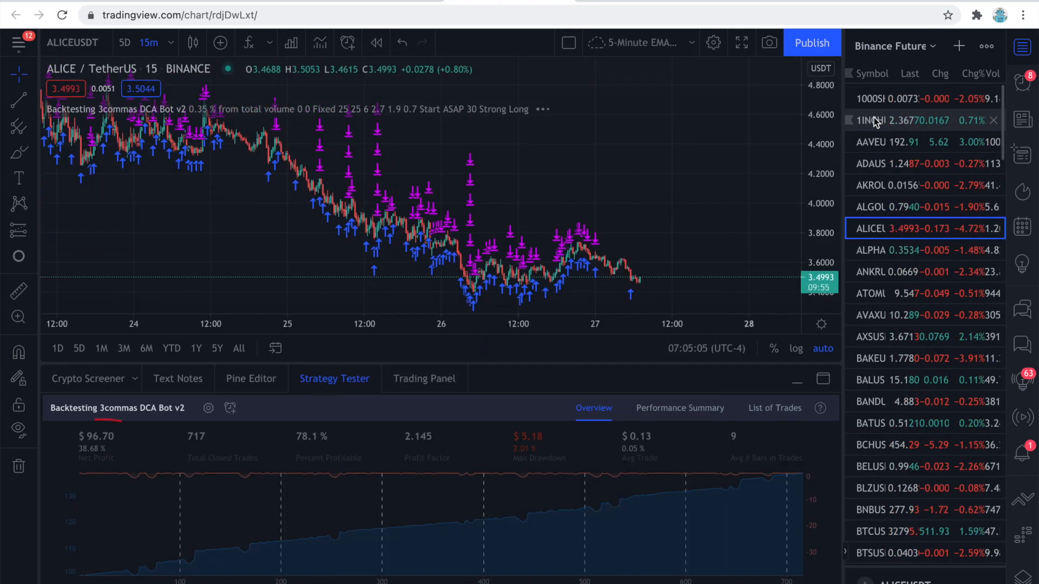
pyautogui.click(870, 272)
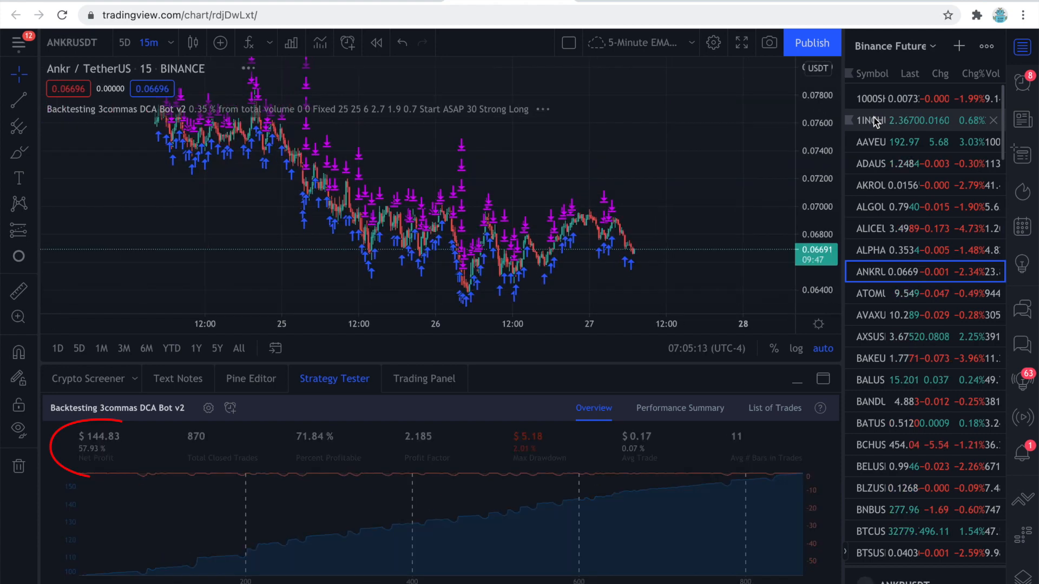
pyautogui.click(881, 315)
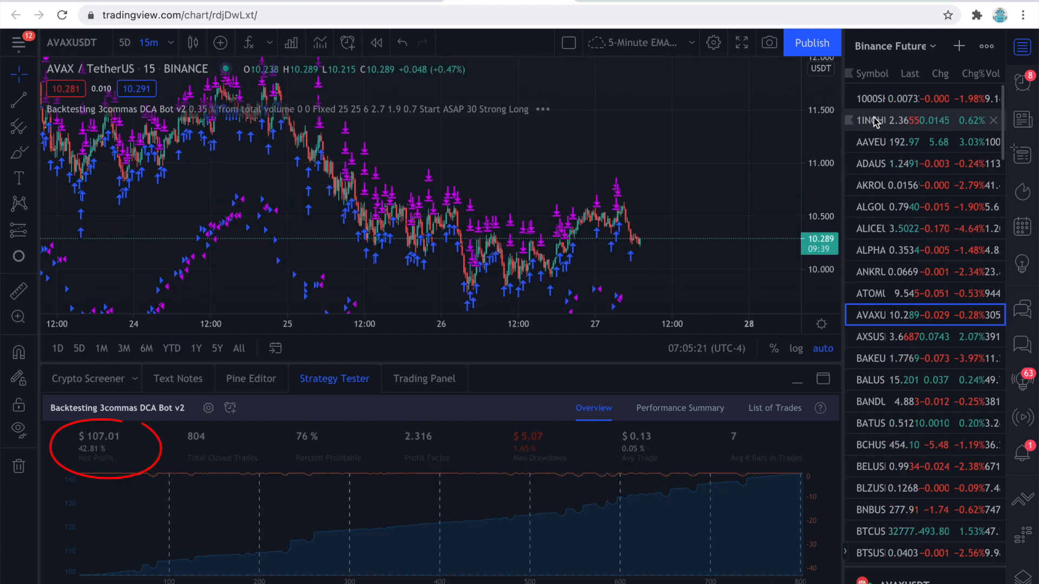
pyautogui.click(870, 380)
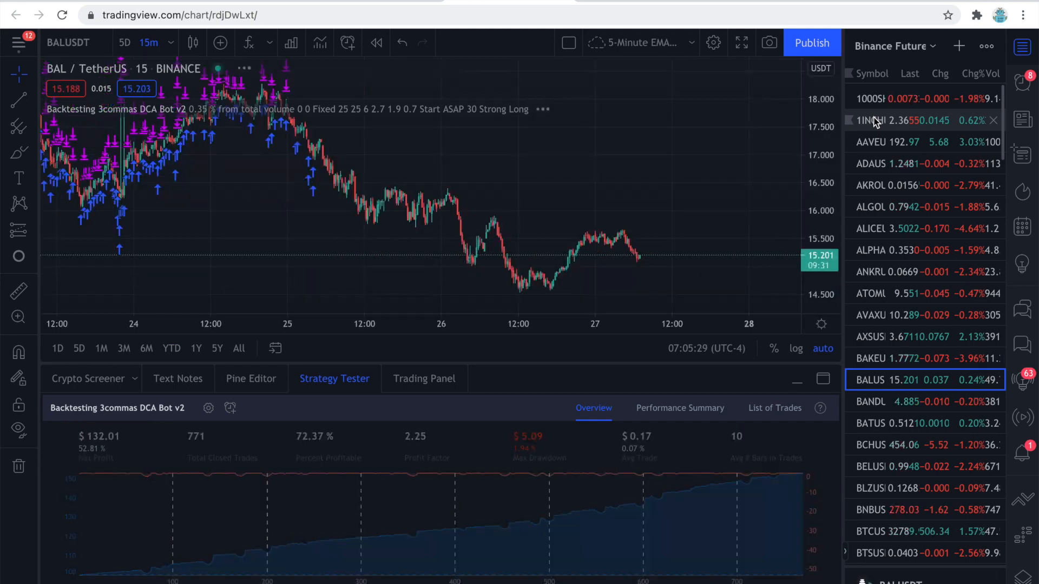
pyautogui.click(871, 423)
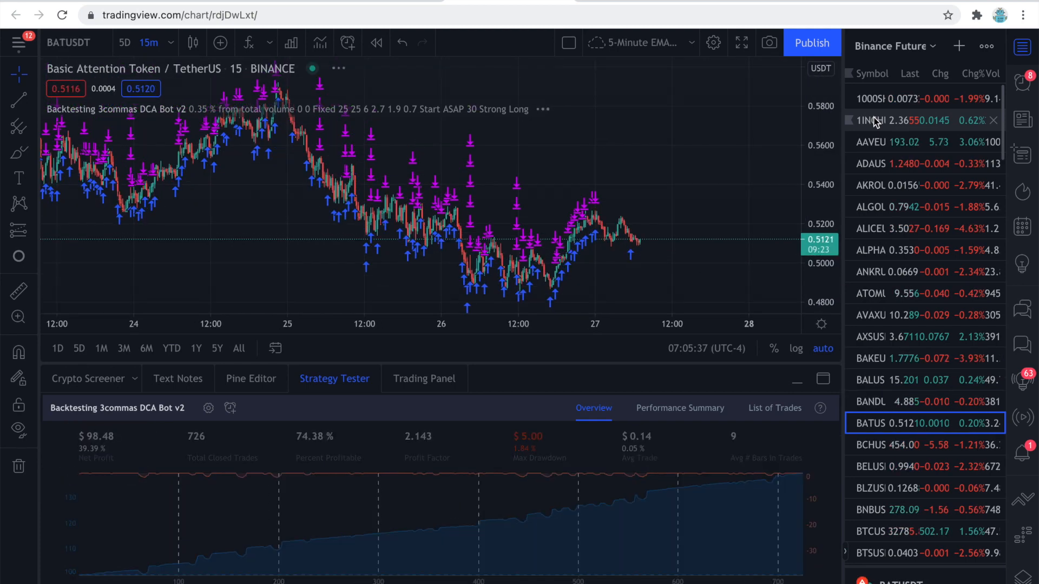
pyautogui.click(868, 466)
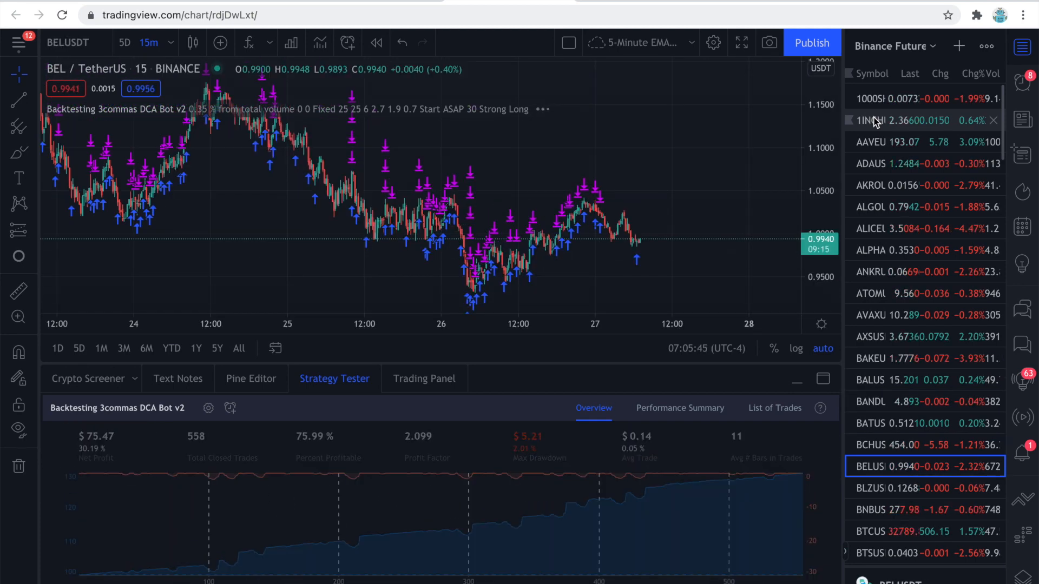
pyautogui.click(870, 510)
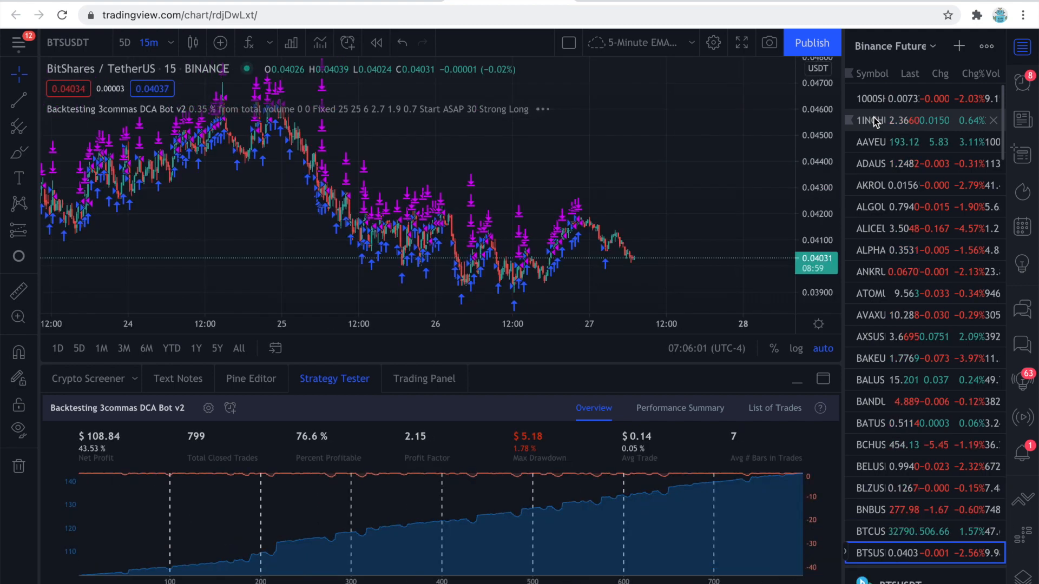
pyautogui.click(900, 555)
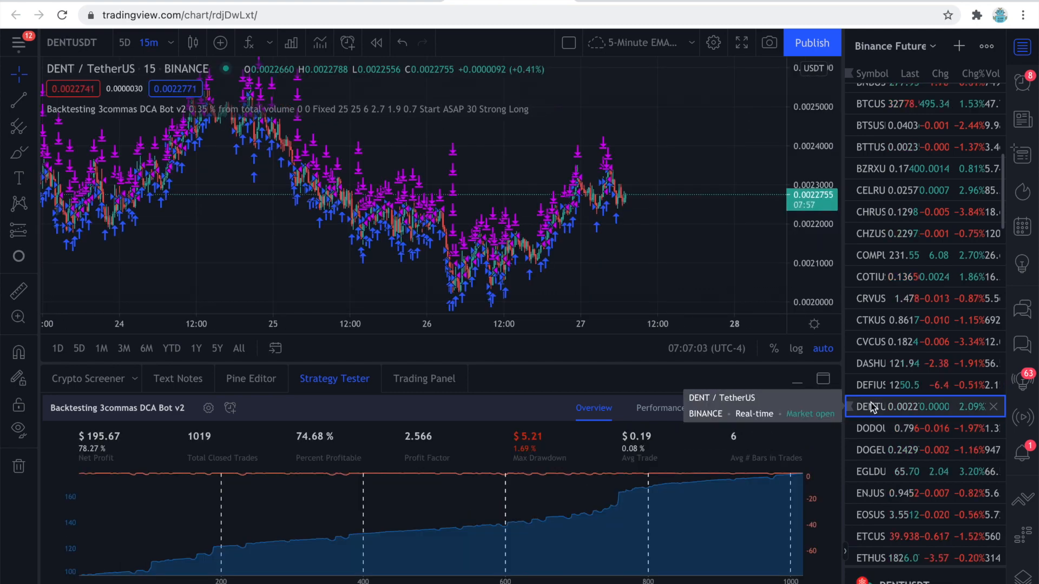
pyautogui.moveTo(1022, 47)
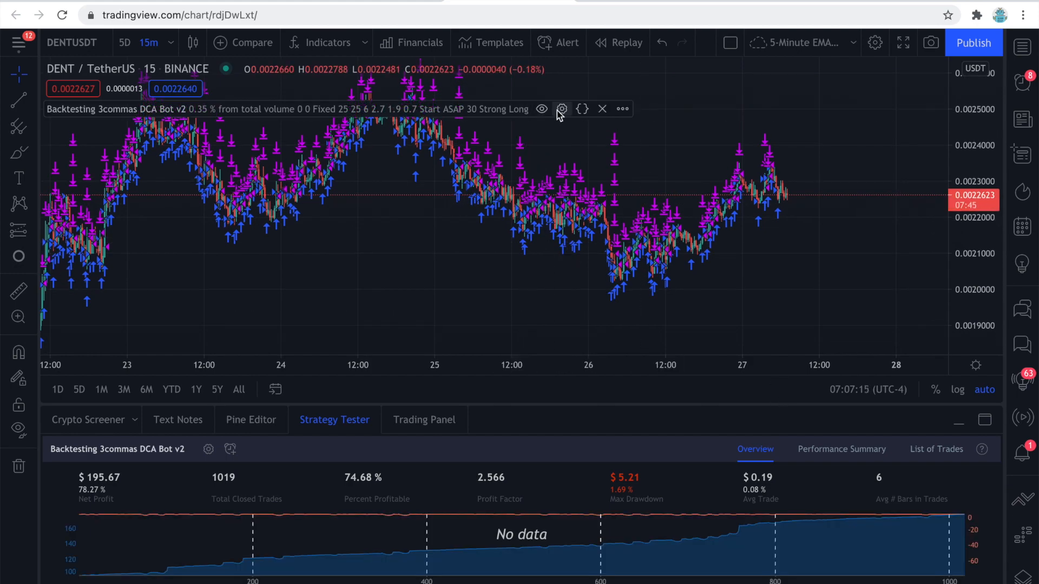
# Trial a lower take profit, restore 0.35, and raise price deviation to 3
pyautogui.click(561, 109)
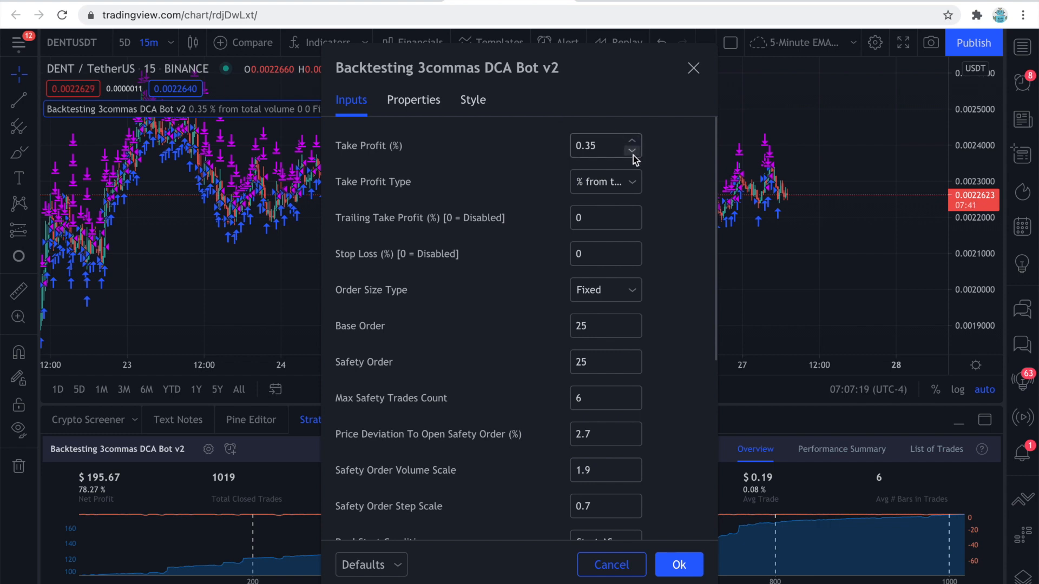
pyautogui.click(631, 150)
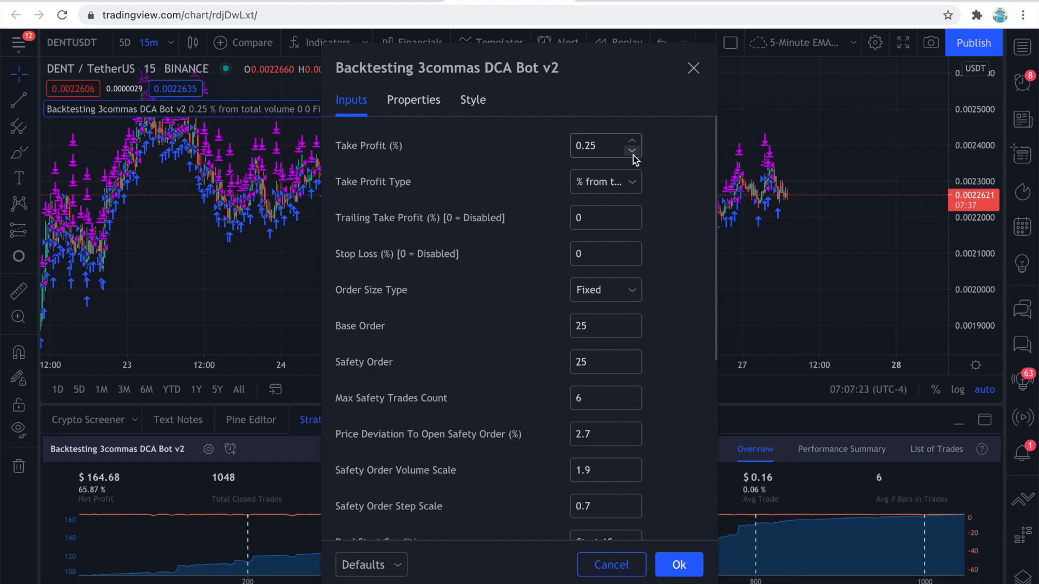
pyautogui.click(631, 141)
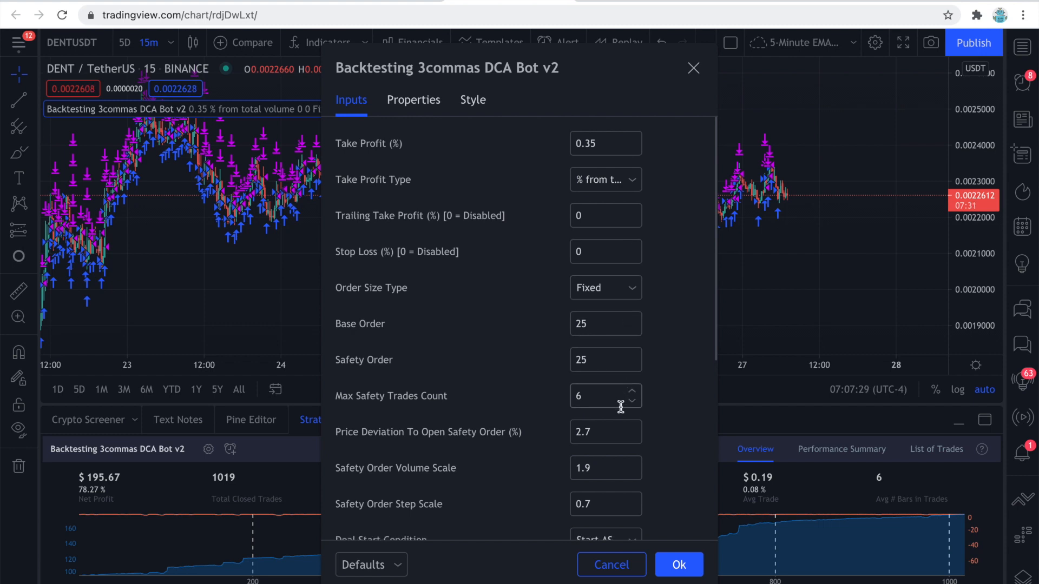
pyautogui.scroll(-3)
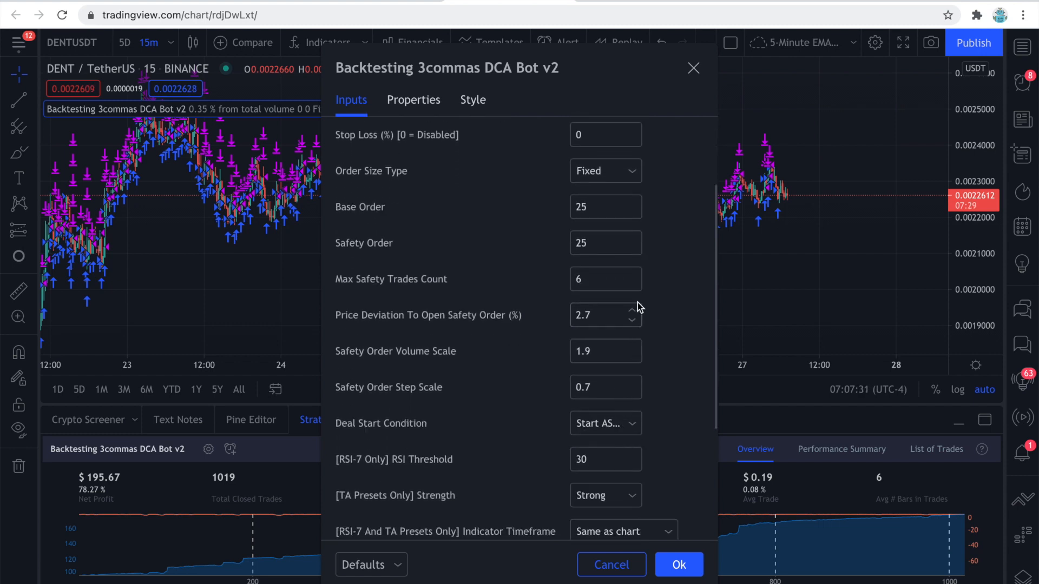
pyautogui.click(631, 310)
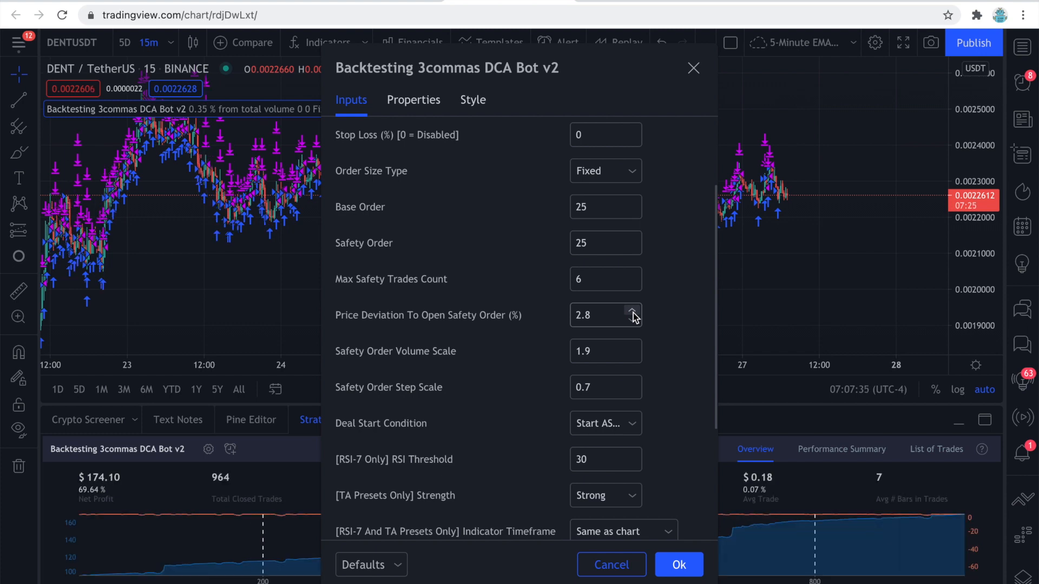
pyautogui.click(632, 311)
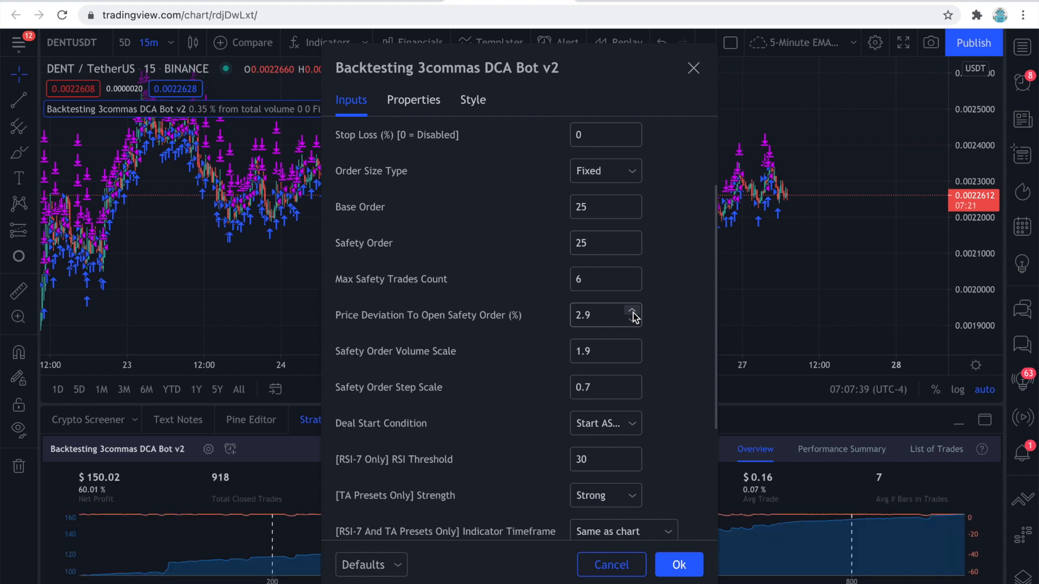
pyautogui.click(630, 312)
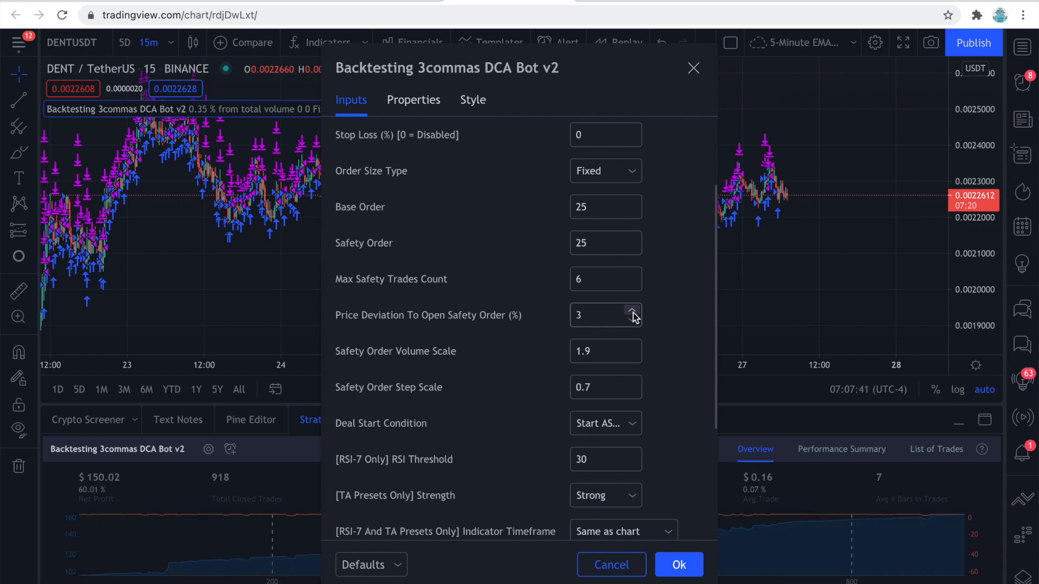
# Trial safety order step scale values up to 1.2, then back down to 1
pyautogui.click(631, 319)
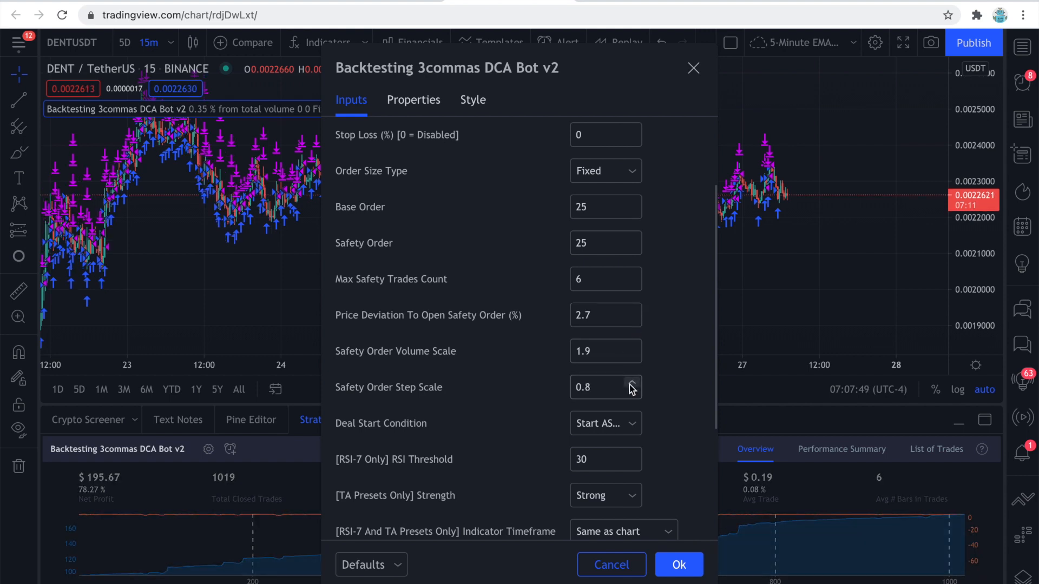
pyautogui.click(631, 384)
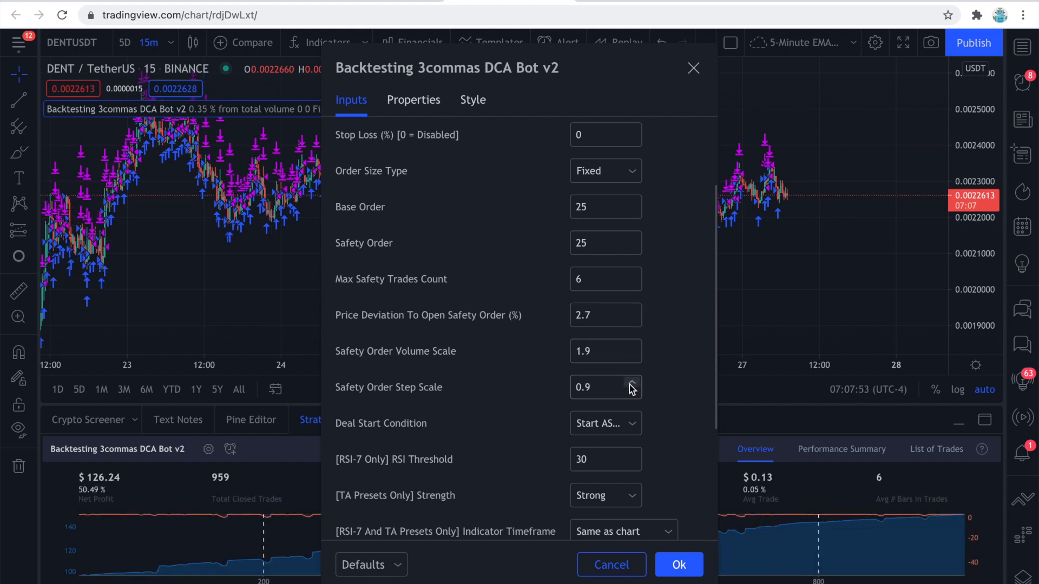
pyautogui.click(631, 383)
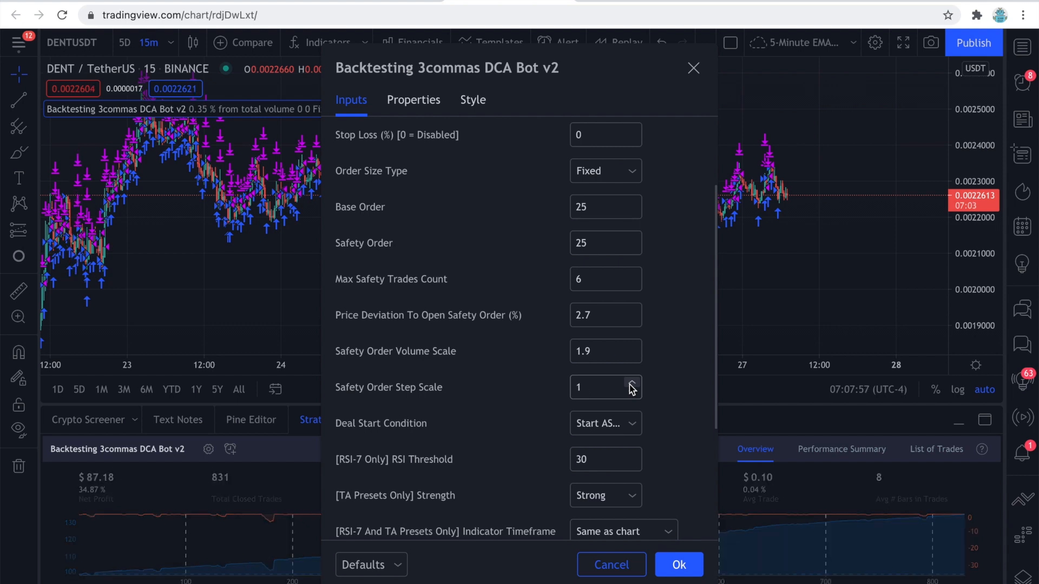
pyautogui.click(630, 384)
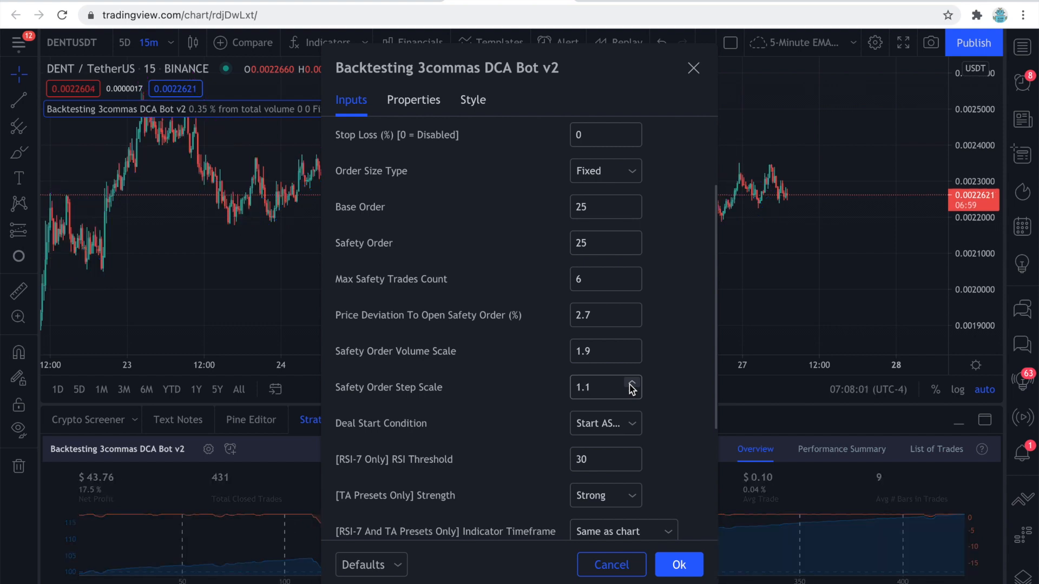
pyautogui.click(631, 383)
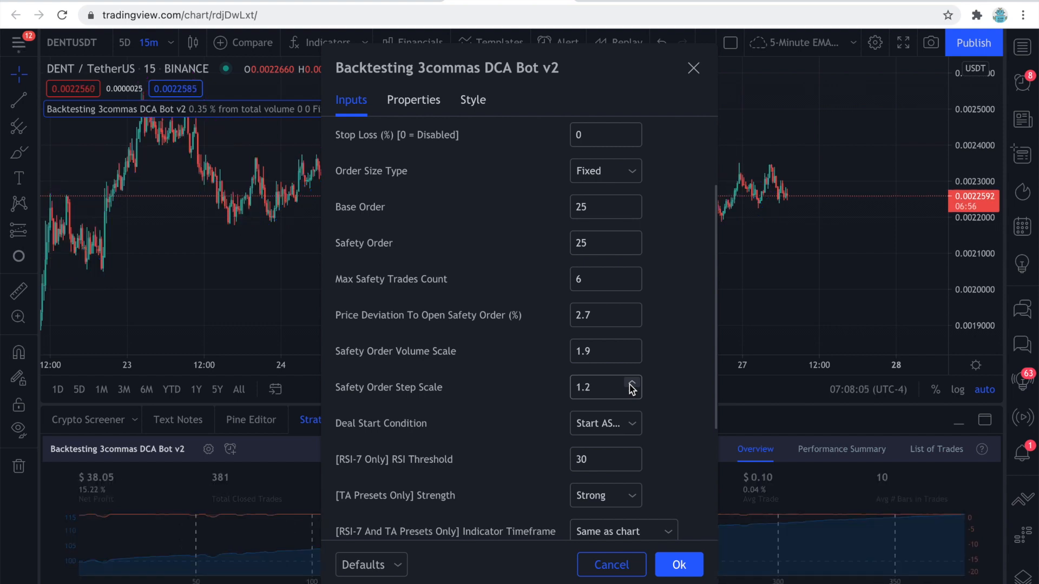
pyautogui.click(631, 393)
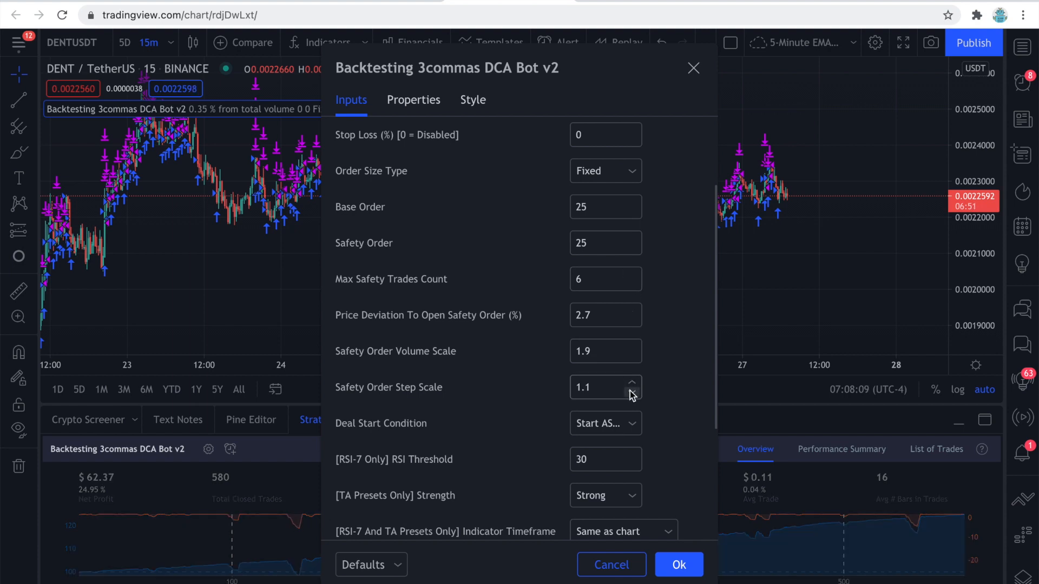
pyautogui.click(630, 394)
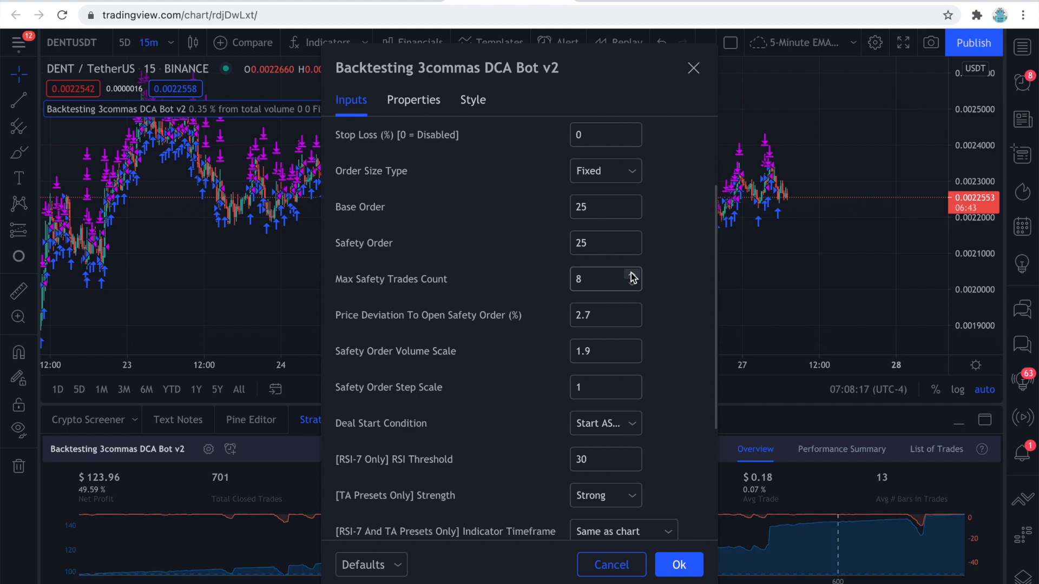
# Trial 10 max safety trades, restore 6 trades and step scale 0.7, and apply
pyautogui.click(630, 274)
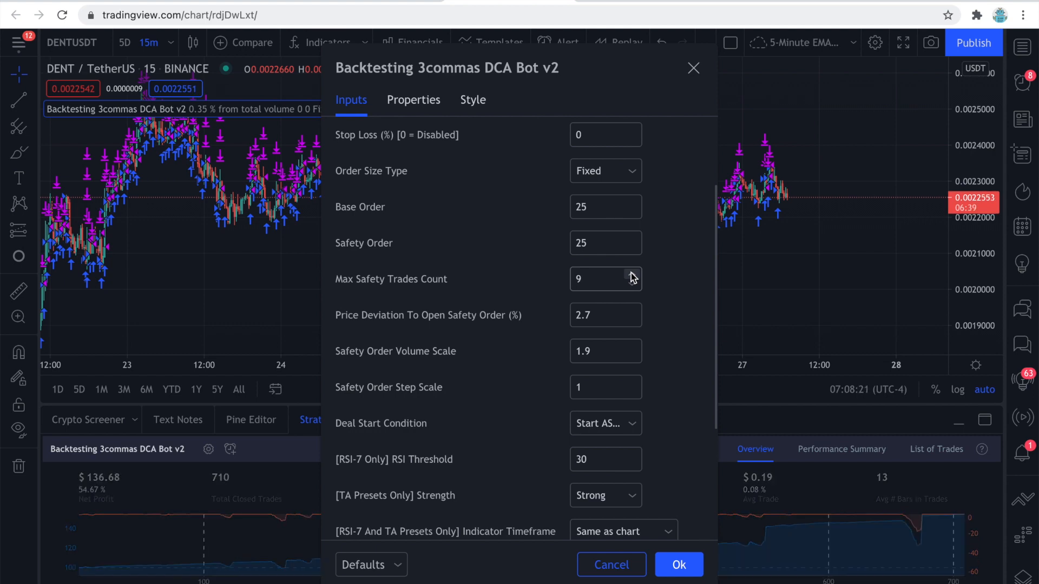
pyautogui.click(629, 275)
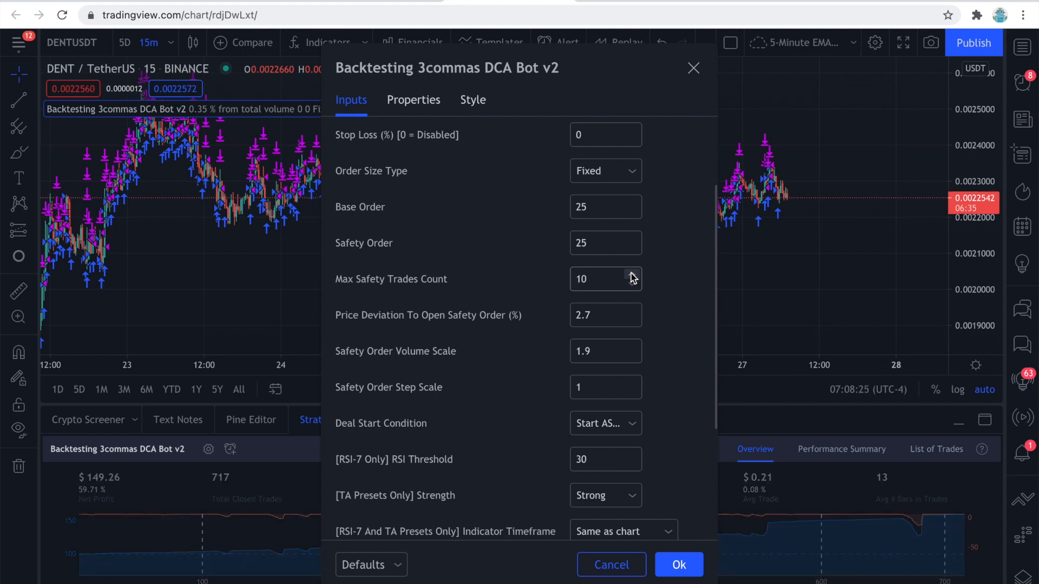
pyautogui.click(631, 286)
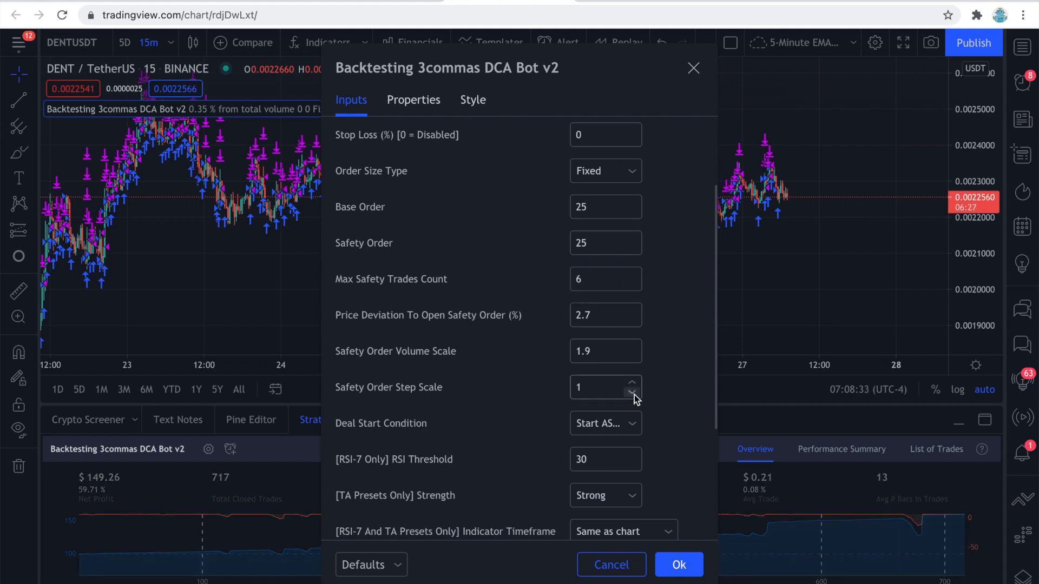
pyautogui.click(630, 392)
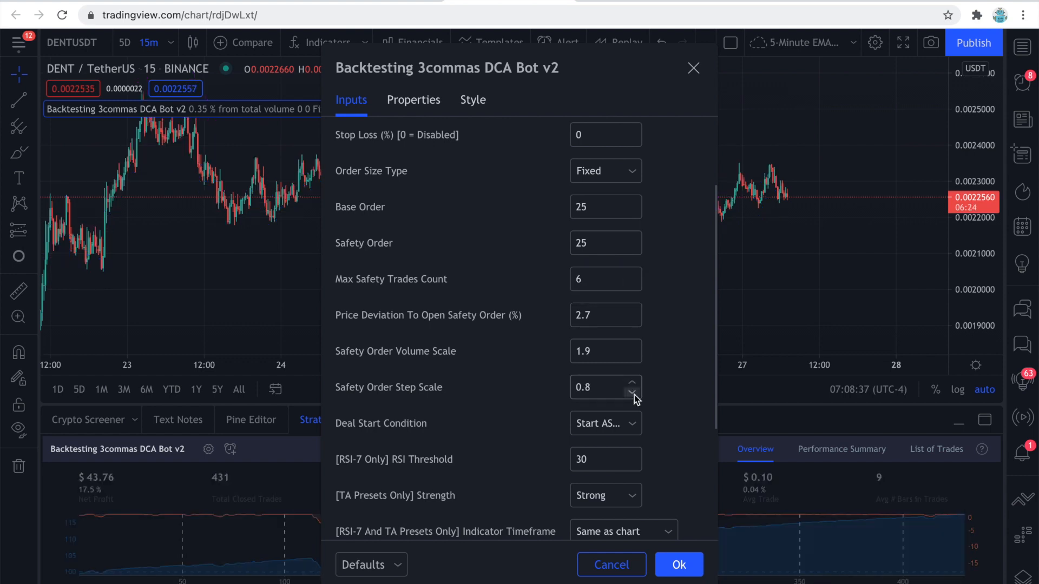
pyautogui.click(630, 392)
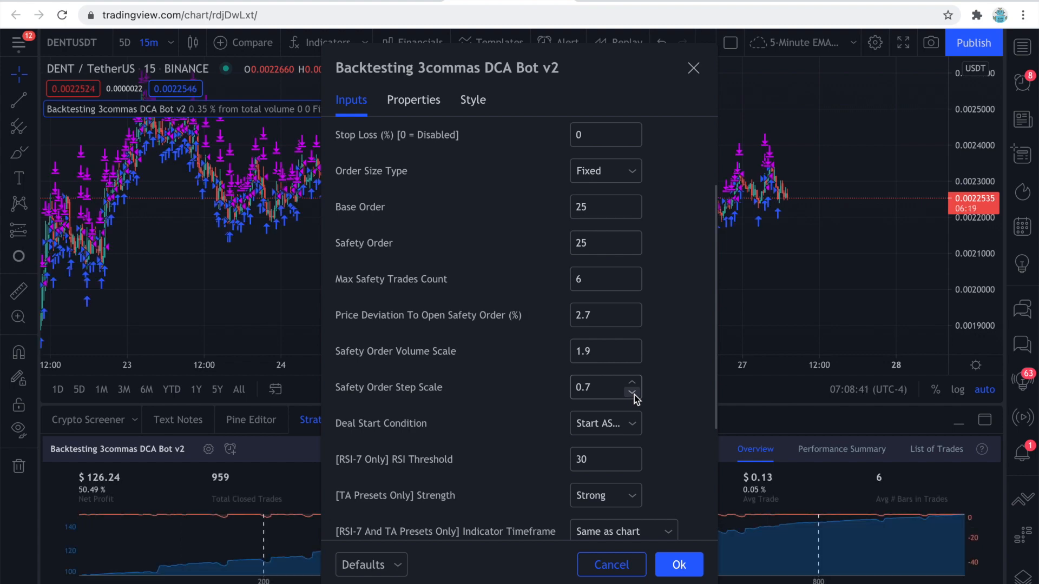
pyautogui.click(678, 564)
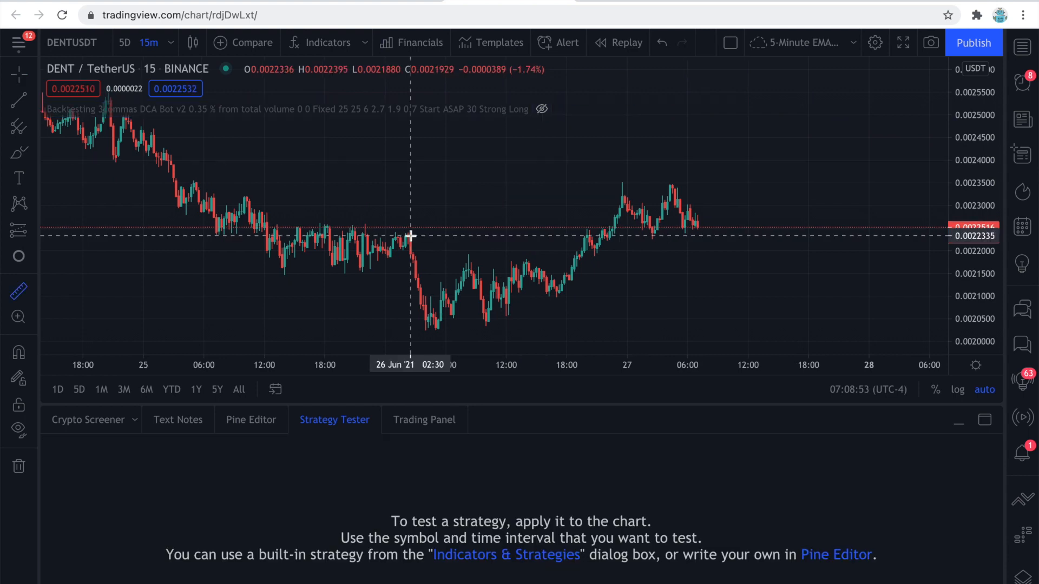
# Pan the DENT/TetherUS 1-hour chart back through mid-June price history
pyautogui.moveTo(411, 235); pyautogui.dragTo(454, 292)
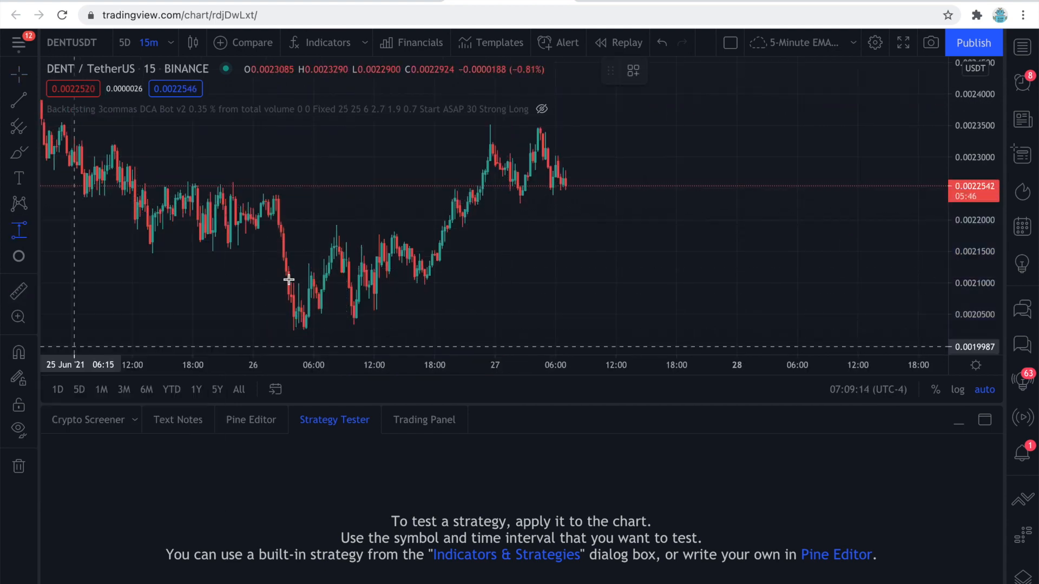
pyautogui.moveTo(288, 278); pyautogui.dragTo(490, 262)
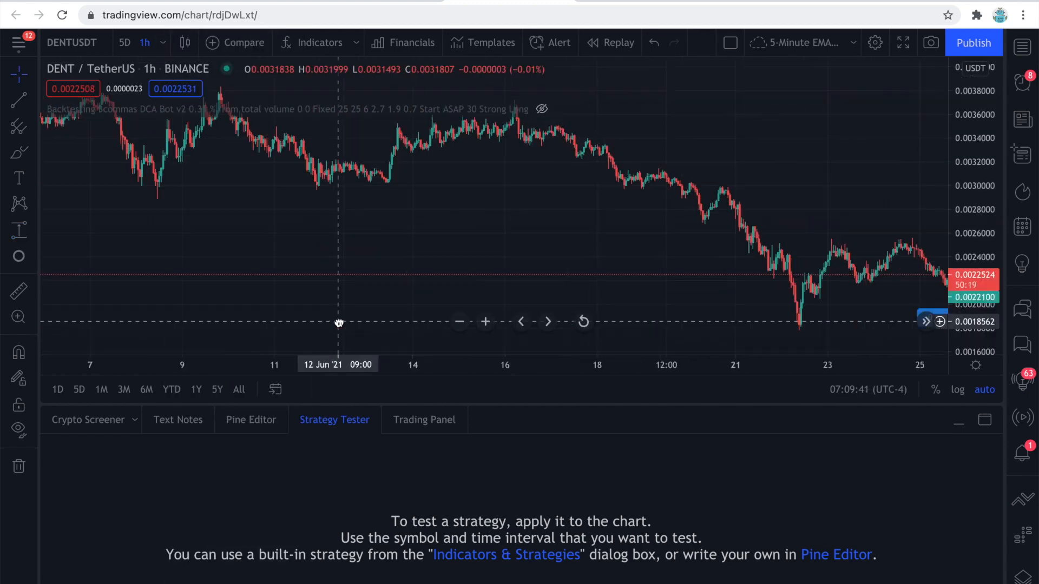
pyautogui.moveTo(318, 165); pyautogui.dragTo(401, 301)
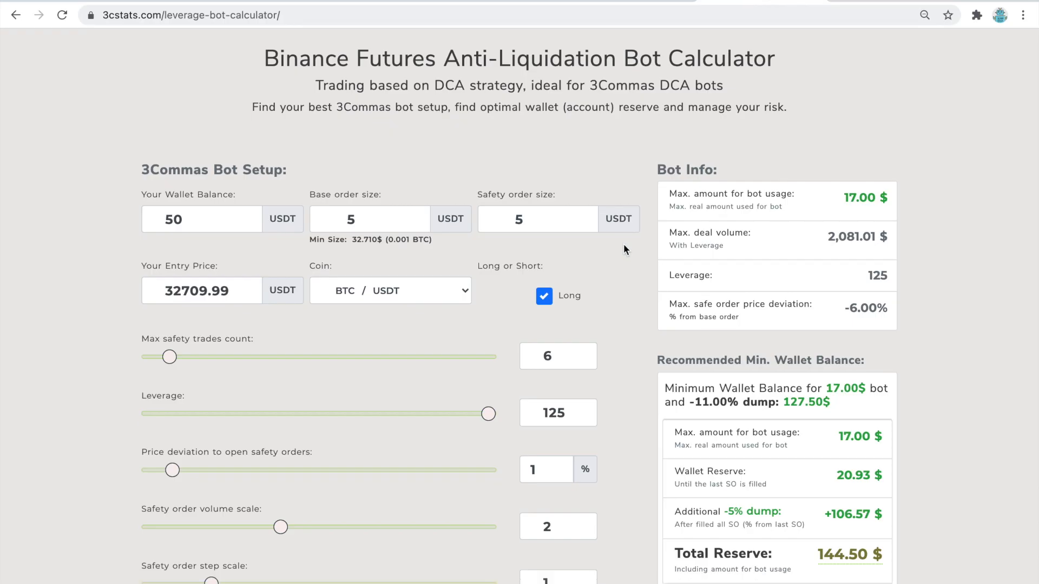
# Select DENT/USDT at 50x leverage with a 2.7% safety order price deviation
pyautogui.click(390, 290)
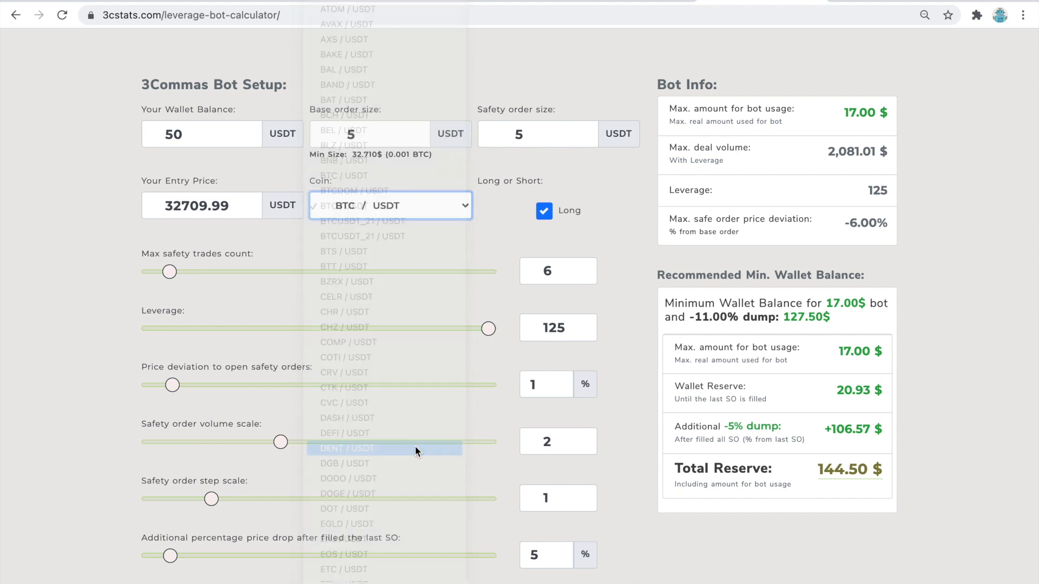
pyautogui.click(344, 448)
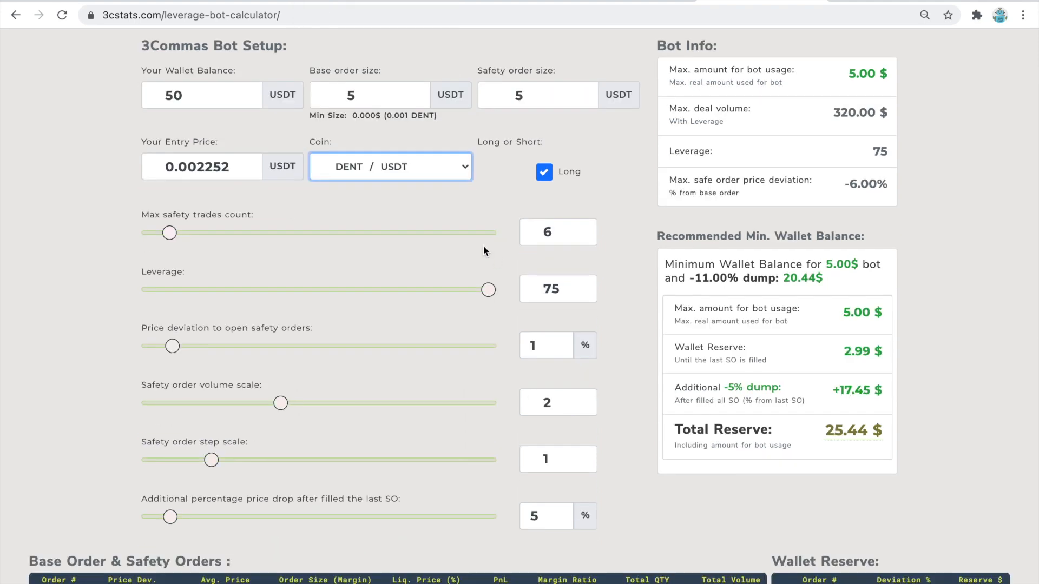
pyautogui.click(369, 95)
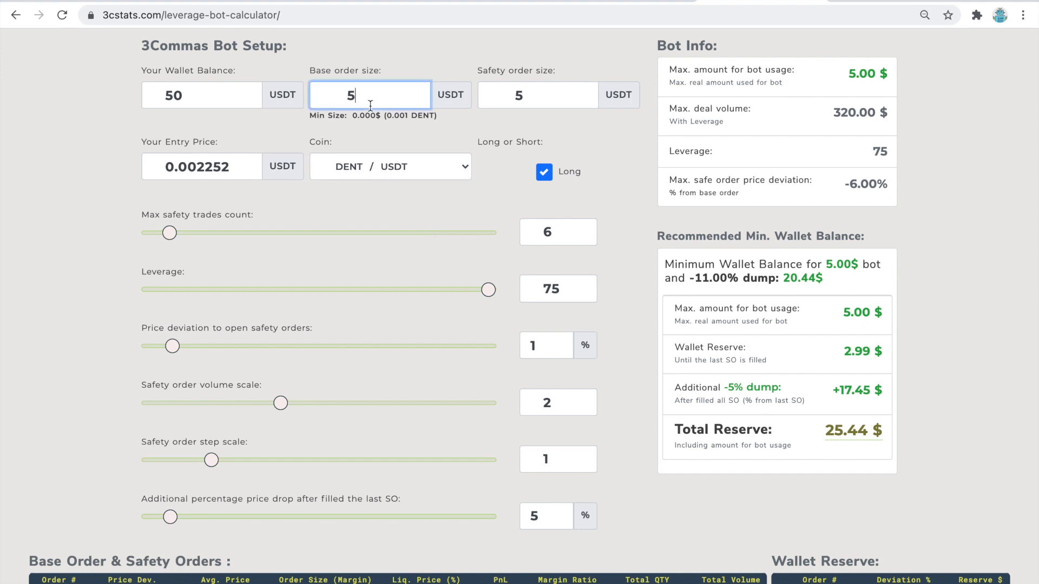
pyautogui.moveTo(550, 289)
pyautogui.write('50')
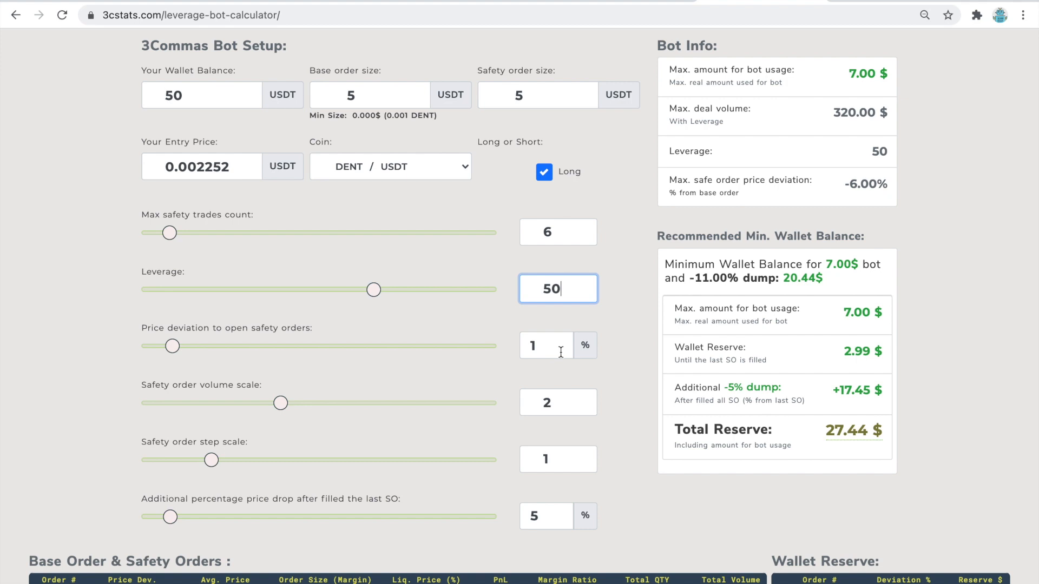
pyautogui.write('2.')
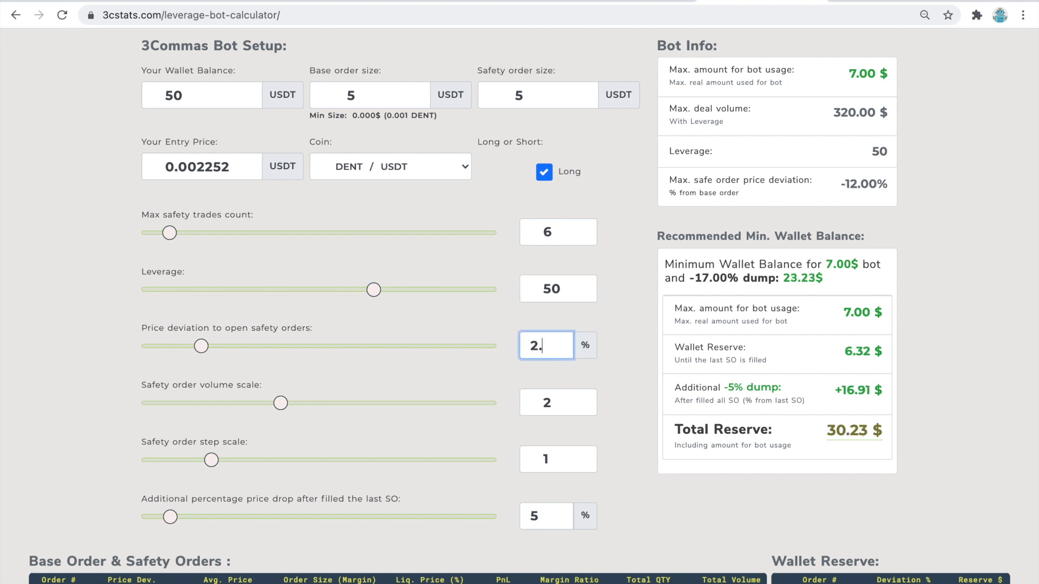
pyautogui.write('7')
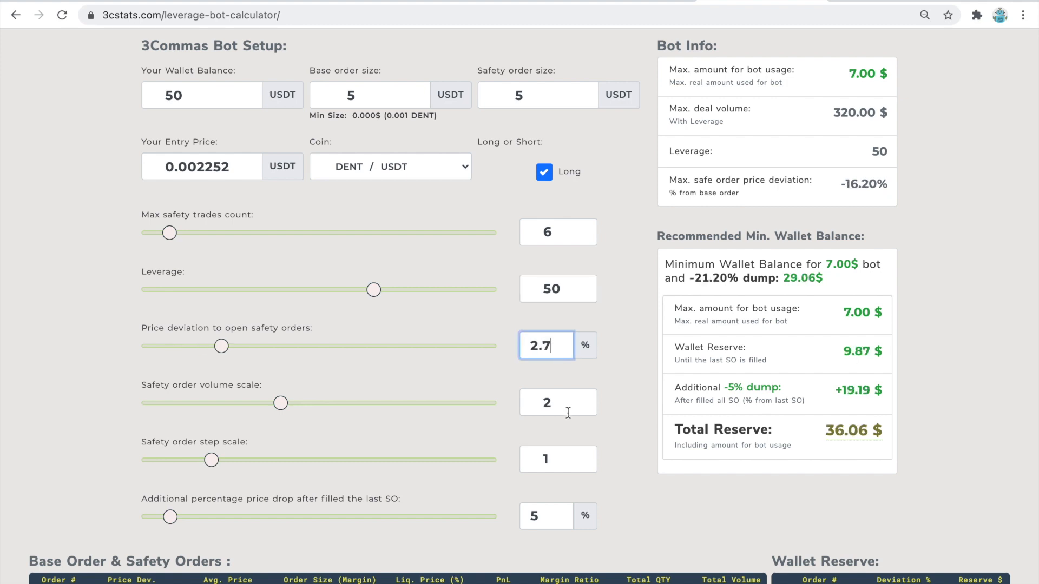
# Set safety order volume scale 1.9 and step scale 0.7, then mark the 12.94% dump
pyautogui.click(557, 403)
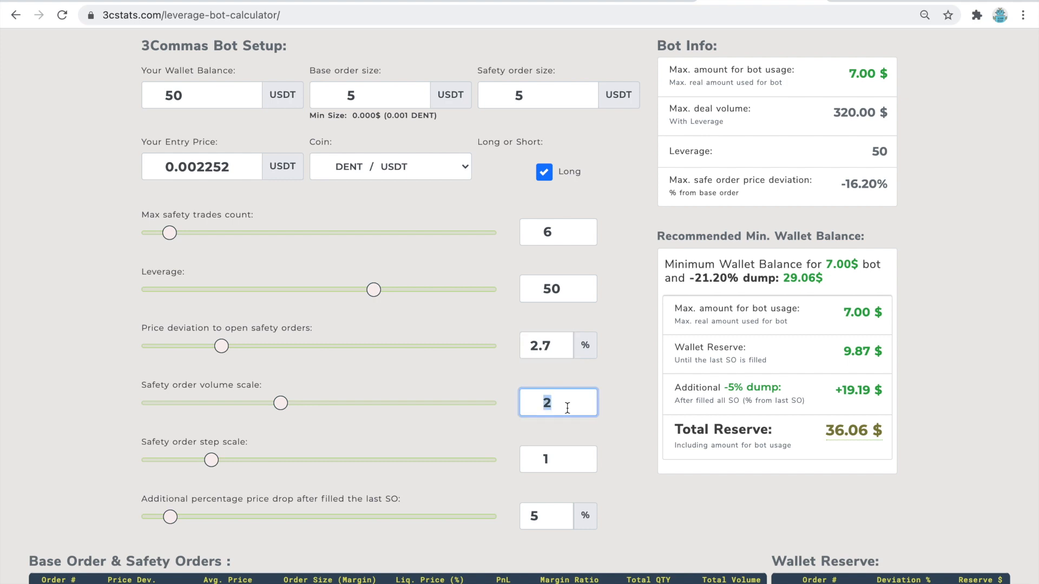
pyautogui.write('1.9')
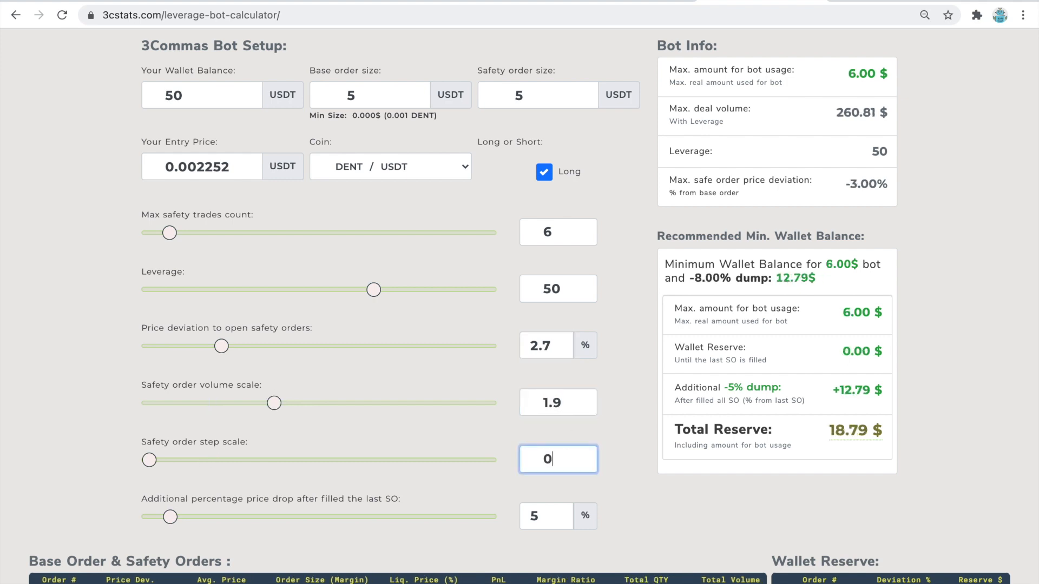
pyautogui.write('0.7')
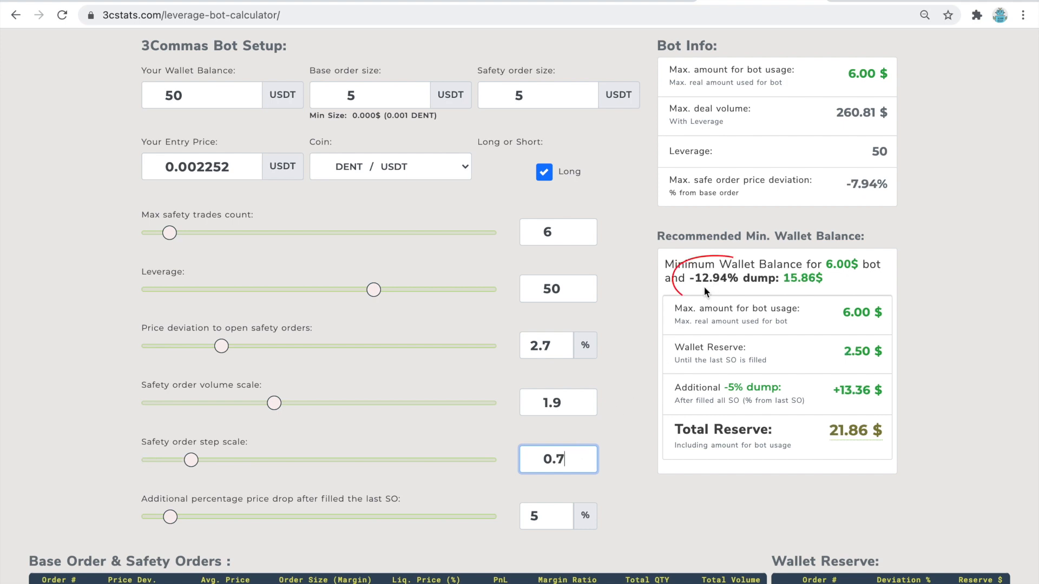
pyautogui.doubleClick(712, 277)
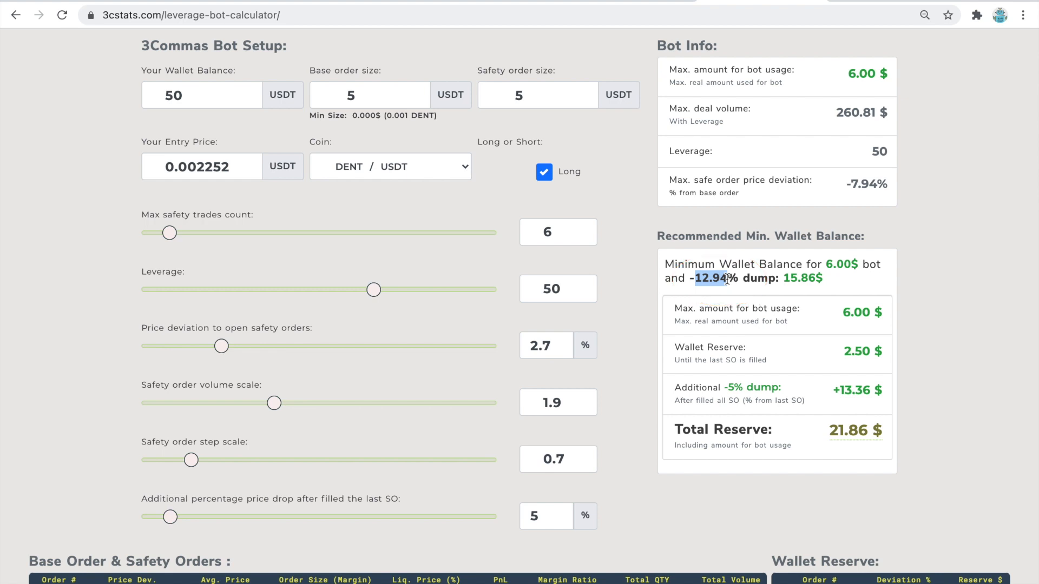
pyautogui.moveTo(882, 410); pyautogui.dragTo(821, 450)
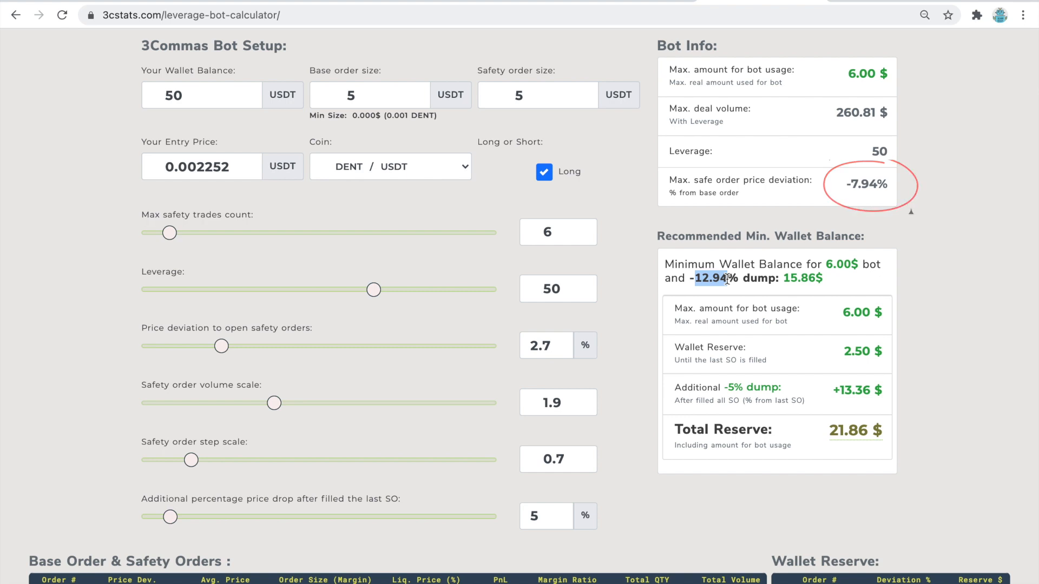
# Enter 10 as the additional percentage drop after the last safety order
pyautogui.scroll(-3)
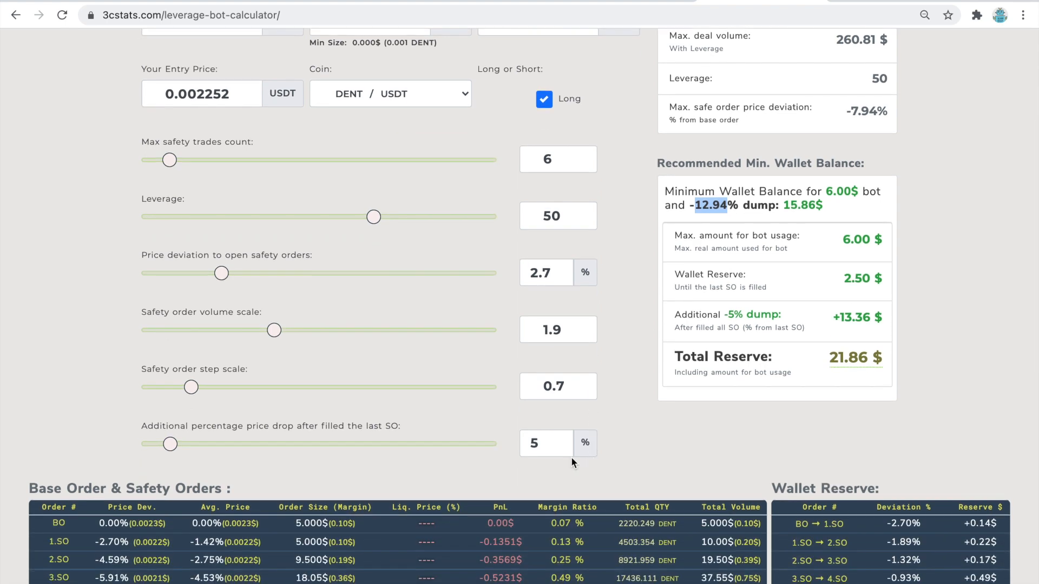
pyautogui.write('1')
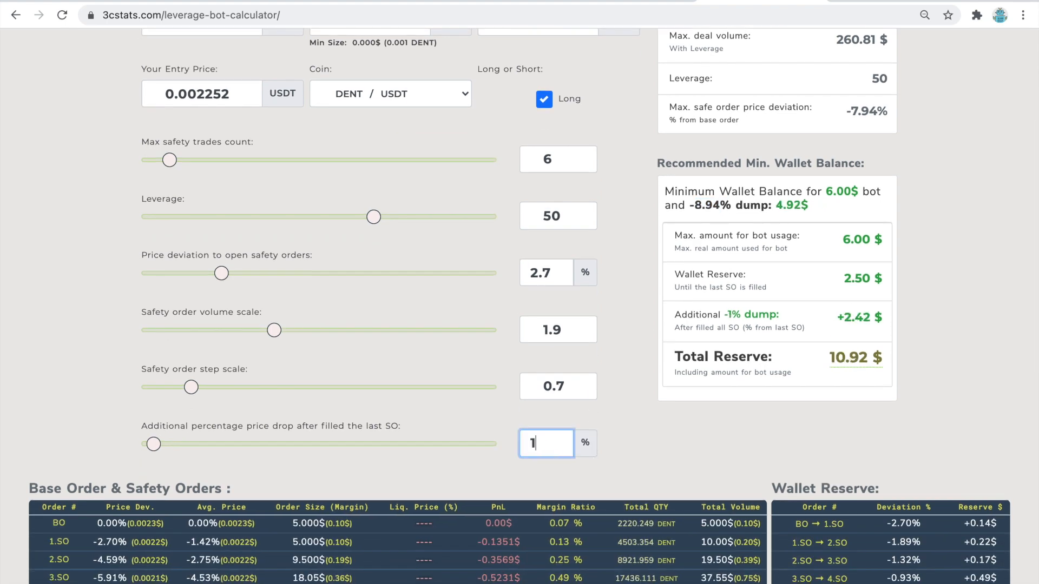
pyautogui.write('0')
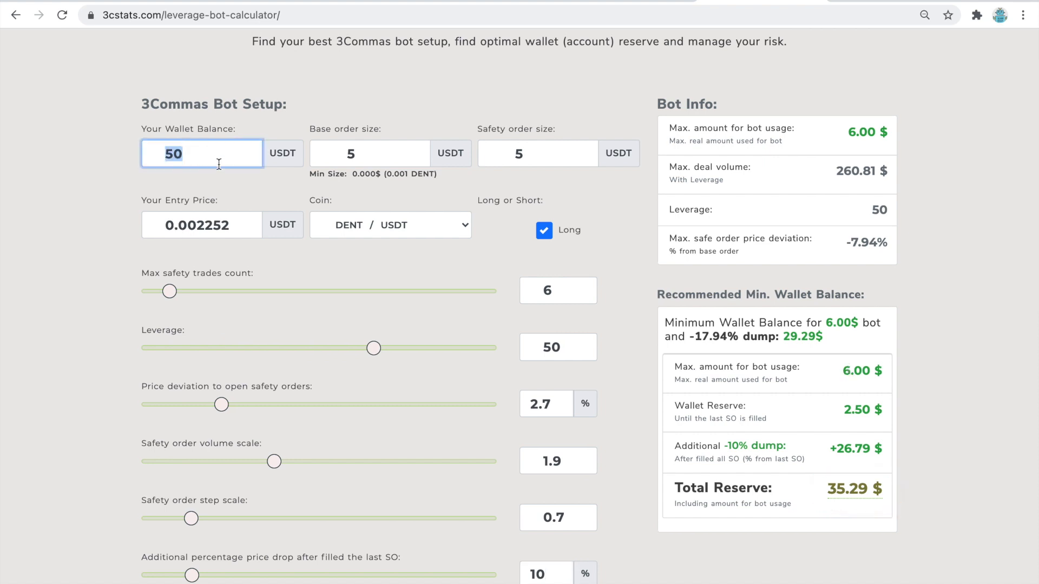
# Enter a 30 USDT wallet balance and highlight the final liquidation price
pyautogui.write('30')
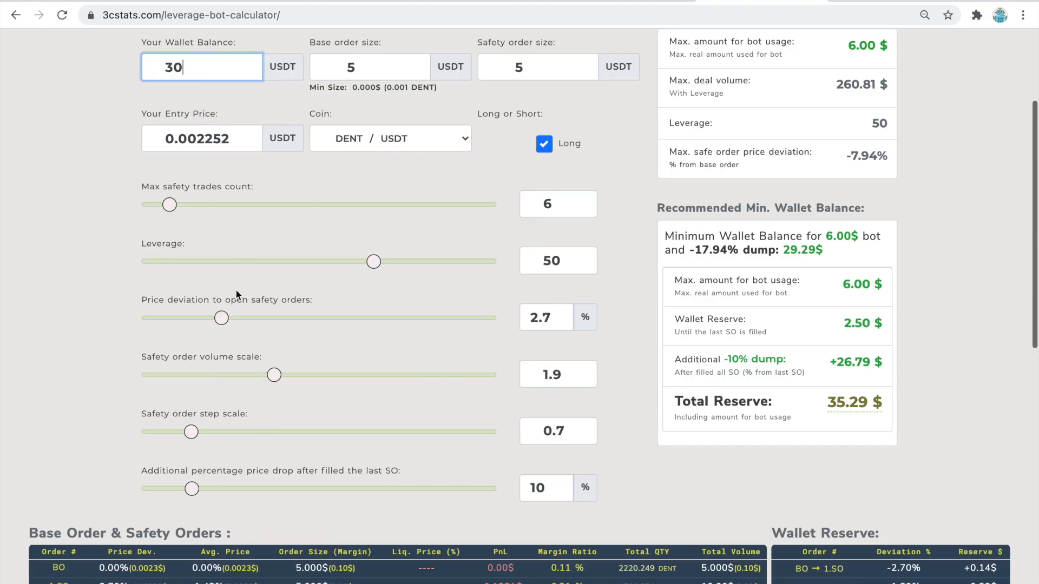
pyautogui.scroll(-3)
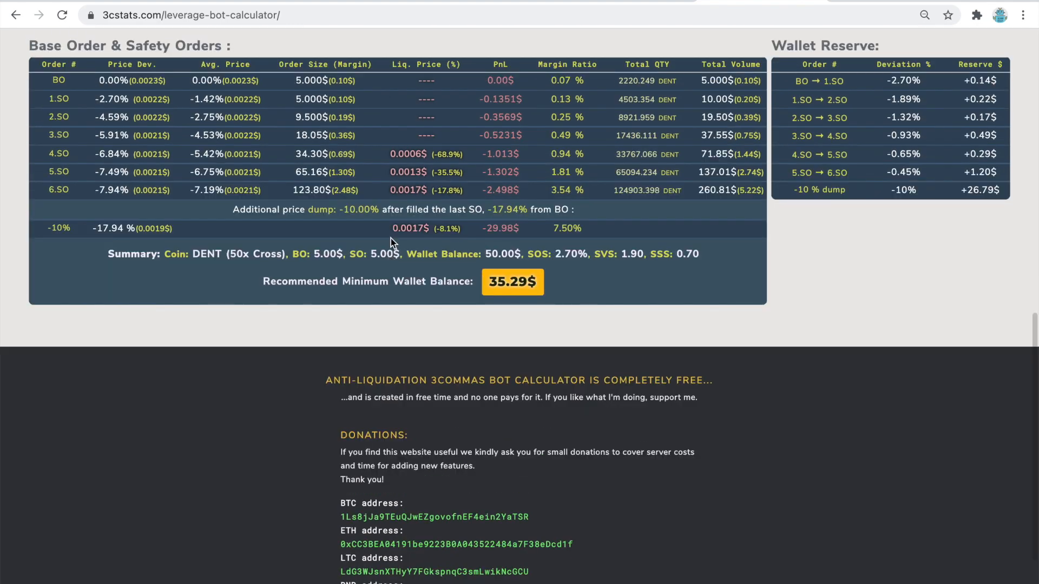
pyautogui.doubleClick(409, 229)
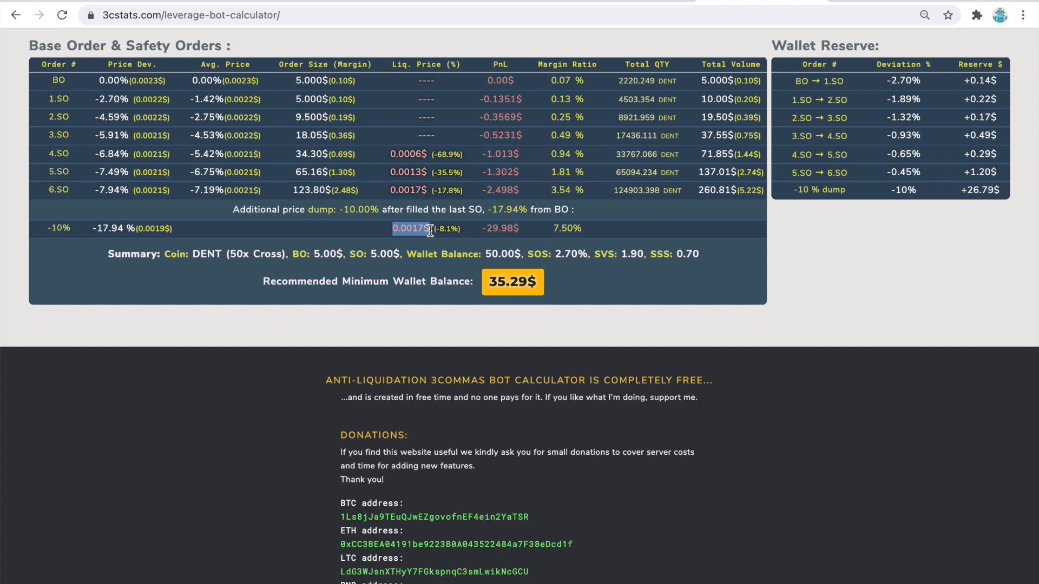
pyautogui.click(15, 15)
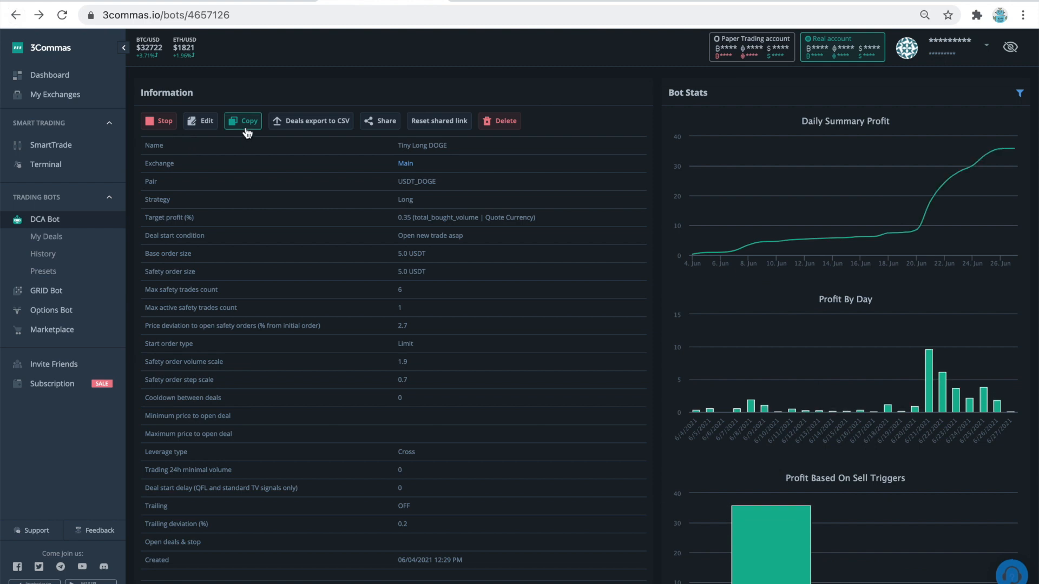
# Copy the Tiny Long DOGE bot, rename it Tiny DENT and pick DENT/USDT
pyautogui.click(242, 121)
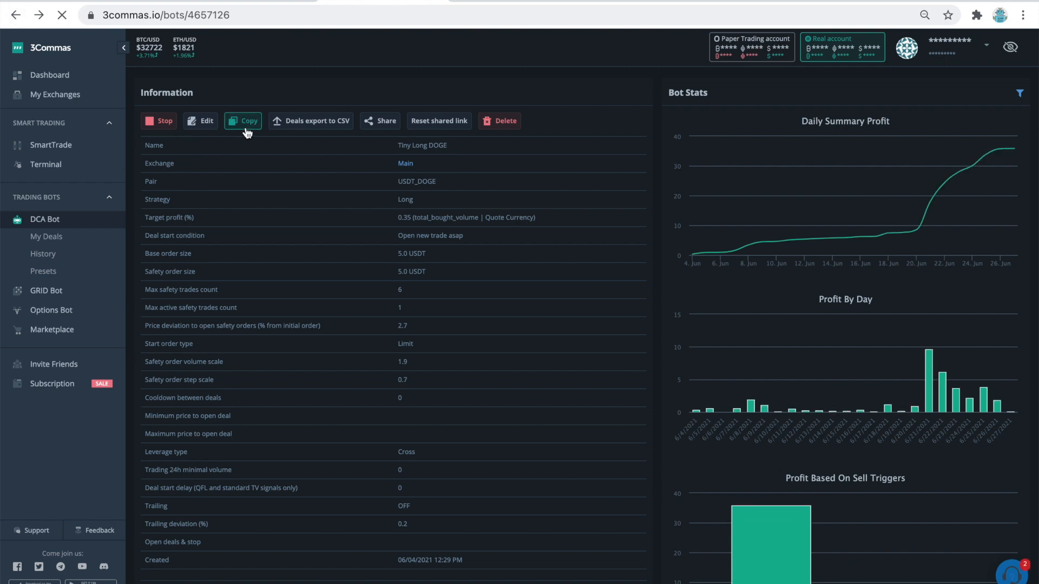
pyautogui.click(242, 120)
pyautogui.write('T')
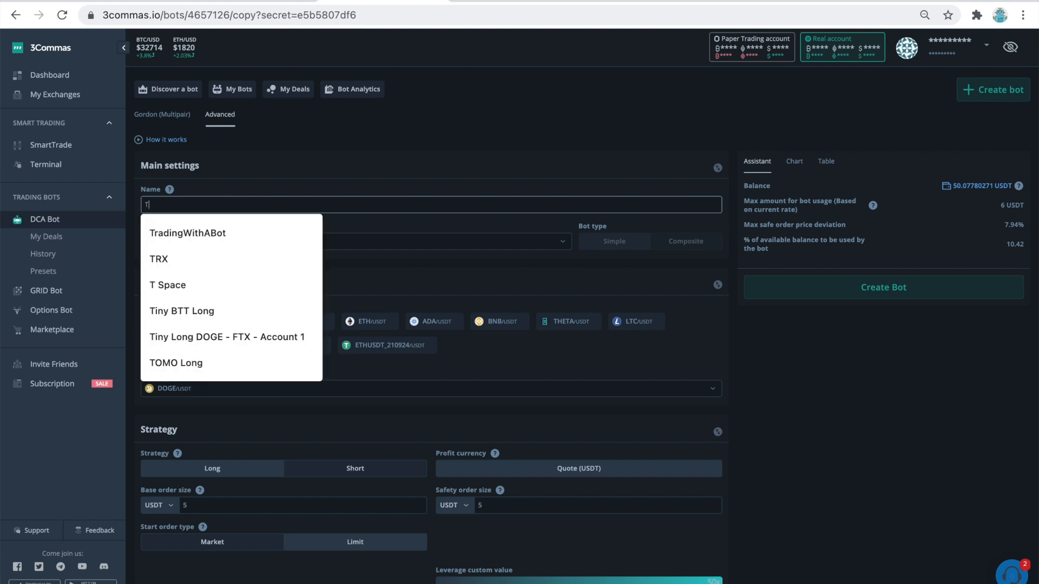
pyautogui.write('iny DENT')
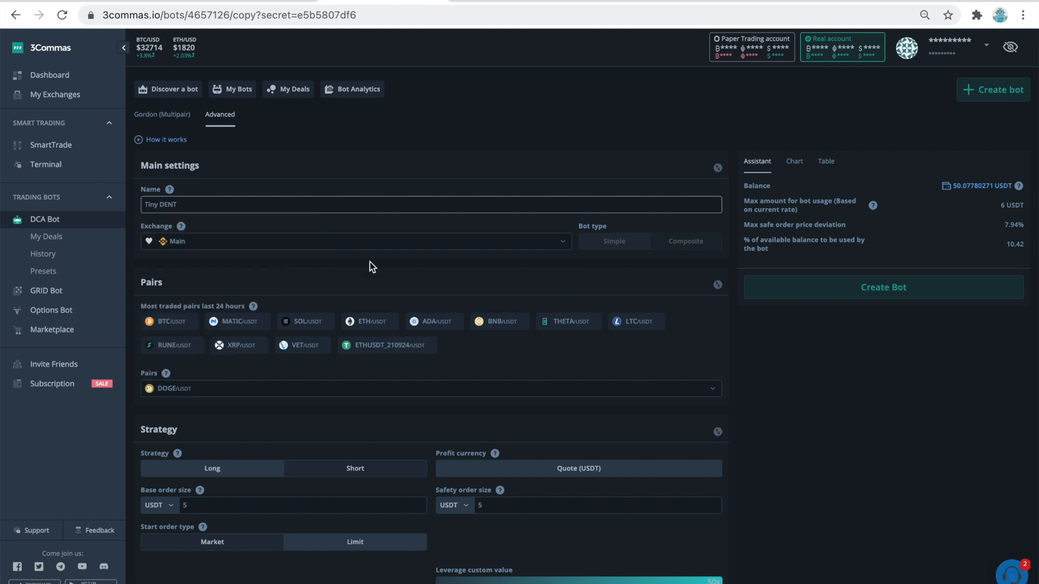
pyautogui.scroll(-3)
pyautogui.write('DEN')
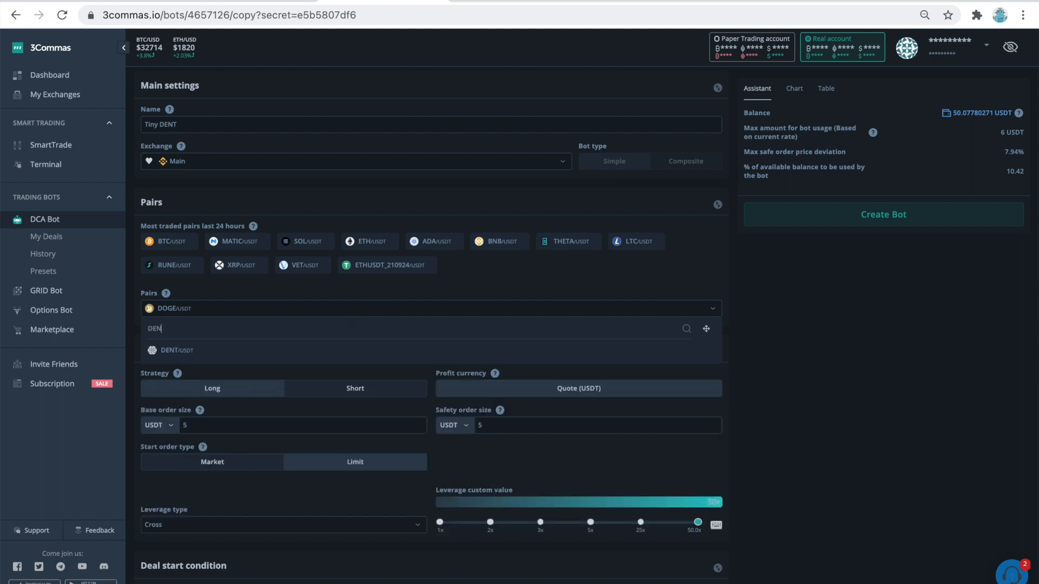
pyautogui.click(177, 350)
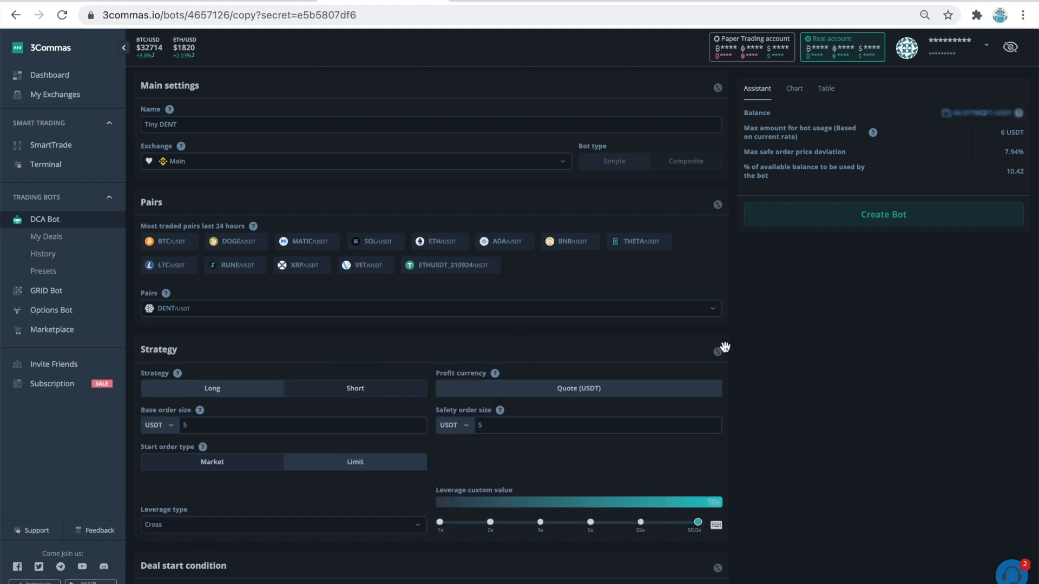
# Set the leverage type to Isolated and create the bot
pyautogui.scroll(-3)
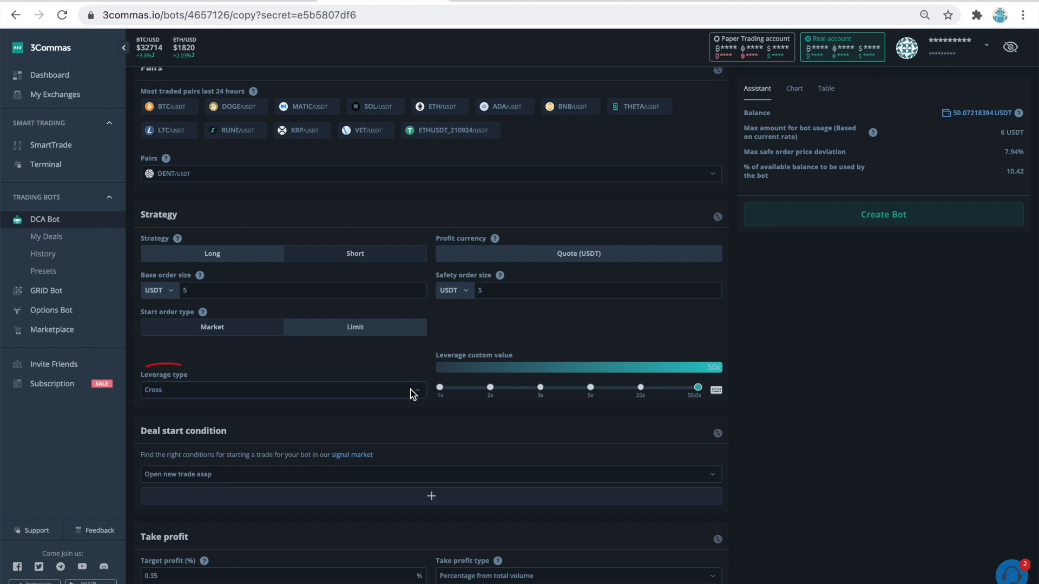
pyautogui.click(280, 390)
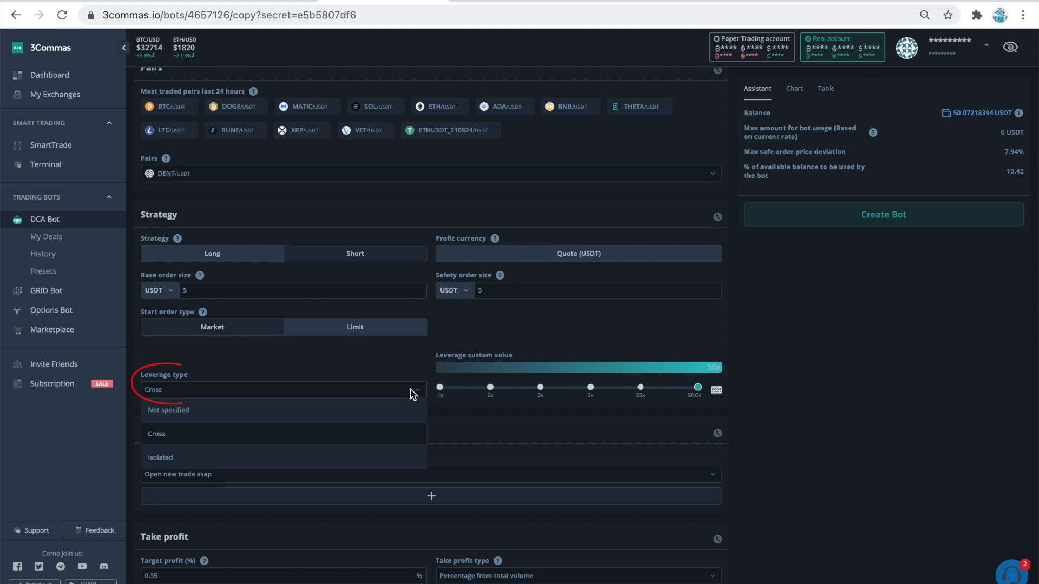
pyautogui.click(160, 457)
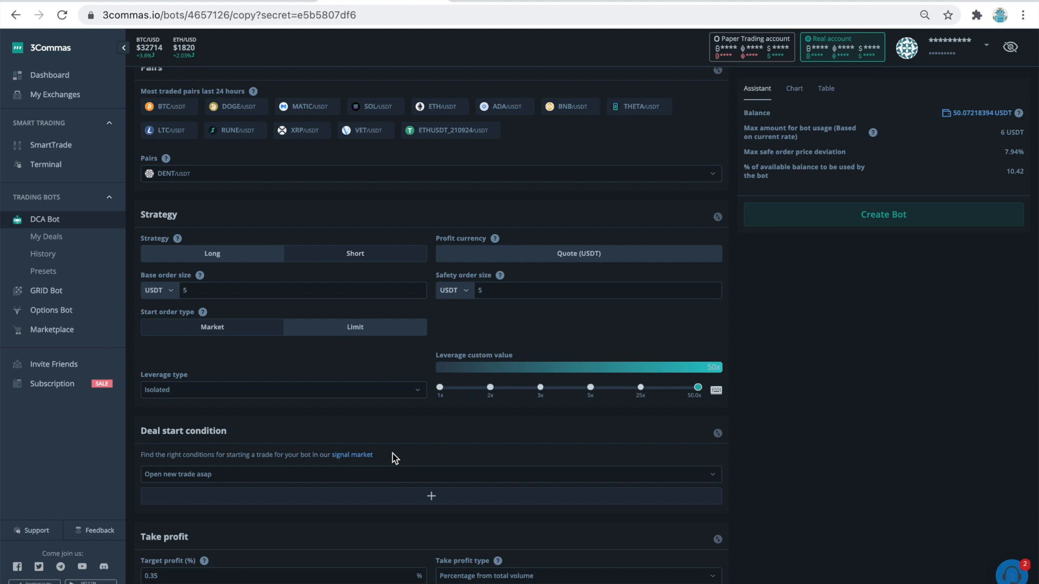
pyautogui.moveTo(701, 256)
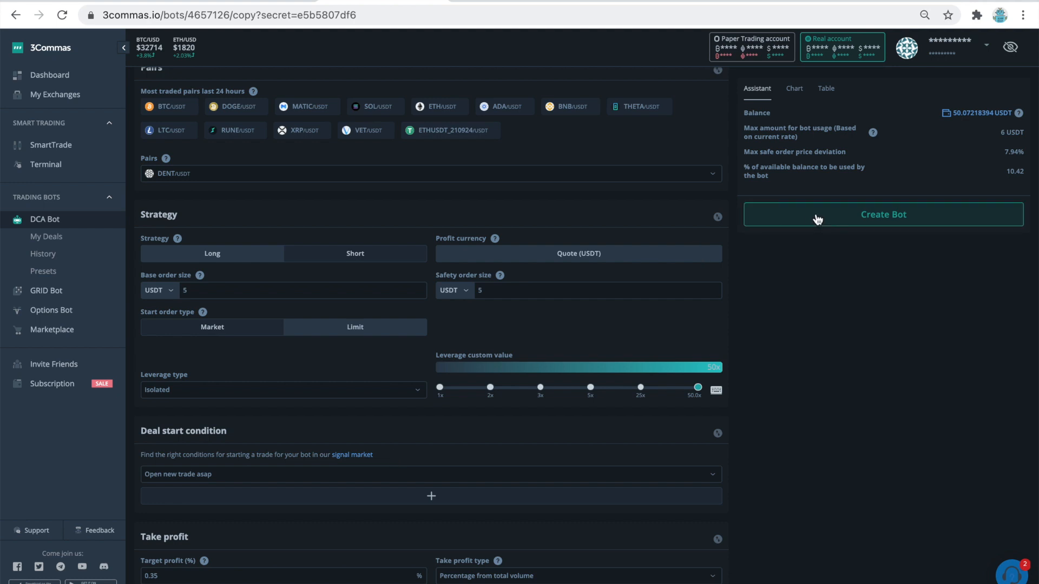
pyautogui.click(883, 214)
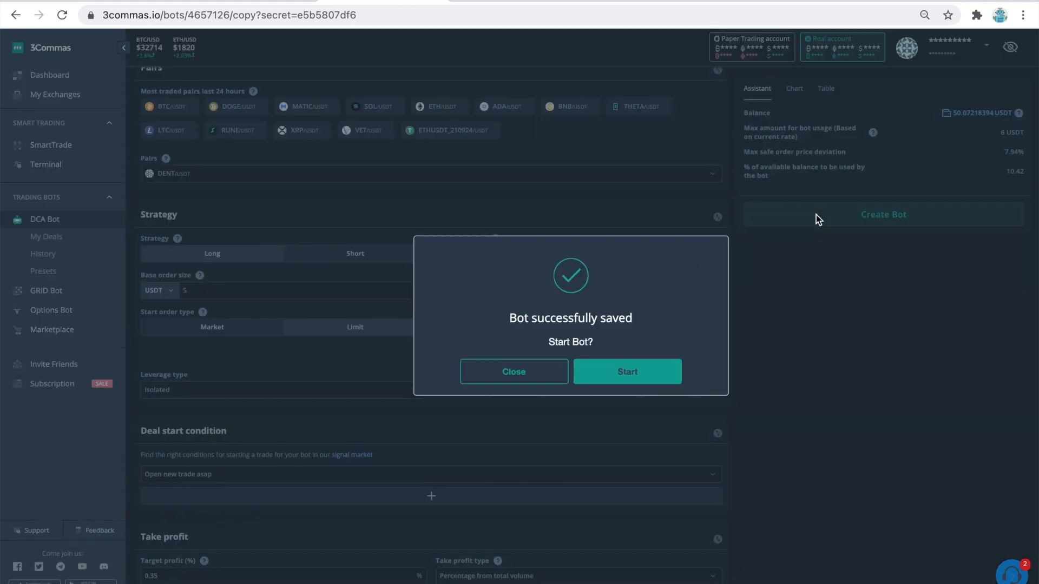
# Start Tiny DENT from the 'Bot successfully saved' dialog
pyautogui.click(626, 371)
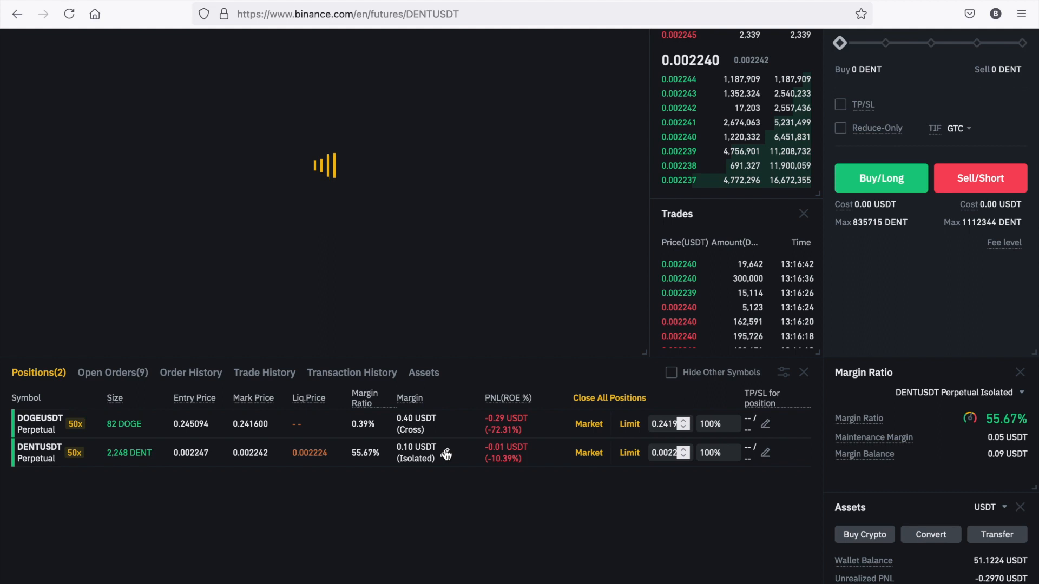
# Add 10 USDT of margin to the DENTUSDT position and confirm
pyautogui.click(445, 454)
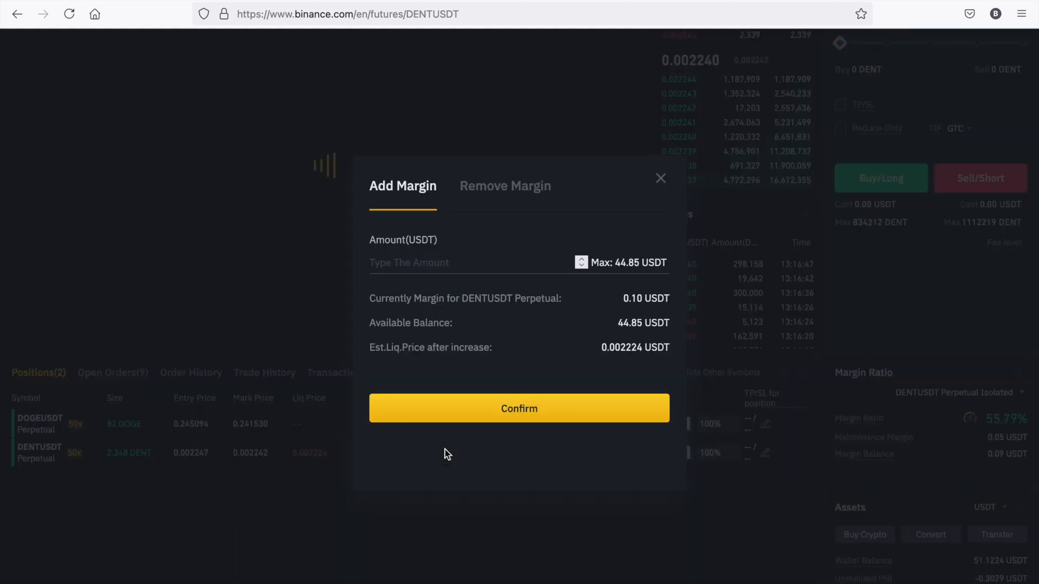
pyautogui.write('1')
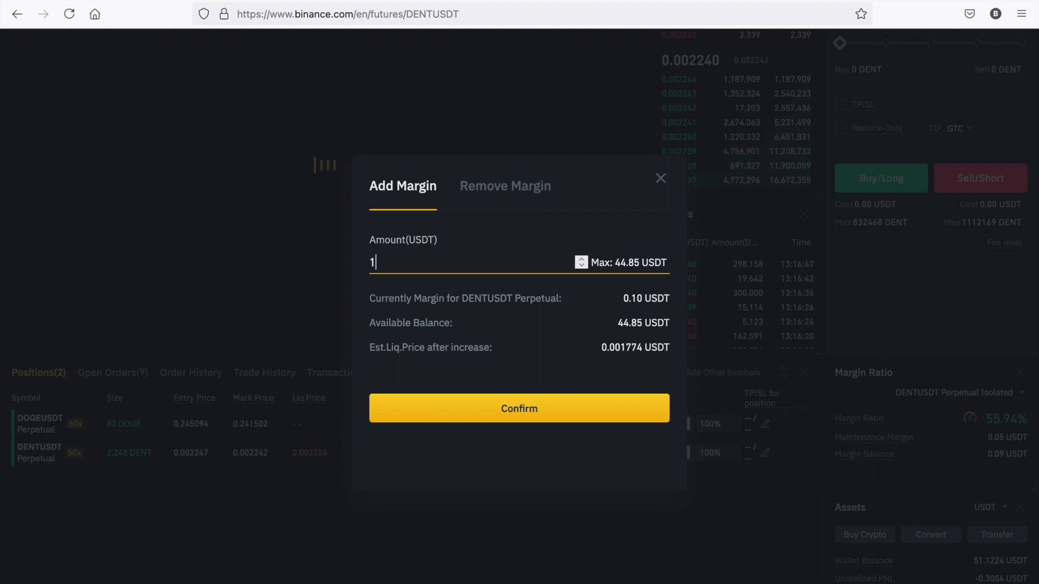
pyautogui.write('0')
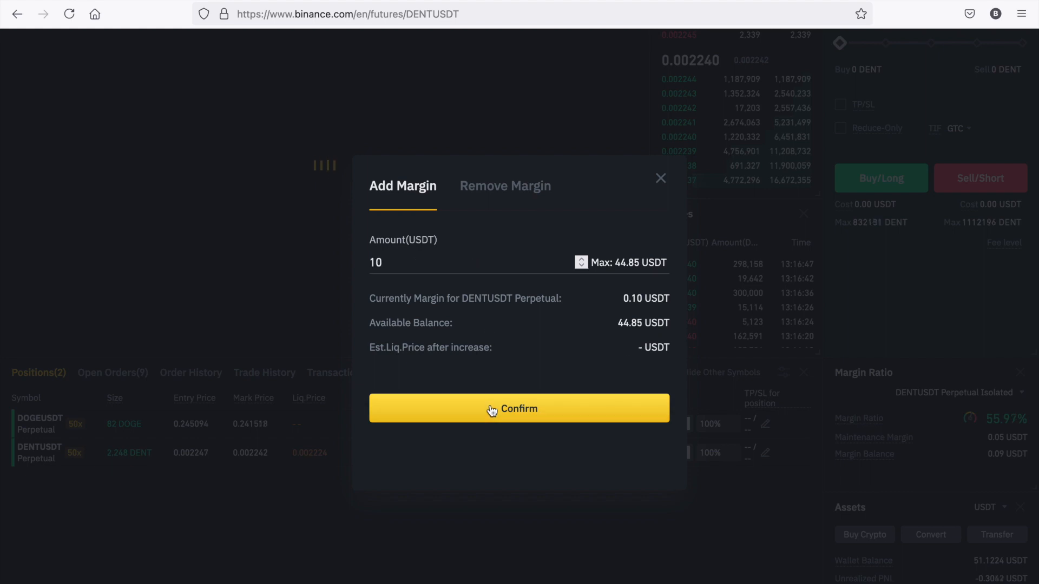
pyautogui.click(519, 408)
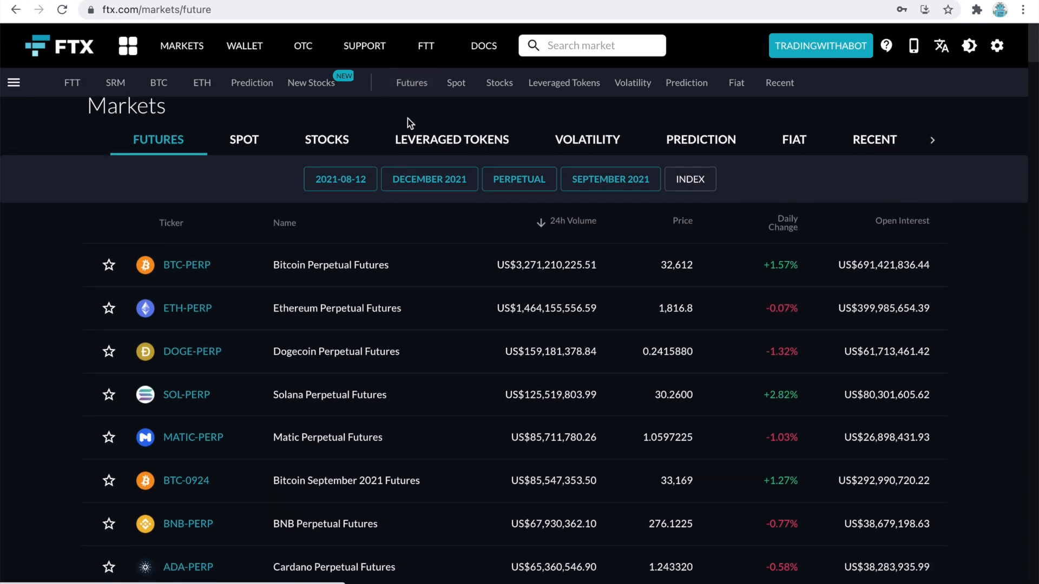
# Scroll the futures list, then browse the Leveraged Tokens and Volatility markets
pyautogui.scroll(-3)
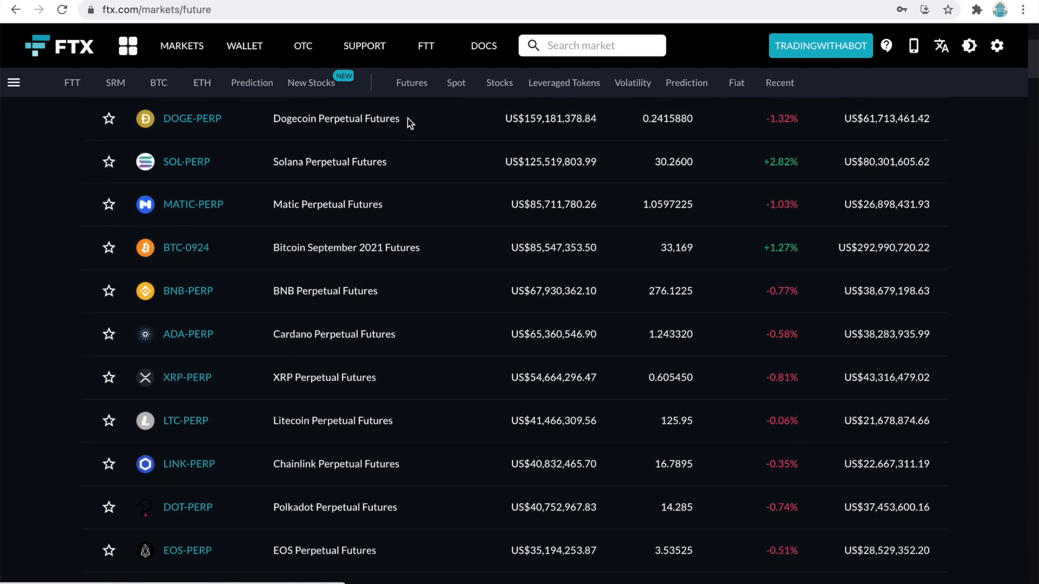
pyautogui.scroll(-3)
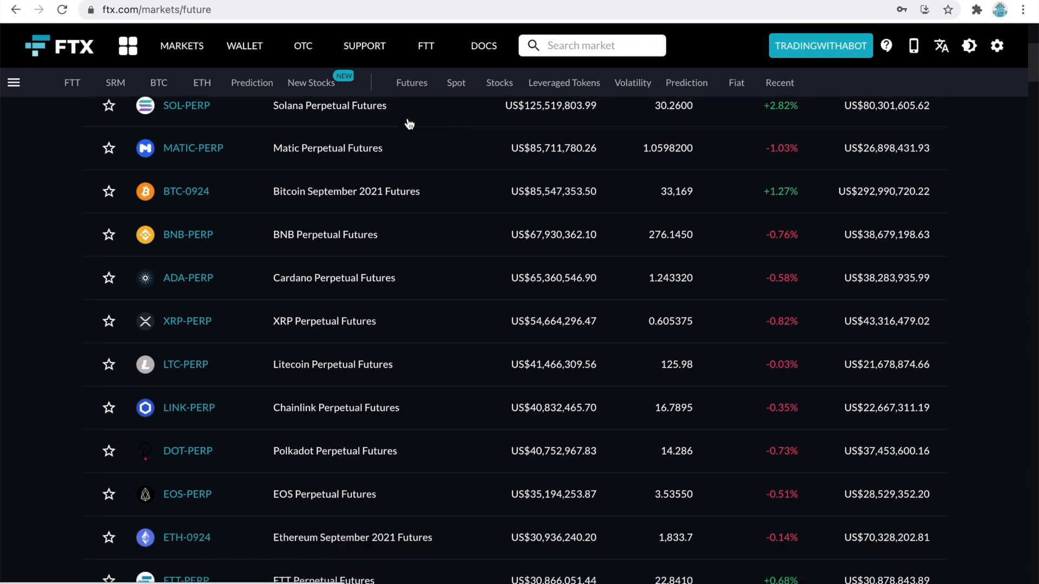
pyautogui.moveTo(411, 194)
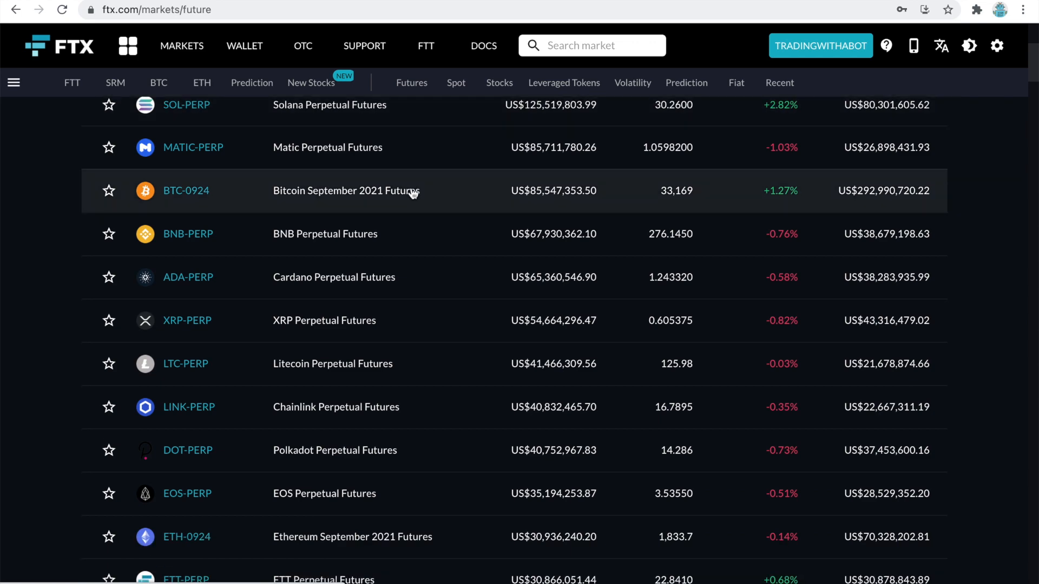
pyautogui.scroll(-3)
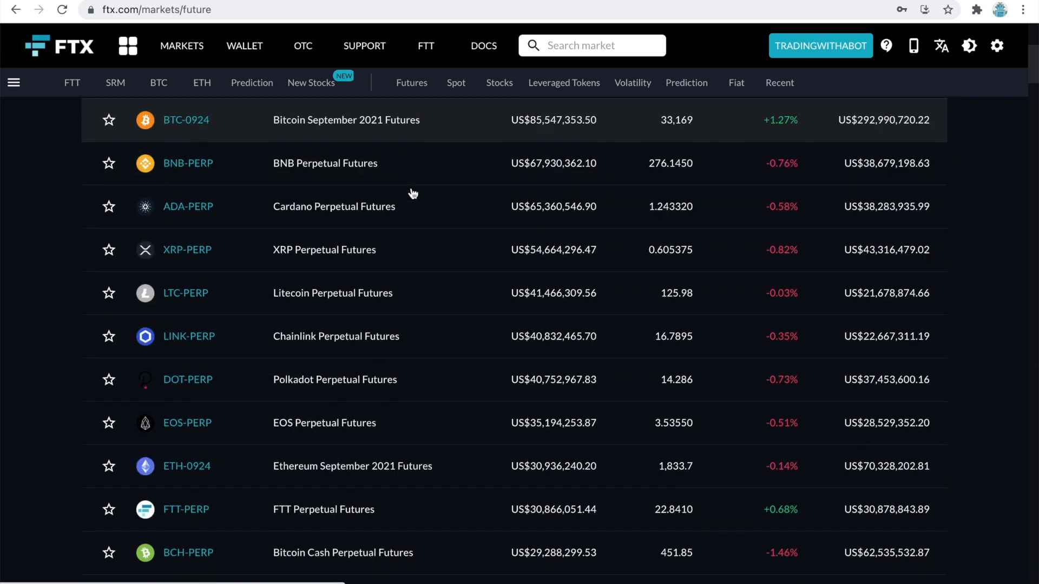
pyautogui.scroll(-3)
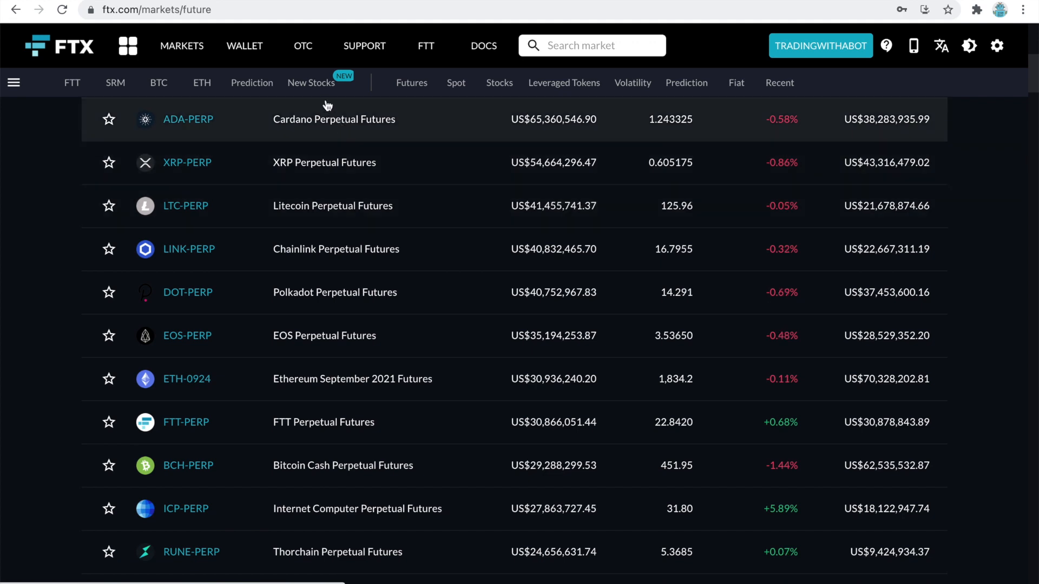
pyautogui.click(310, 82)
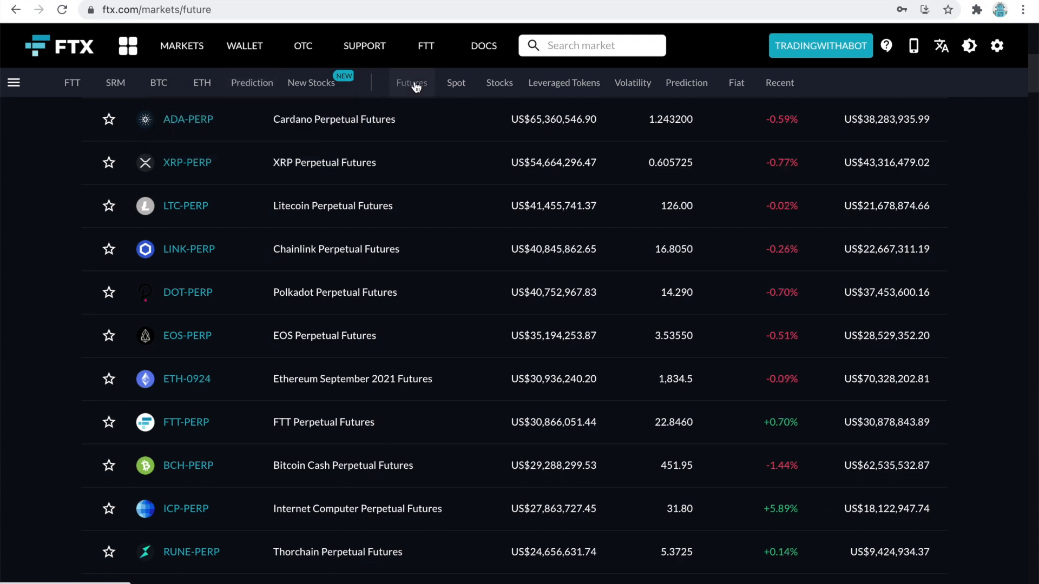
pyautogui.click(456, 83)
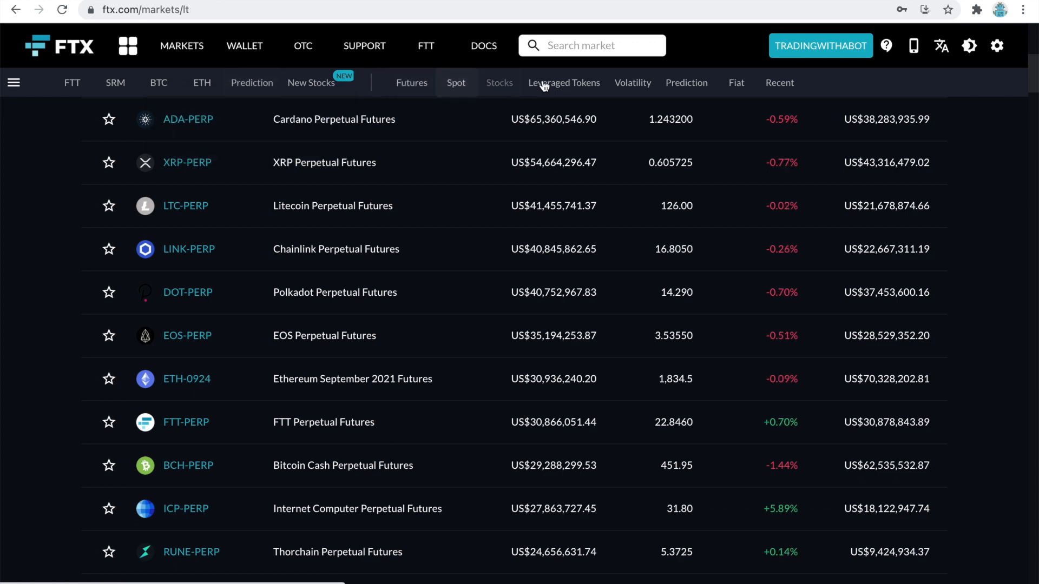
pyautogui.click(564, 82)
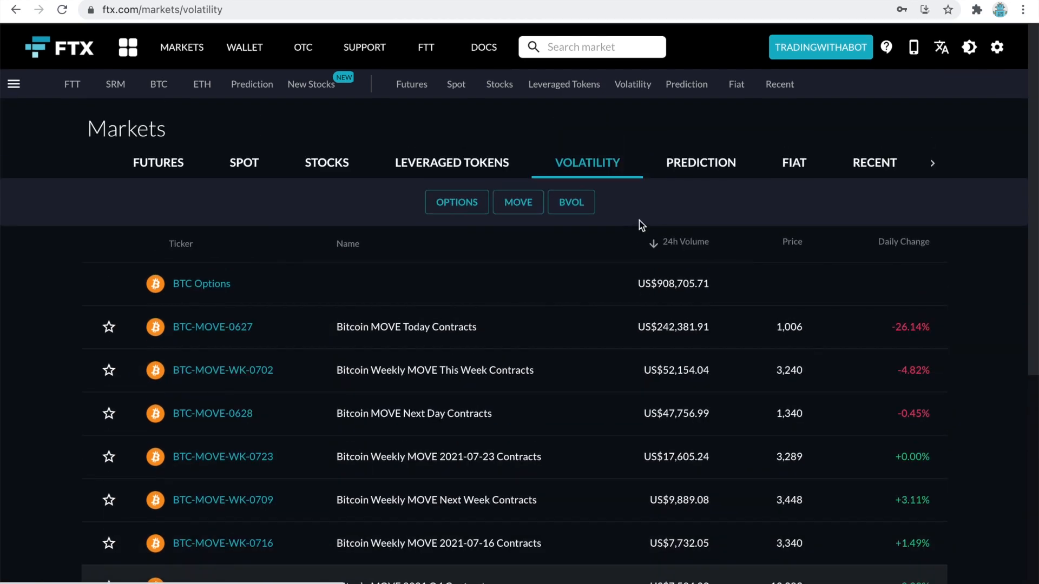
# Sort volatility markets by daily change, then scroll the Futures list past DEFI-PERP to FTM-PERP
pyautogui.click(902, 241)
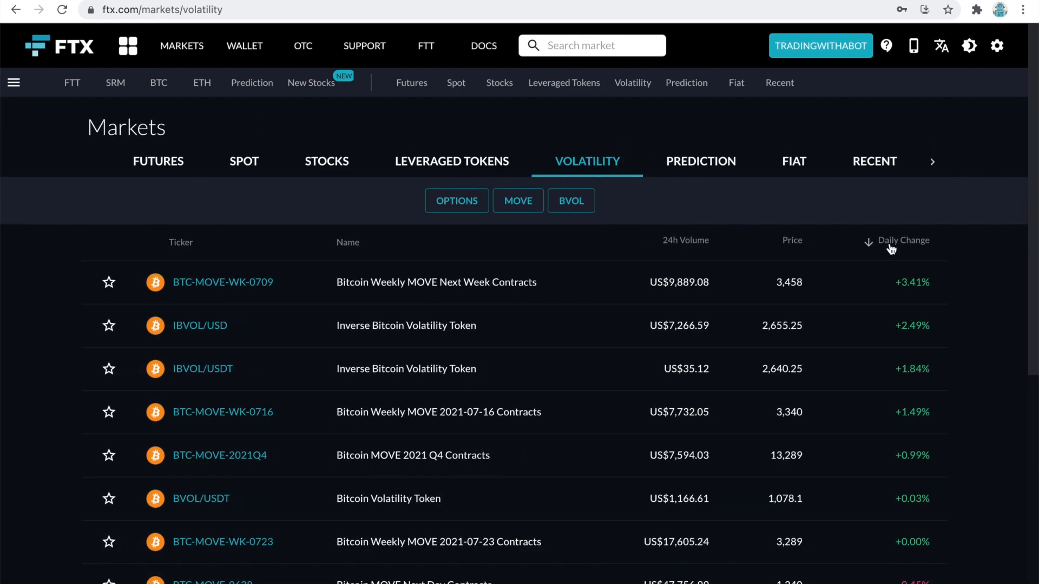
pyautogui.click(899, 239)
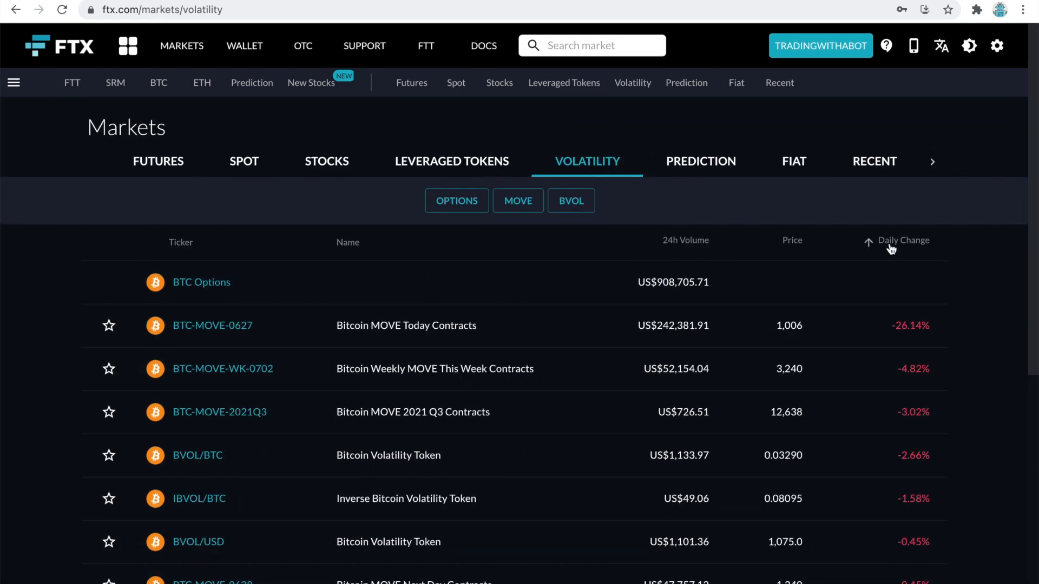
pyautogui.moveTo(666, 208)
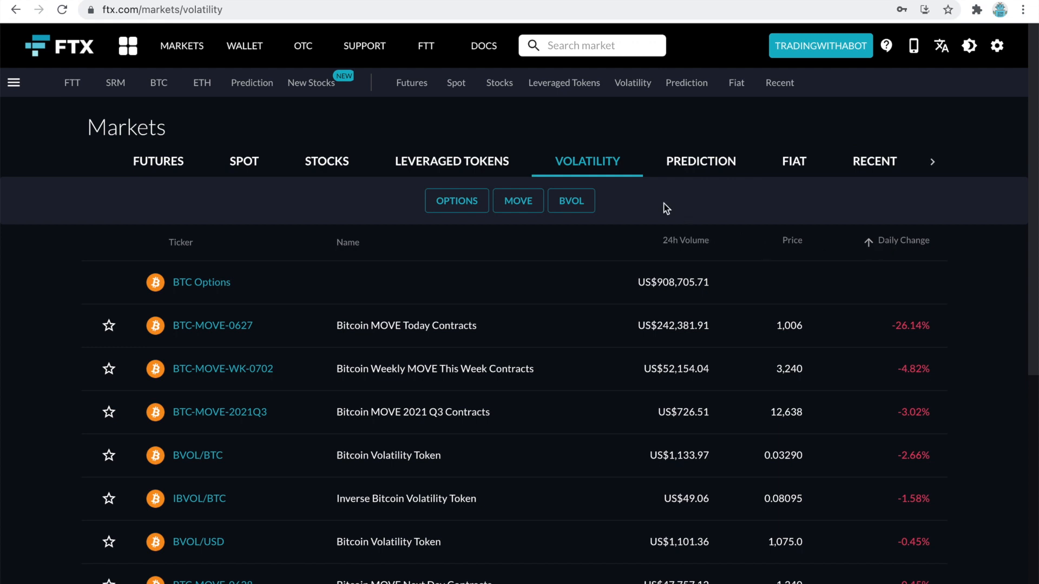
pyautogui.moveTo(357, 147)
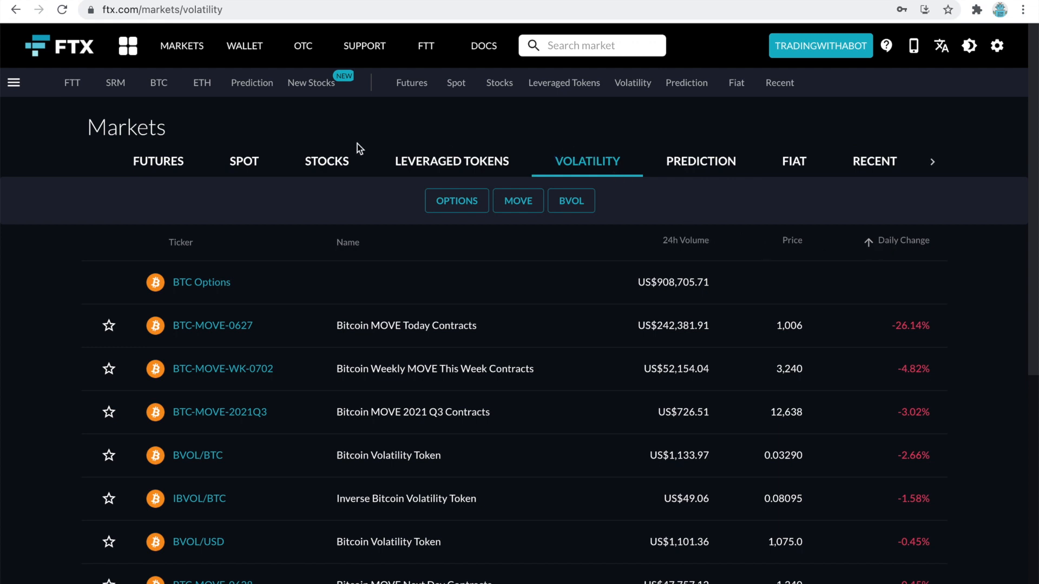
pyautogui.moveTo(184, 162)
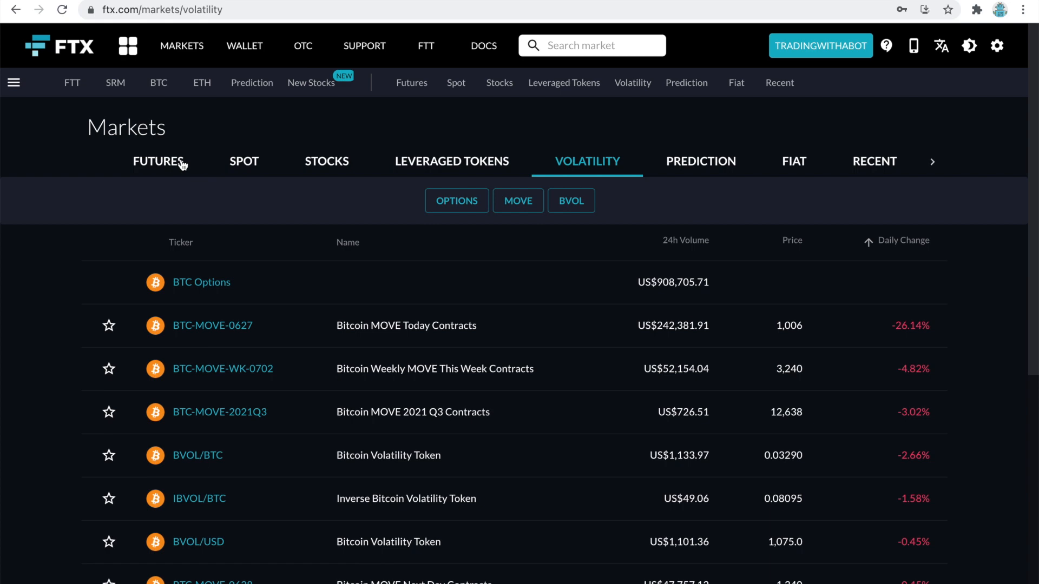
pyautogui.click(159, 161)
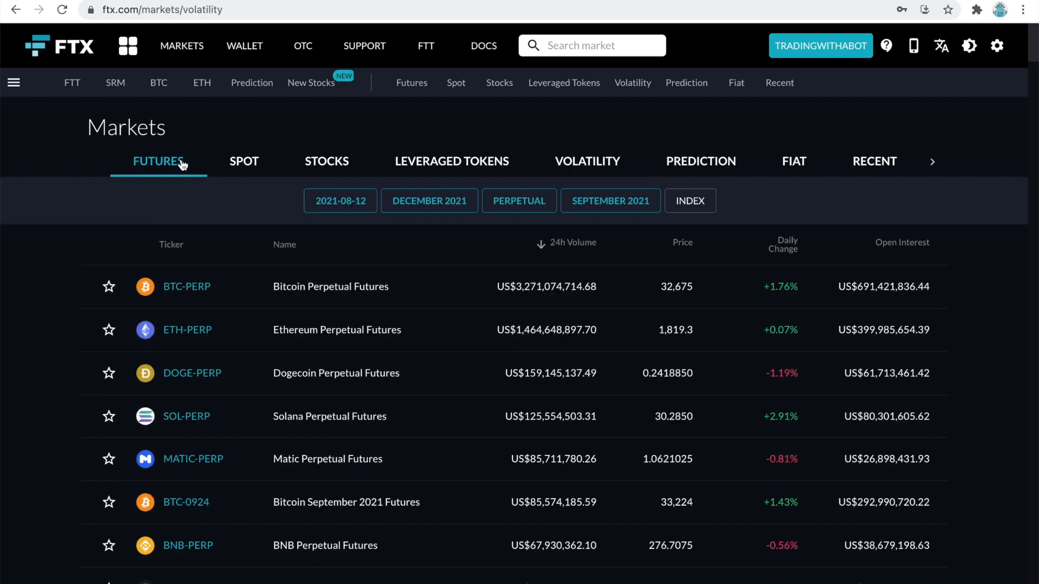
pyautogui.scroll(-3)
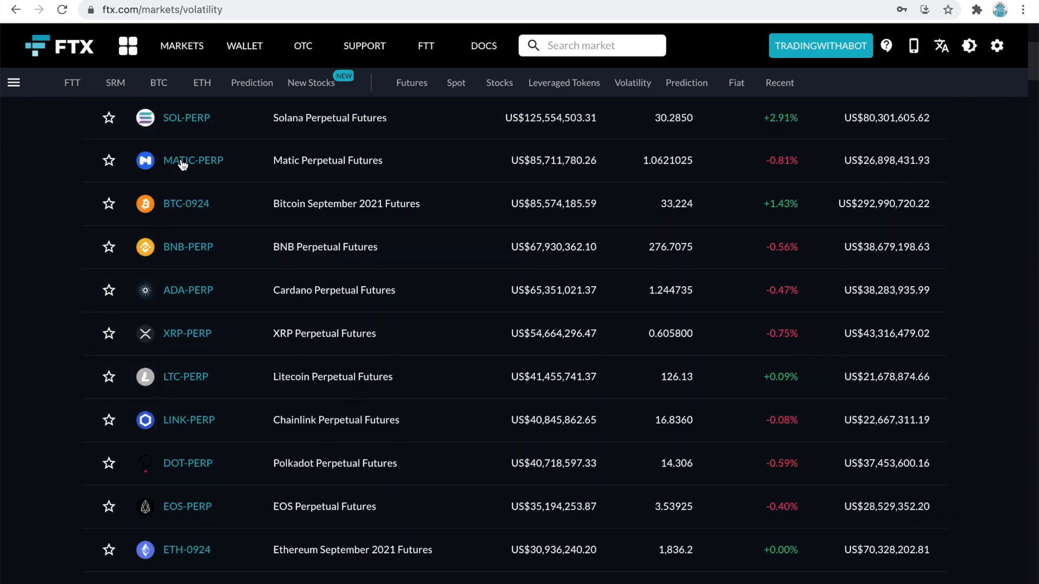
pyautogui.scroll(-3)
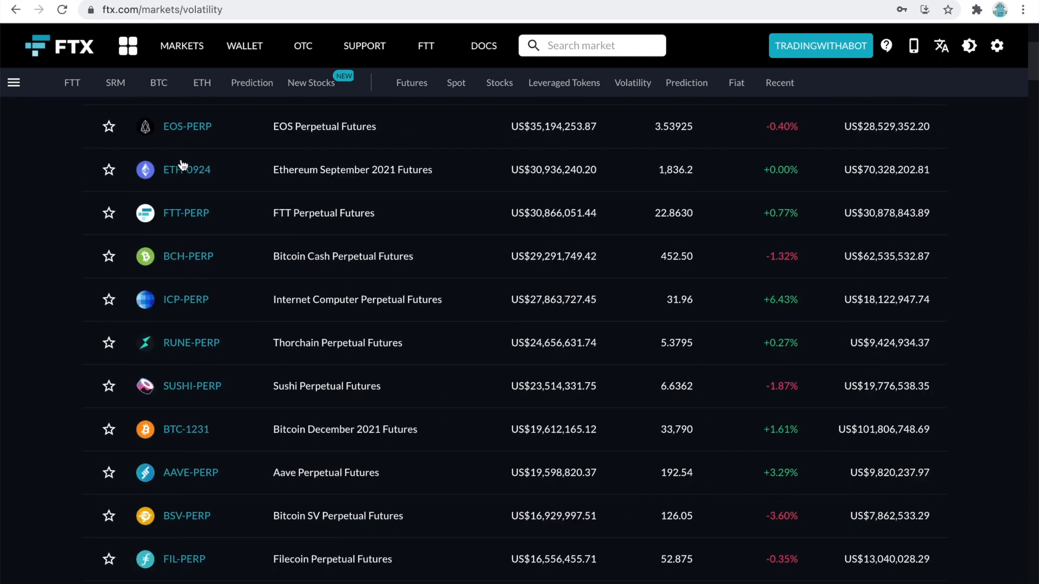
pyautogui.scroll(-3)
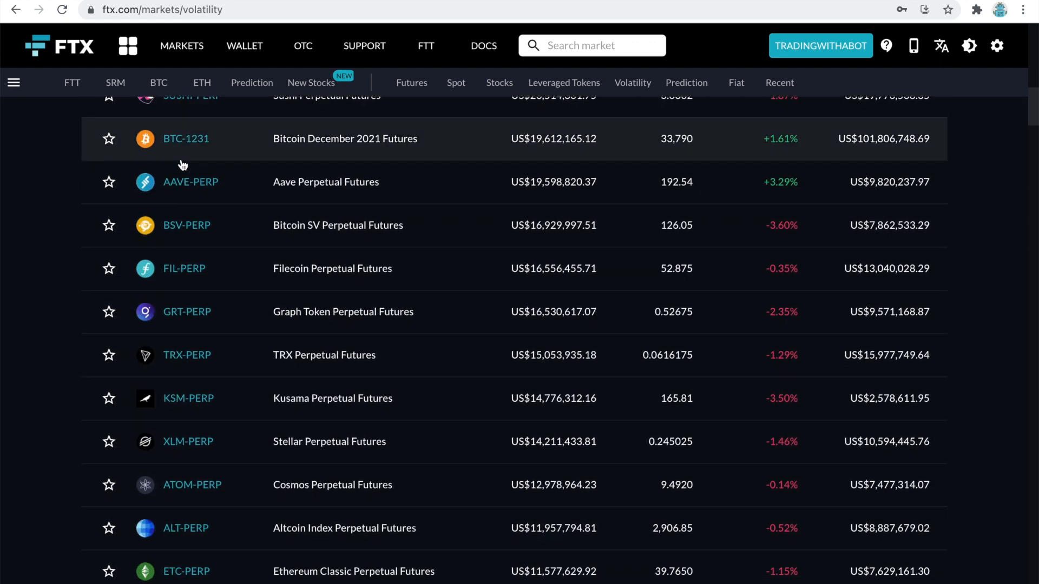
pyautogui.scroll(-3)
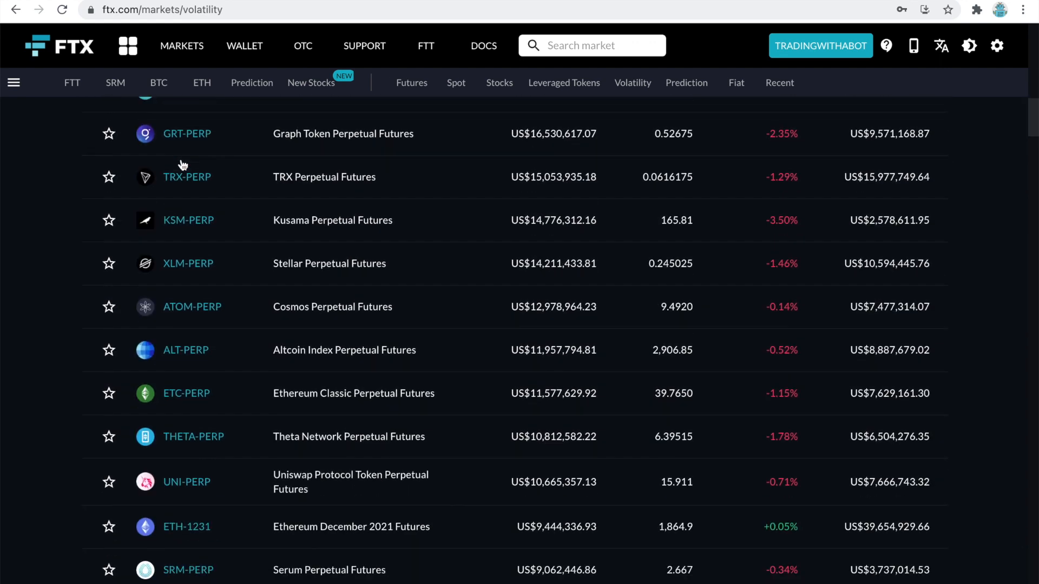
pyautogui.scroll(-3)
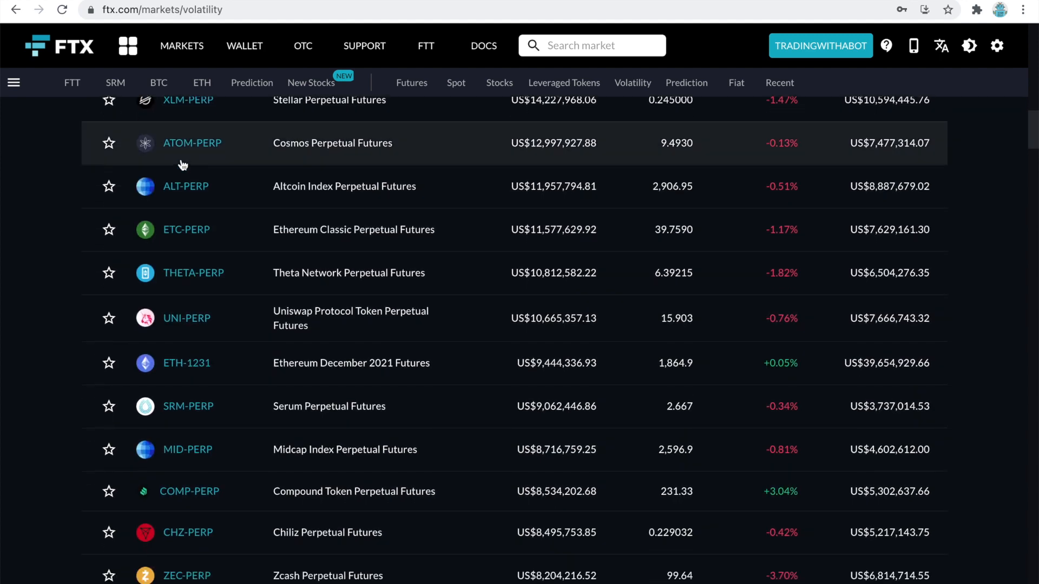
pyautogui.scroll(-3)
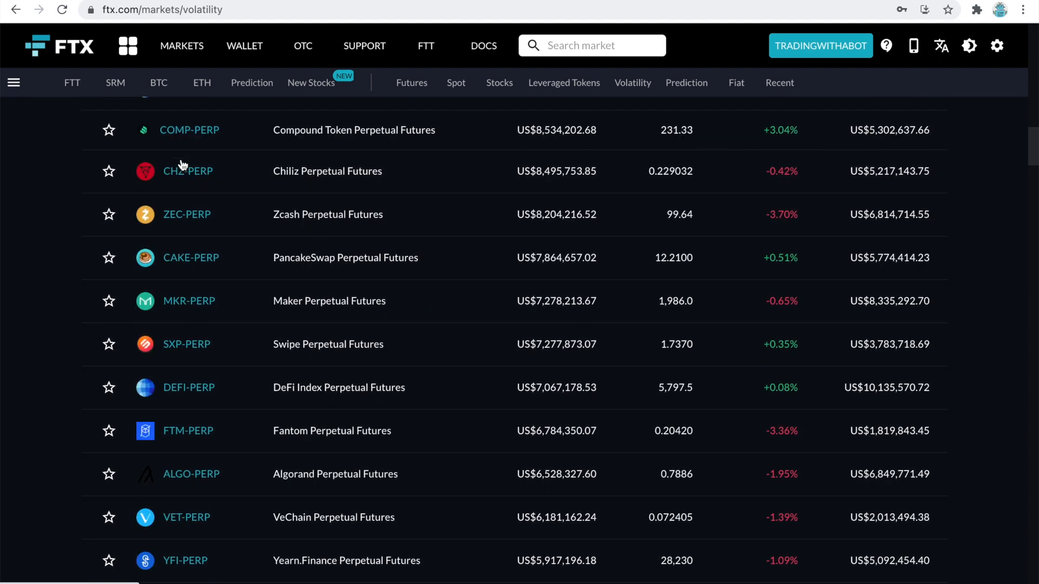
pyautogui.scroll(-3)
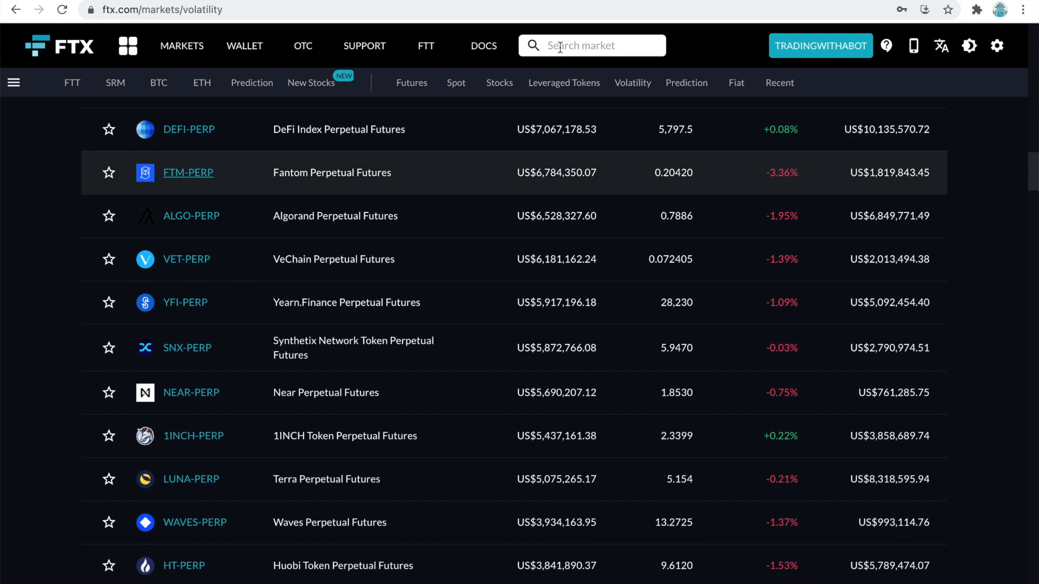
# Search markets for LEO and open LEO-PERP
pyautogui.click(589, 45)
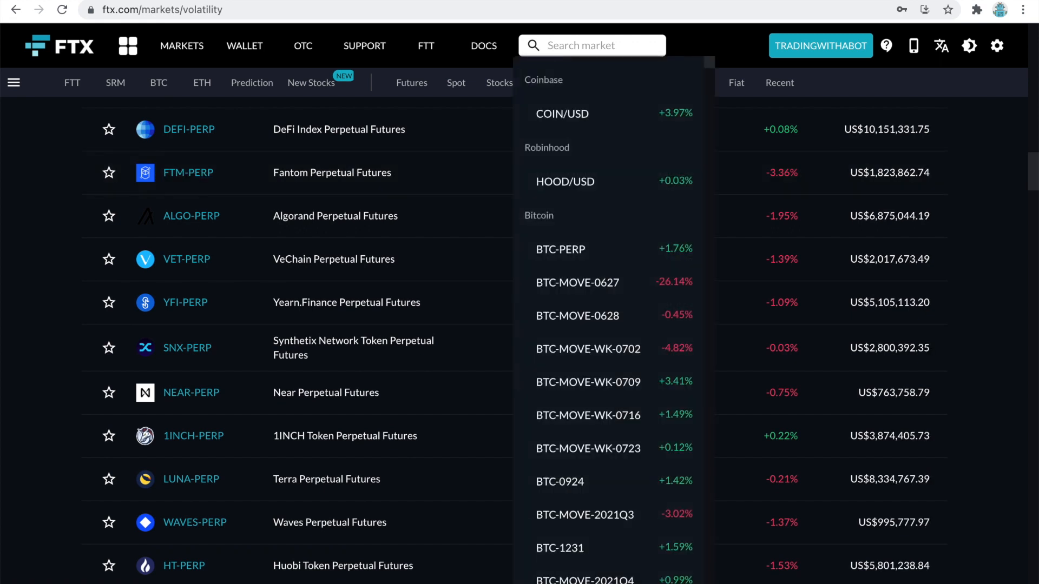
pyautogui.write('LEO')
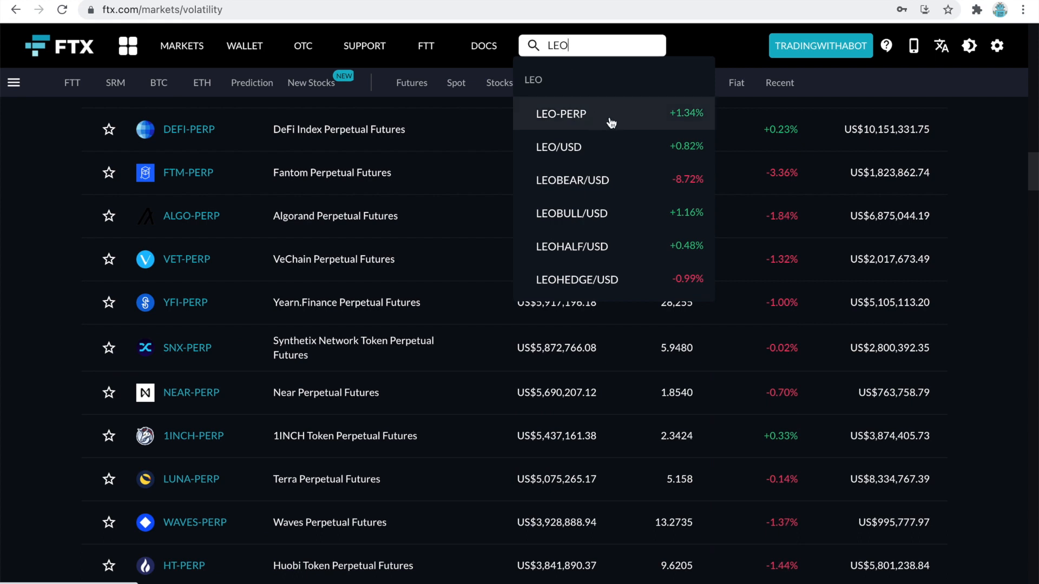
pyautogui.moveTo(614, 145)
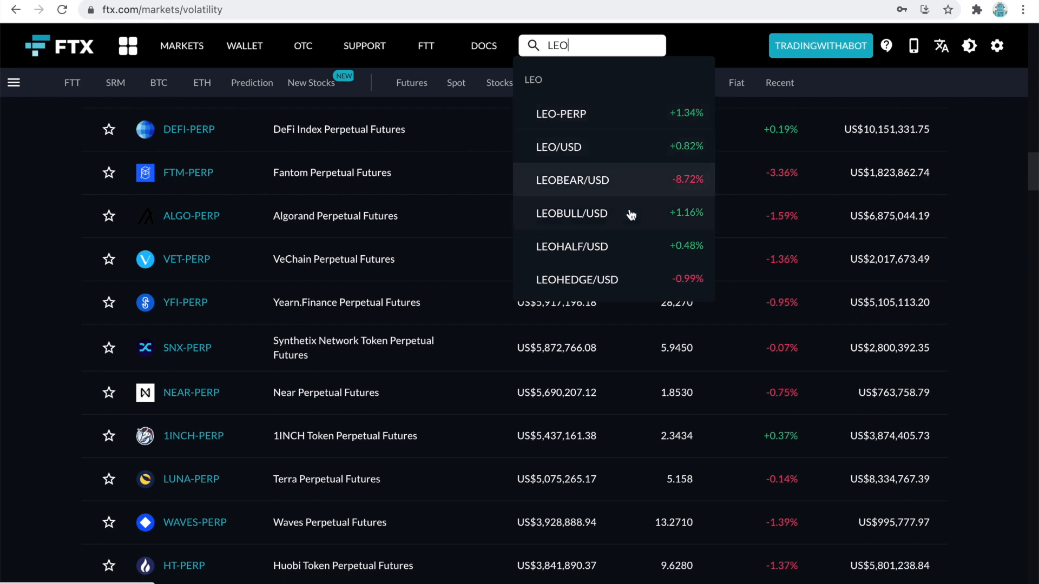
pyautogui.moveTo(626, 281)
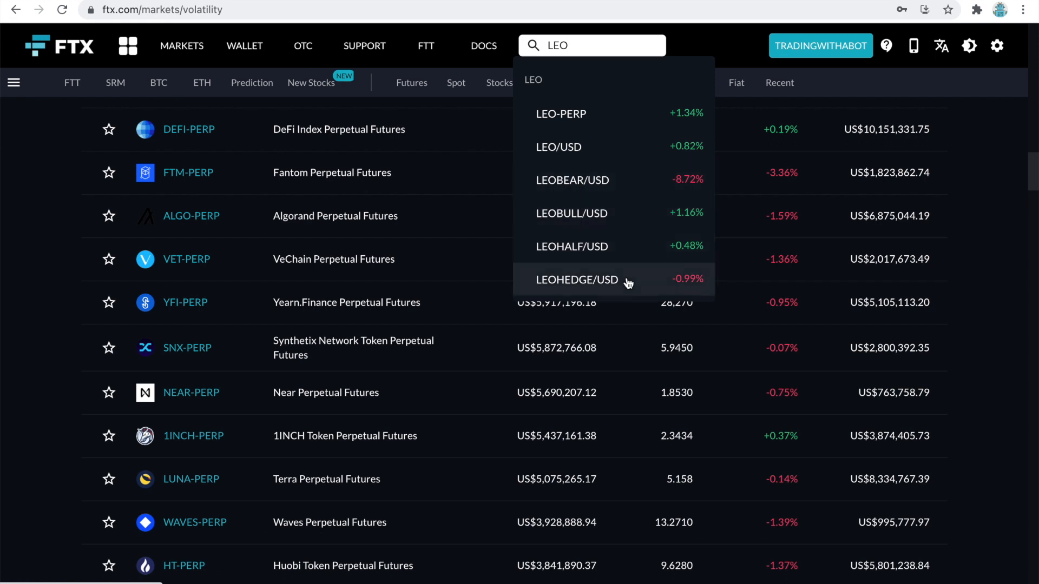
pyautogui.moveTo(614, 124)
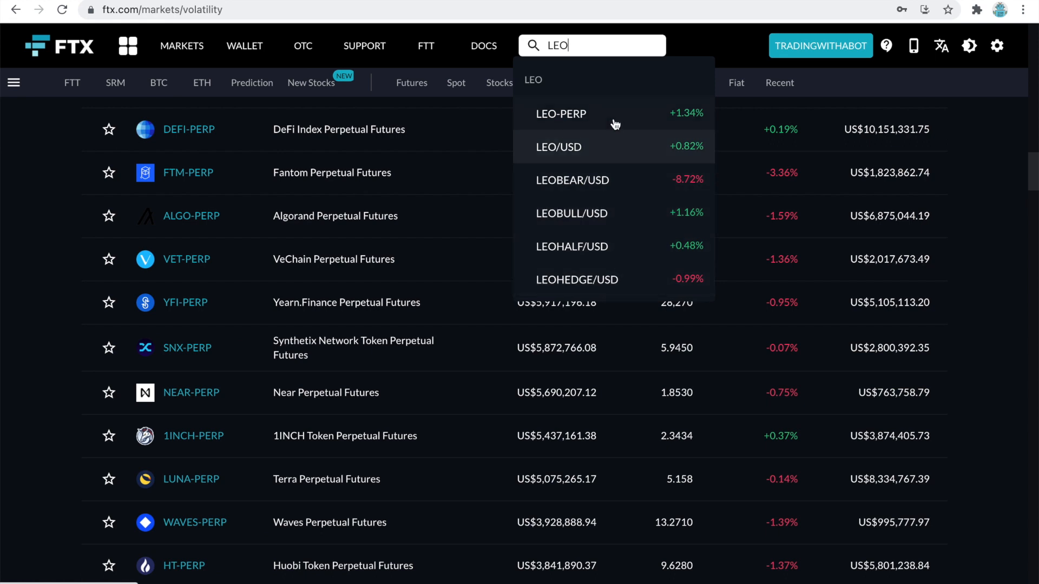
pyautogui.click(560, 113)
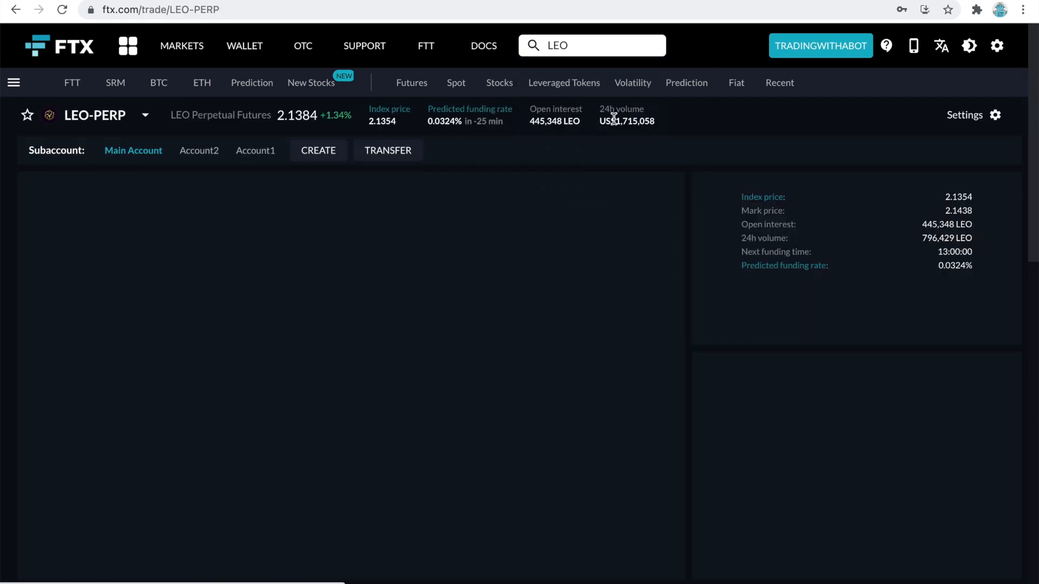